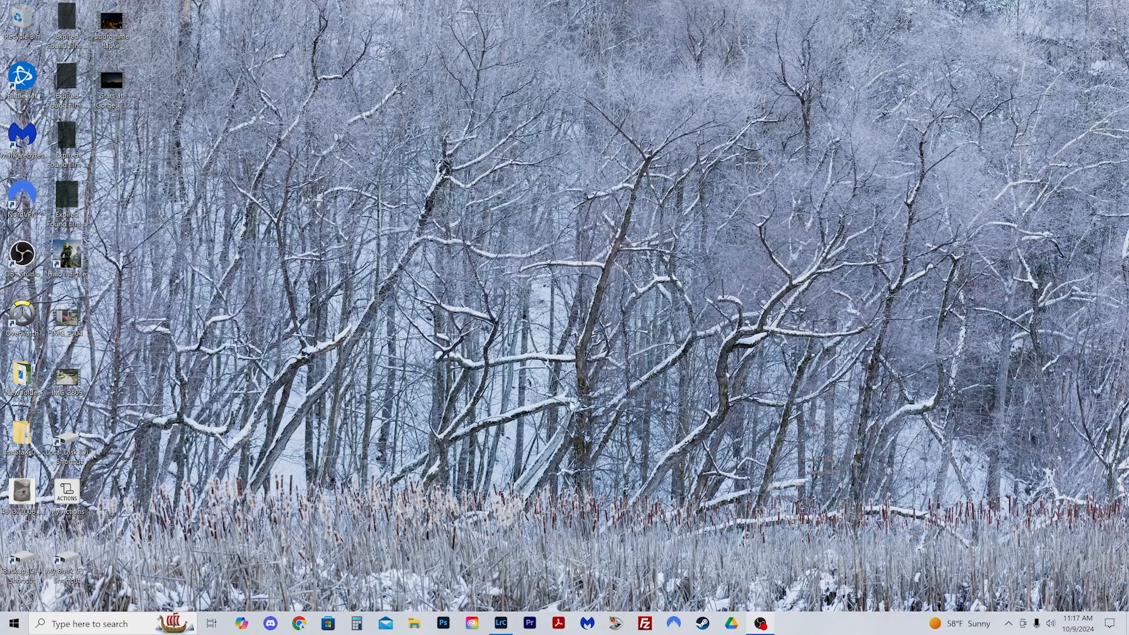
Bring Lightroom back up and take the first scanned negative into the Develop module.
click(500, 623)
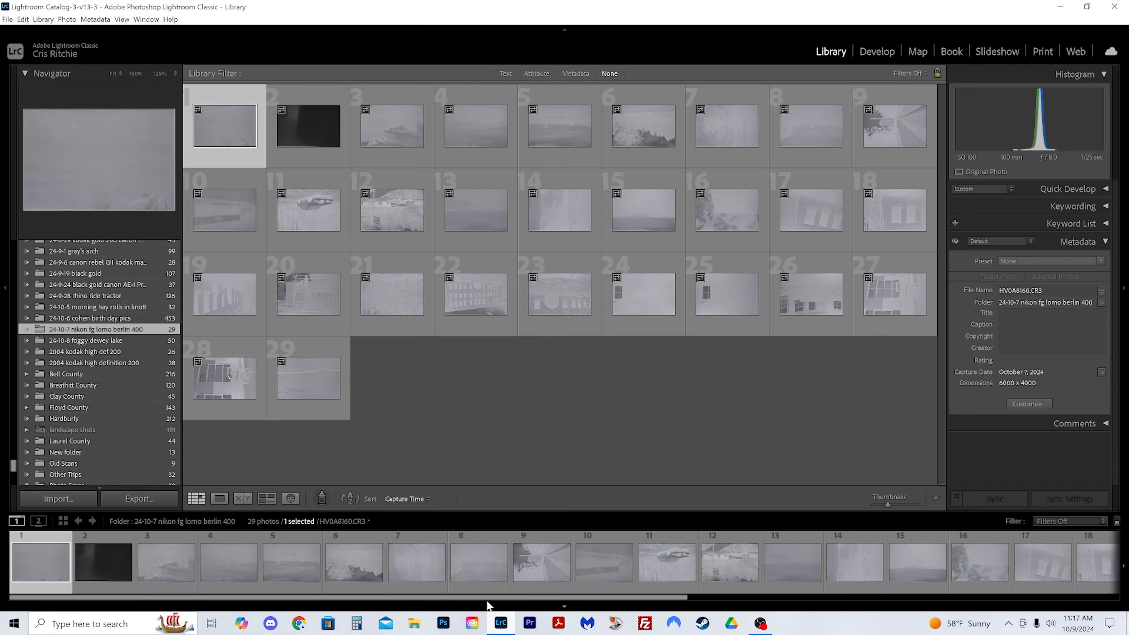
mouse_move(414, 472)
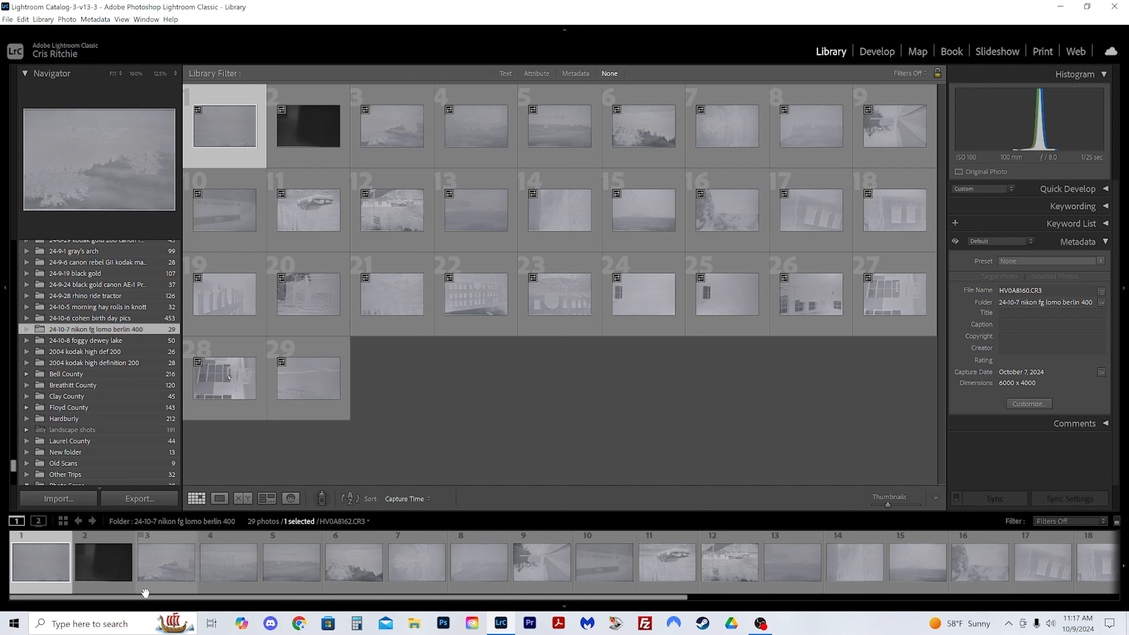
click(103, 559)
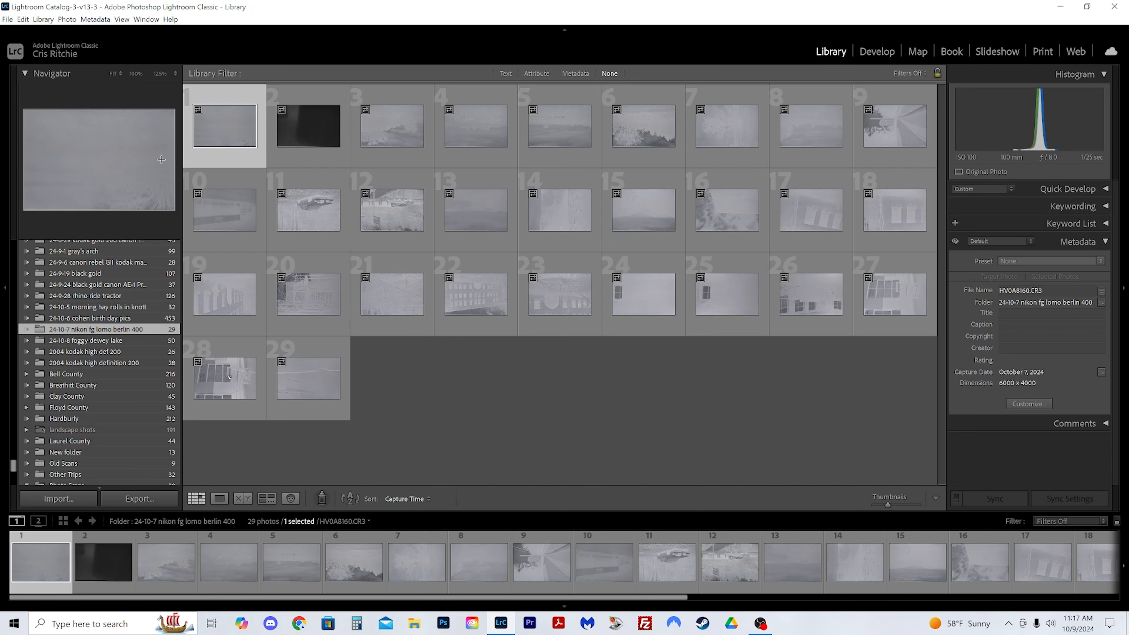
click(876, 52)
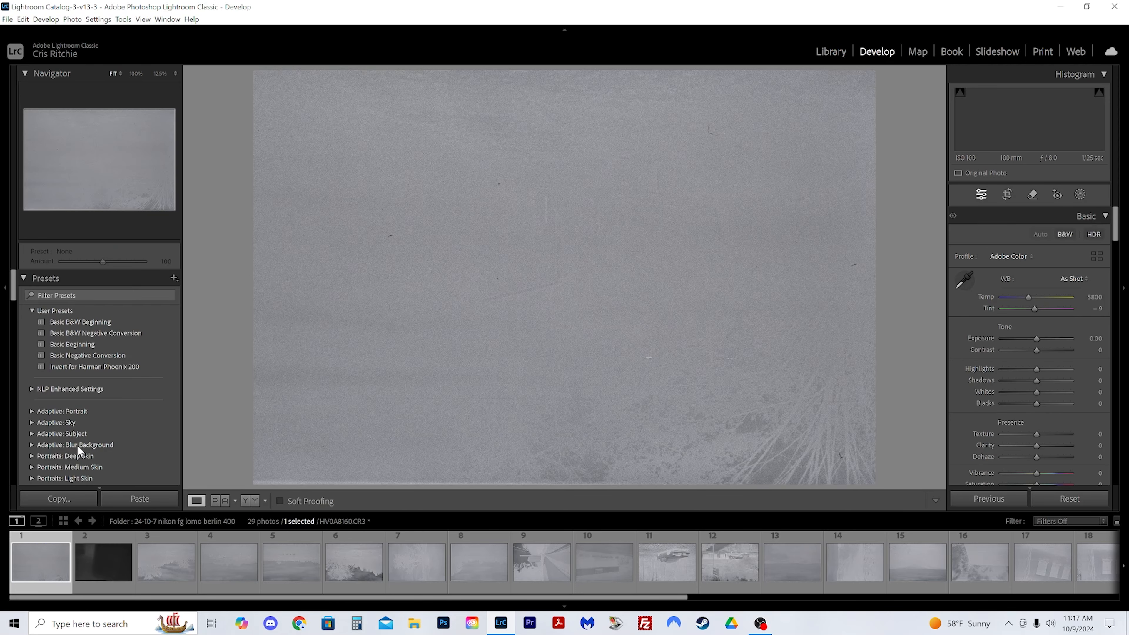
Apply the Basic B&W Negative Conversion preset and sync it across all 29 negatives.
click(96, 333)
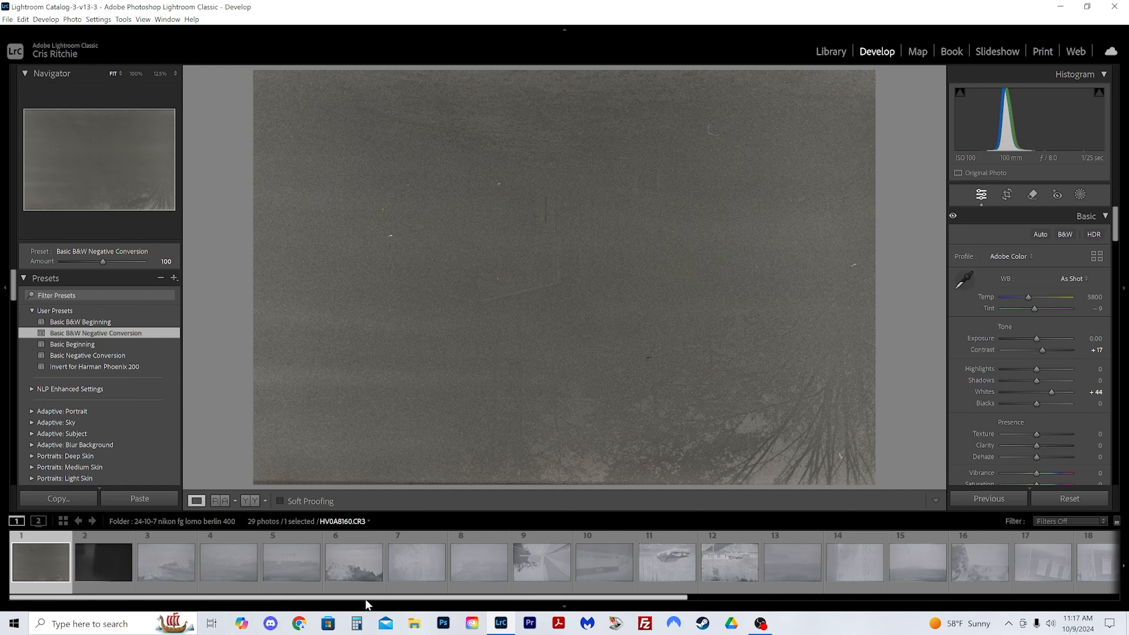
scroll(right, 3)
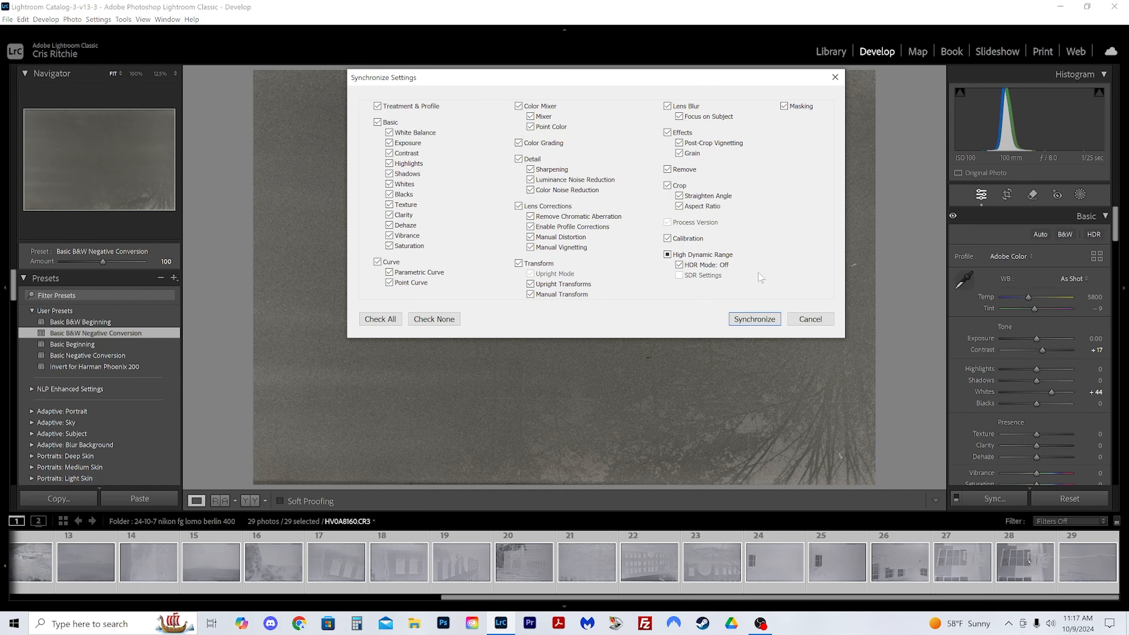
click(754, 319)
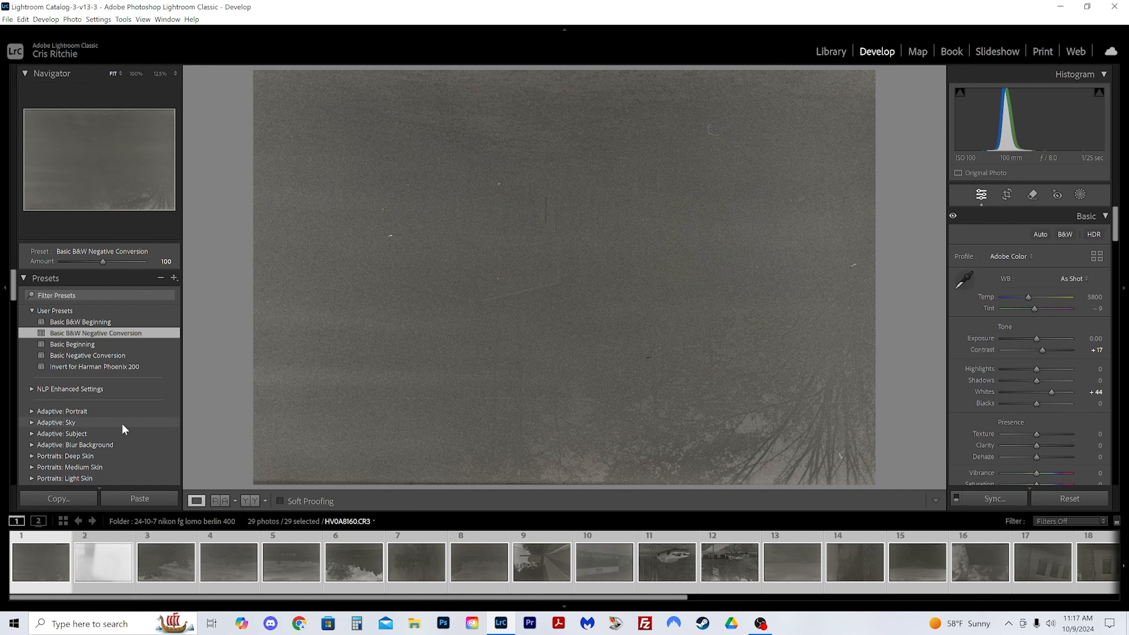
Restore the window to full size and move on to the third negative, the tractor shot.
click(71, 19)
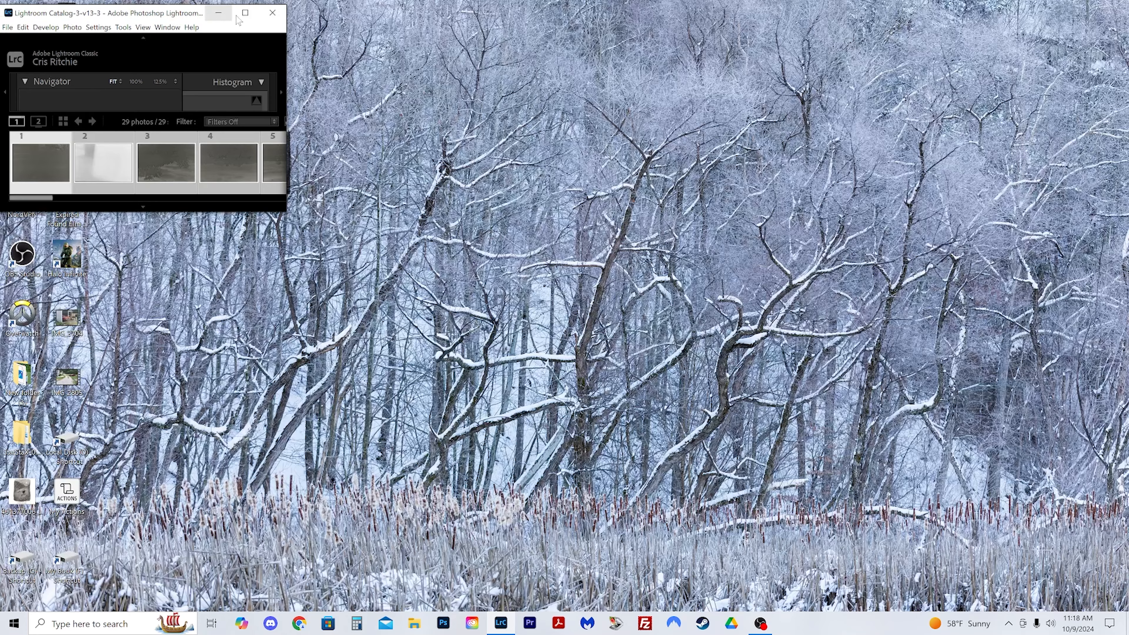
click(71, 19)
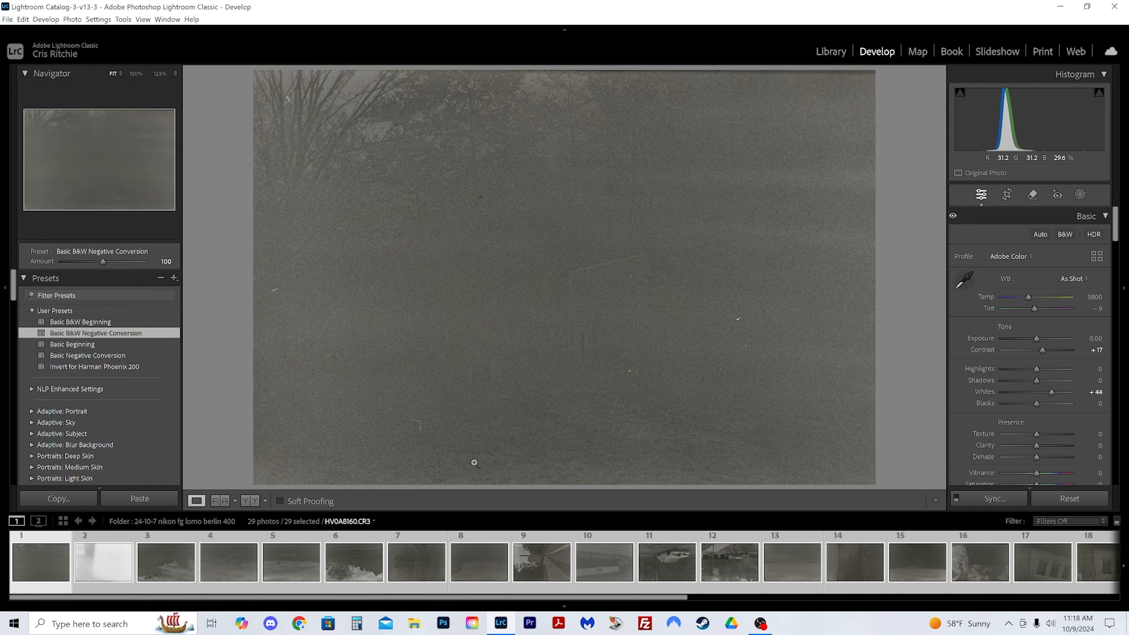
mouse_move(466, 160)
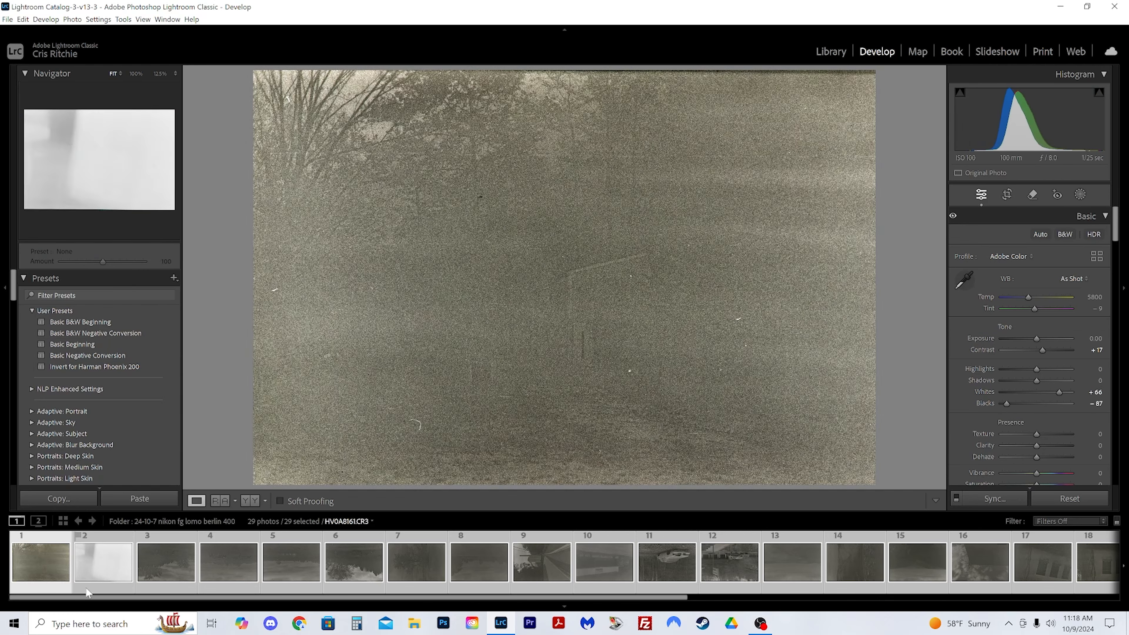
click(96, 333)
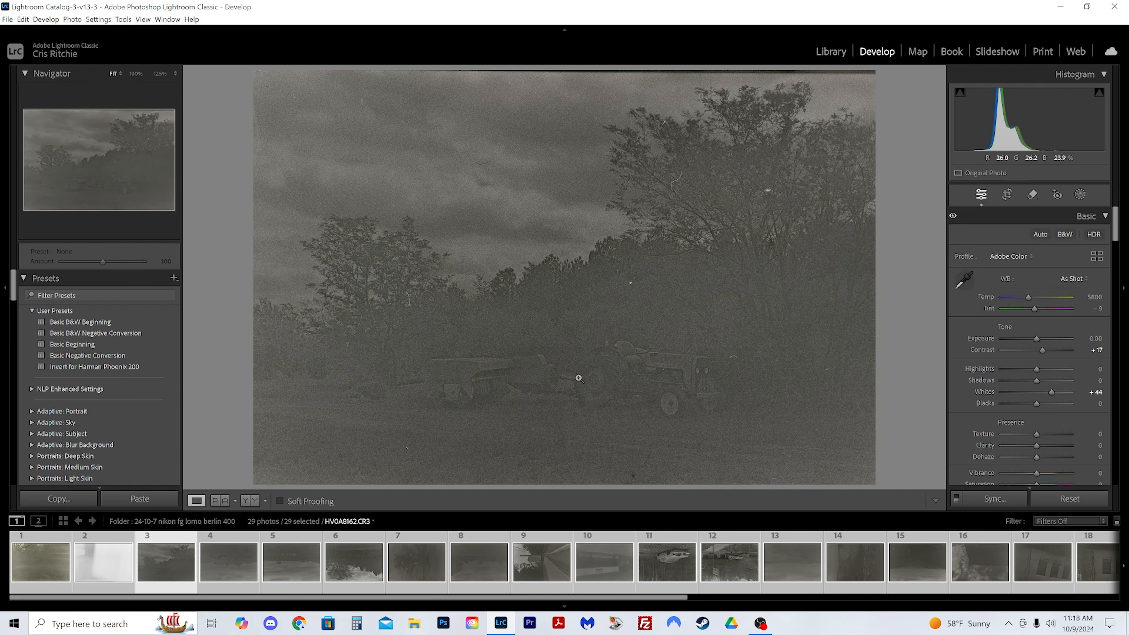
mouse_move(571, 374)
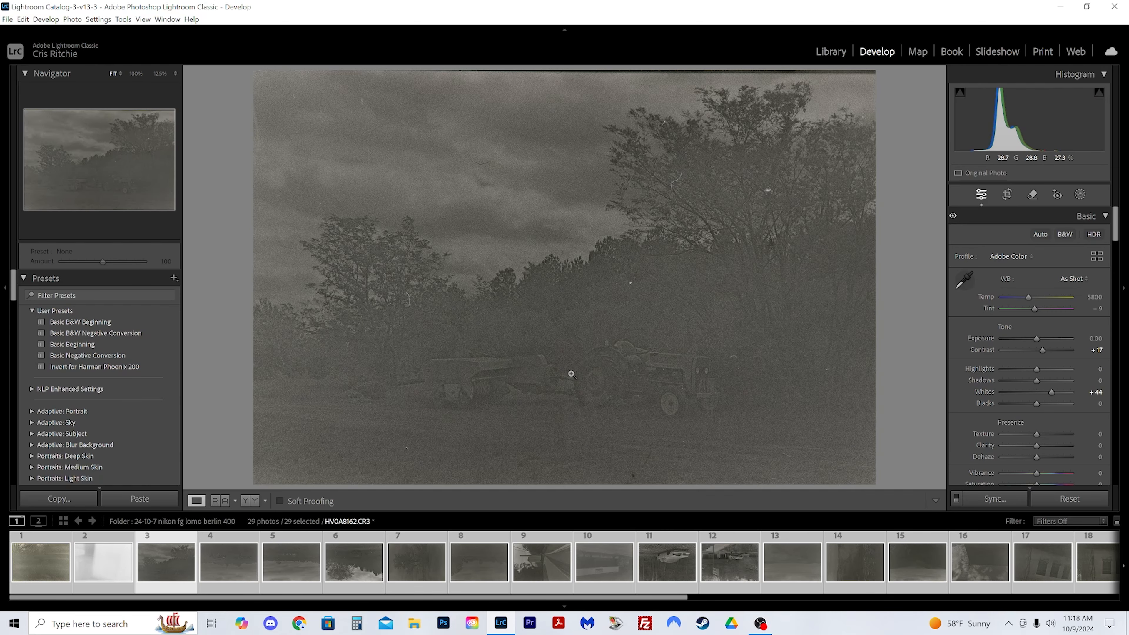
mouse_move(526, 423)
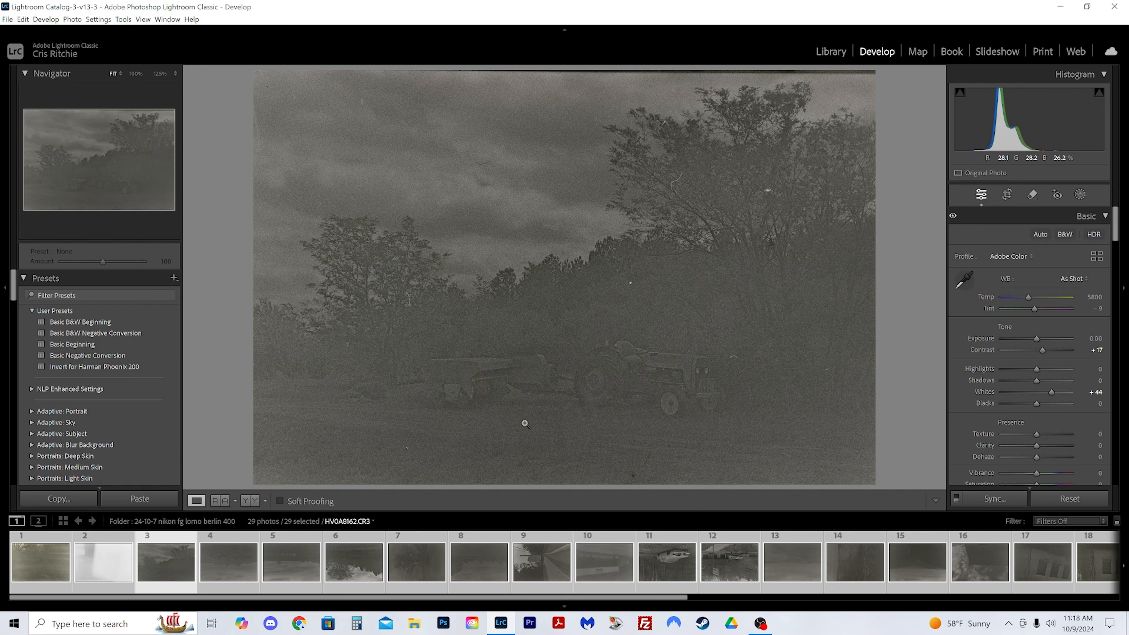
mouse_move(1052, 391)
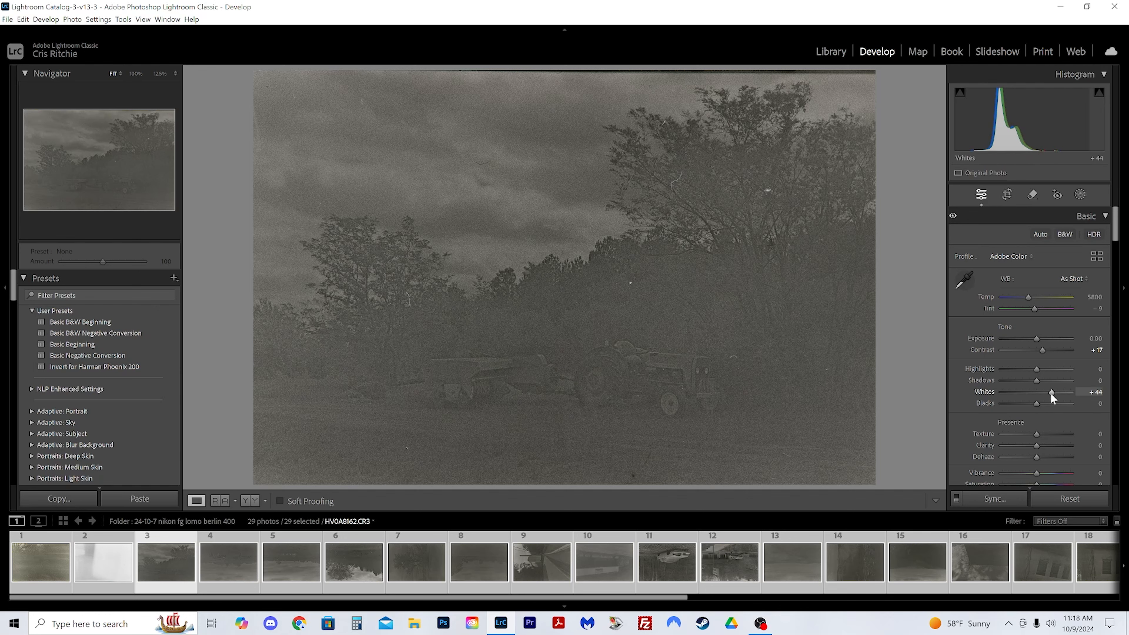
Set the tractor photo to whites +66, blacks −81, contrast +55 and select the remaining frames to sync.
drag(1048, 404, 1026, 403)
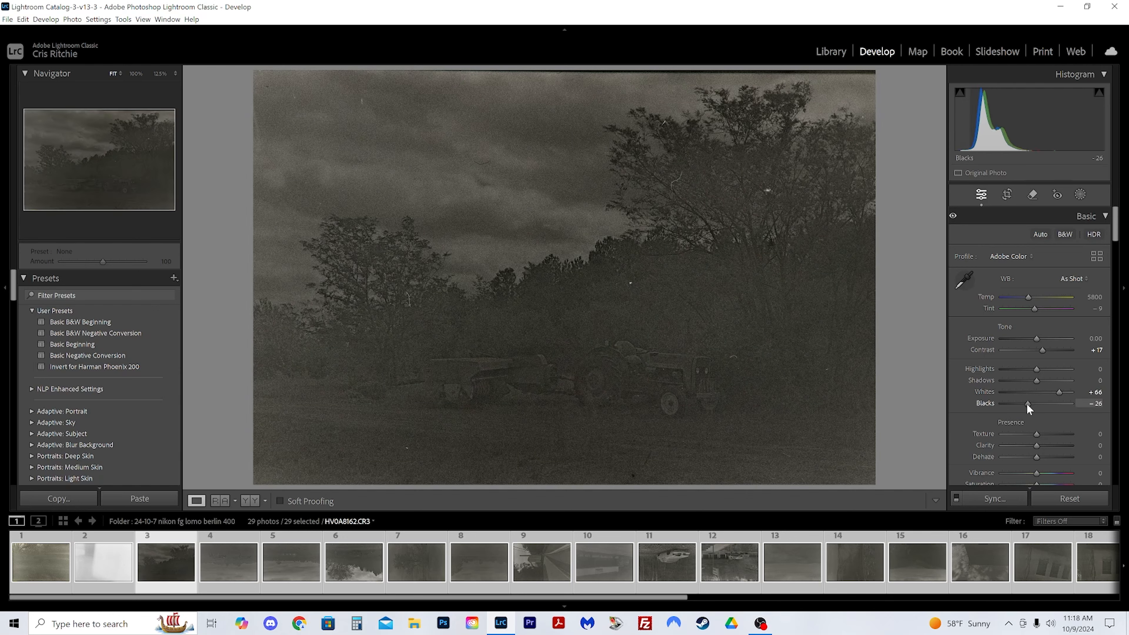
drag(1027, 404, 1008, 403)
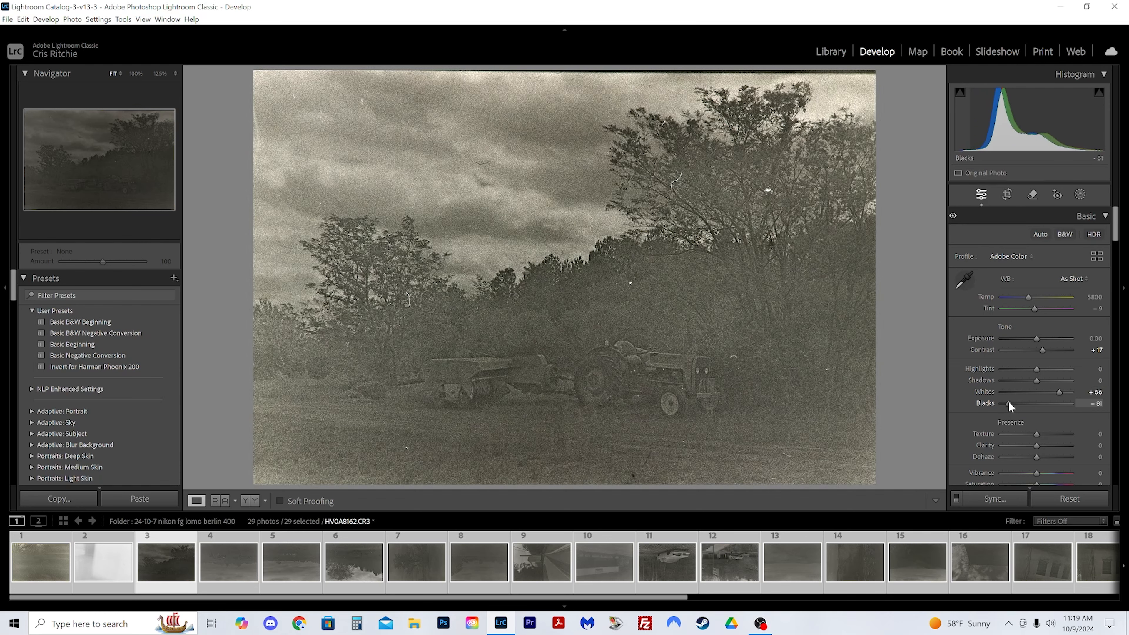
drag(1040, 349, 1055, 349)
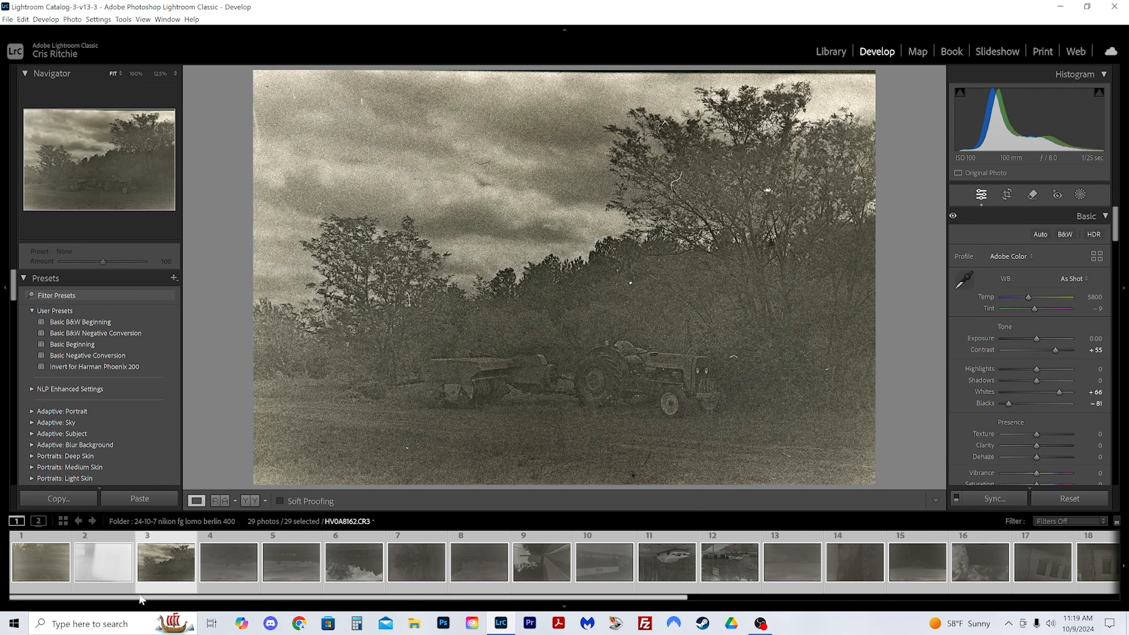
click(1064, 234)
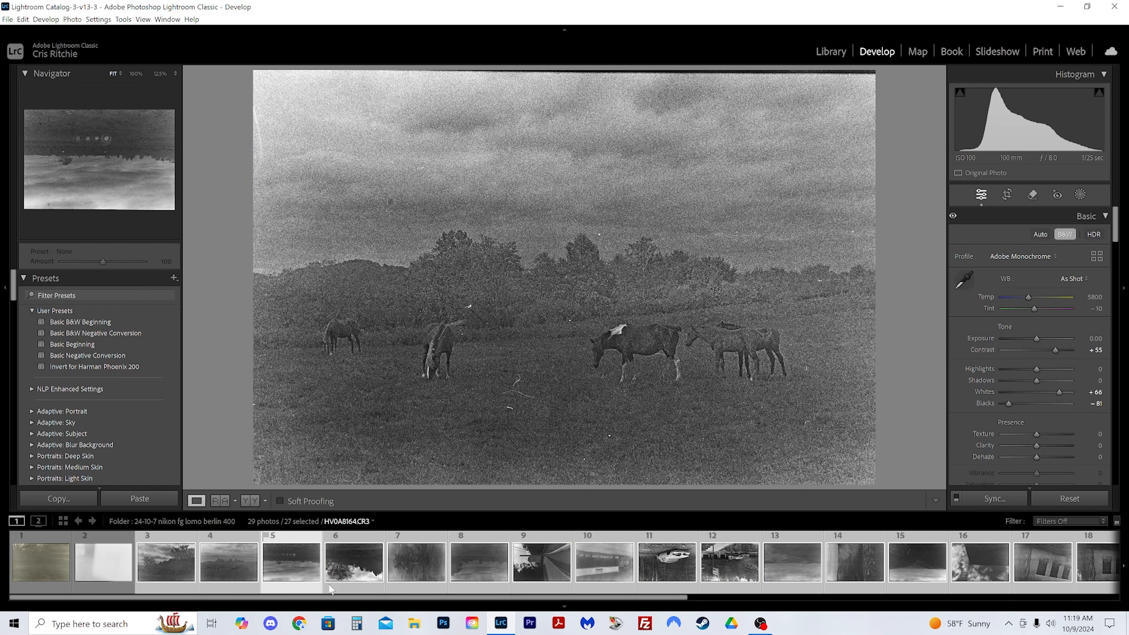
Mirror the hay rake photo and turn the upside-down tractor frame right side up.
click(71, 20)
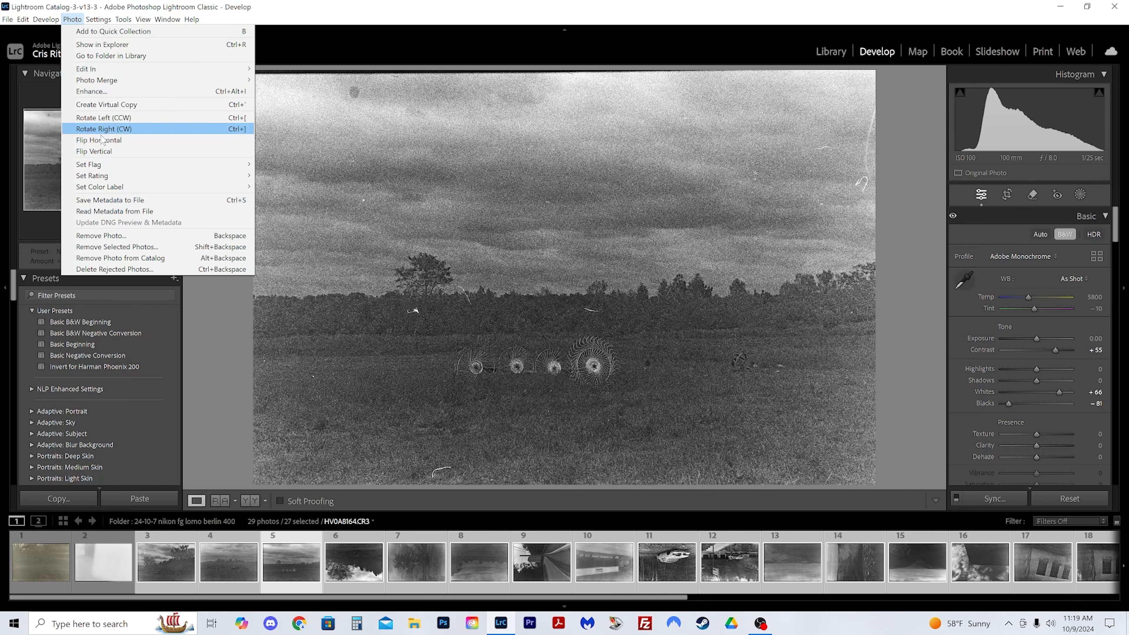
click(94, 140)
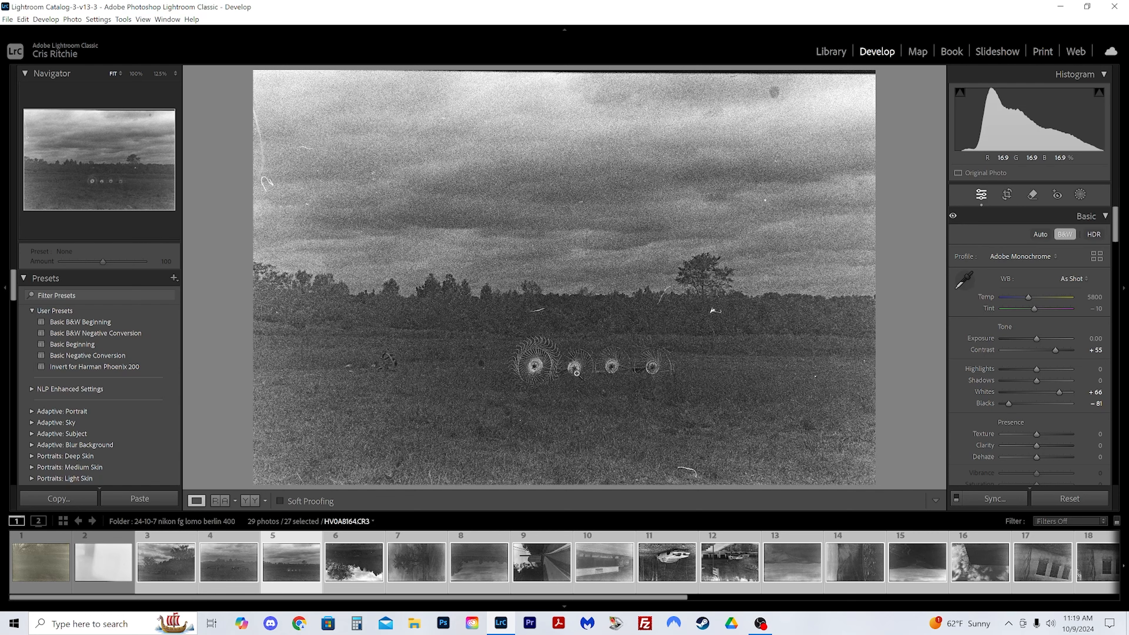
mouse_move(568, 322)
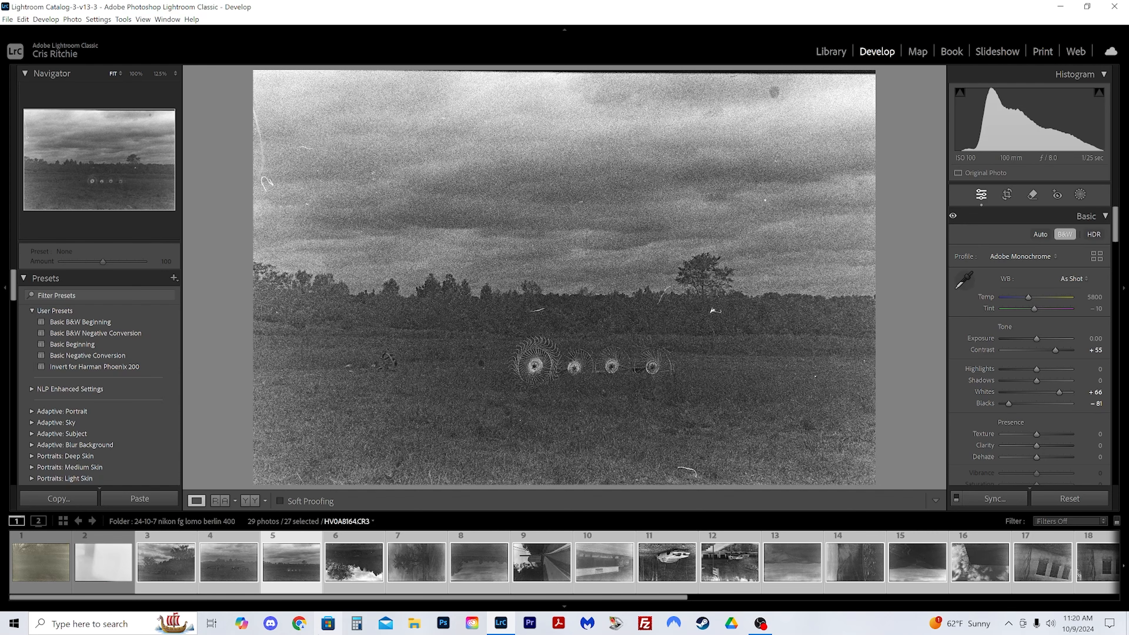
click(353, 560)
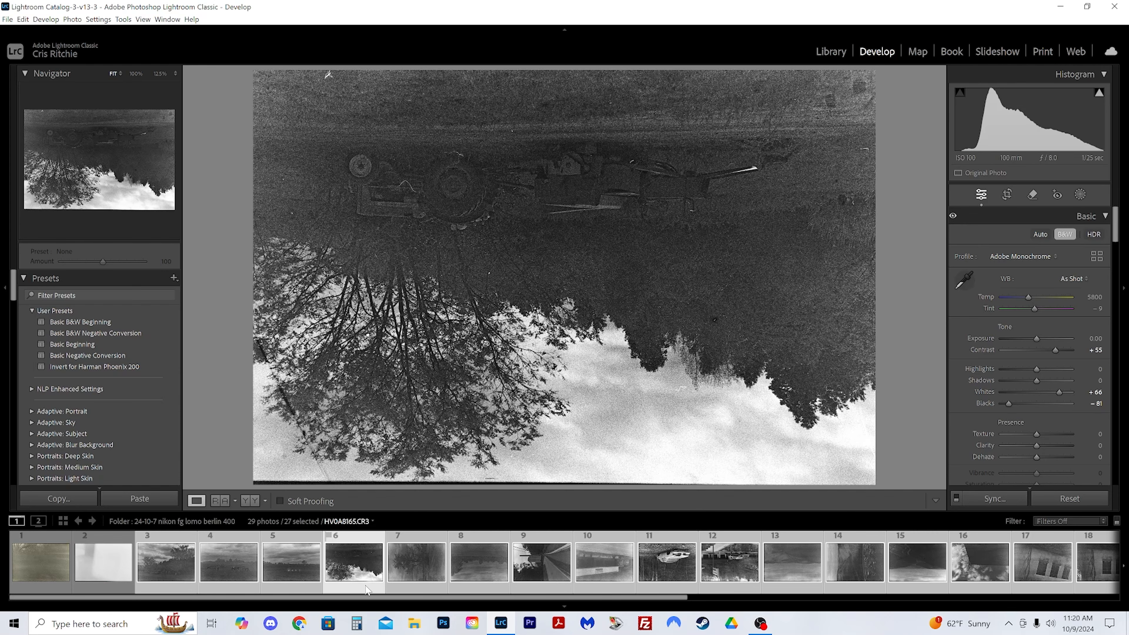
click(71, 19)
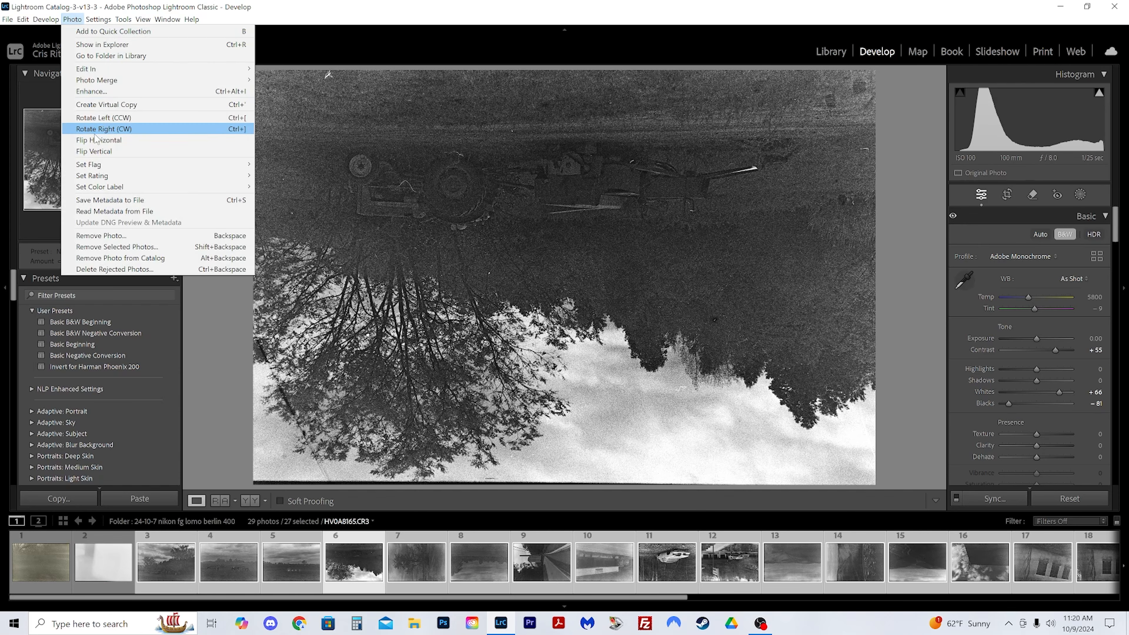
click(105, 129)
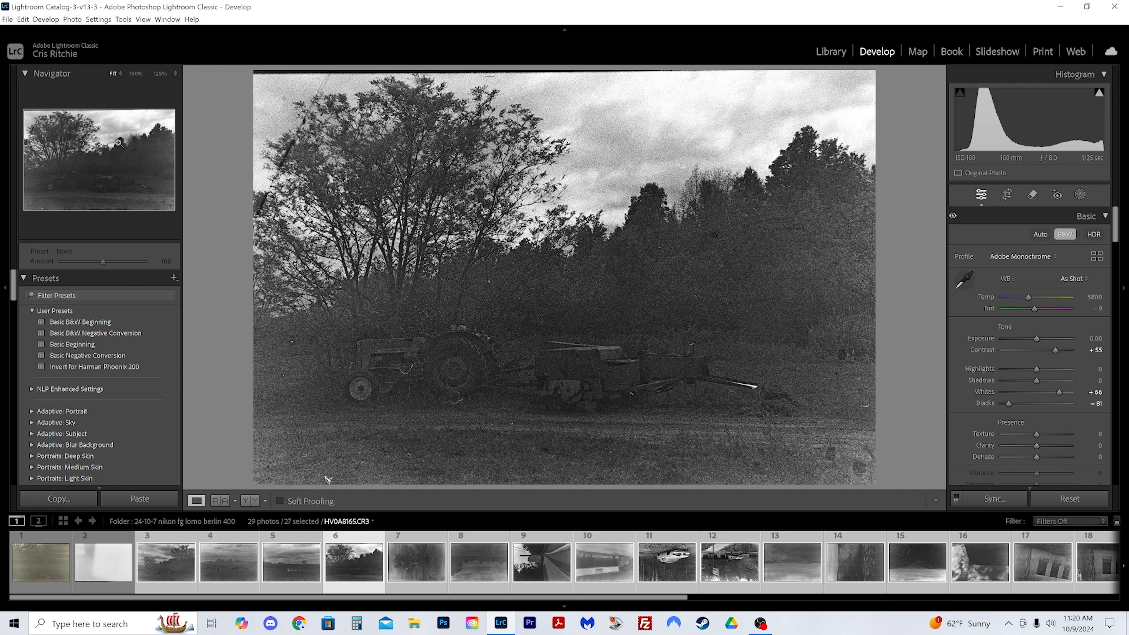
Inspect the lone-tree negative's grain up close, then advance to frame 8.
click(416, 561)
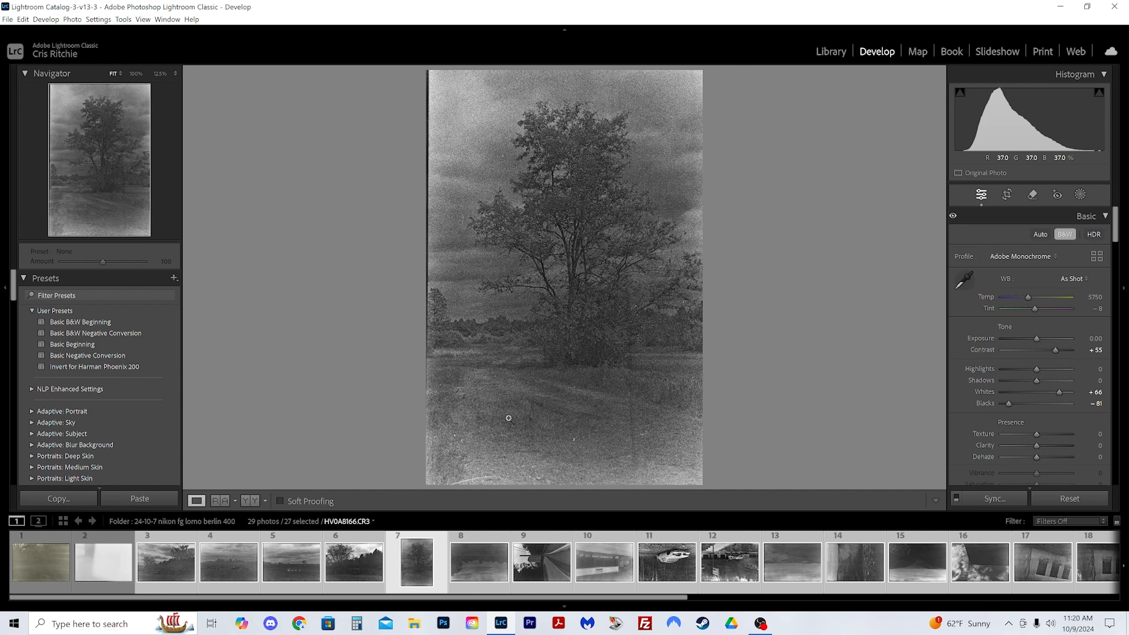
mouse_move(504, 173)
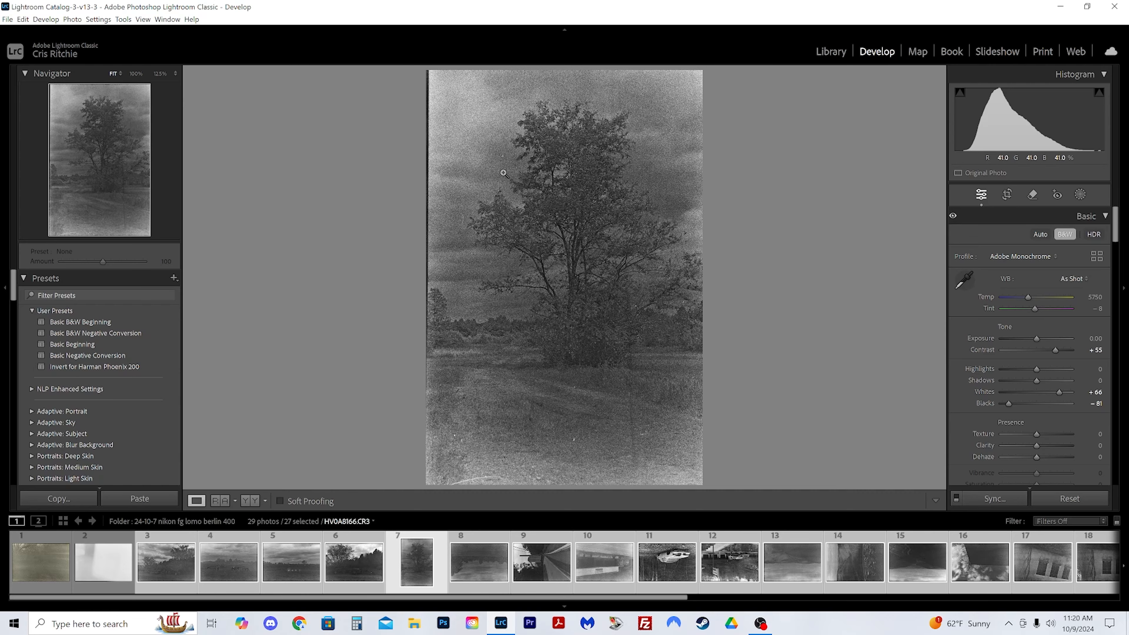
click(503, 172)
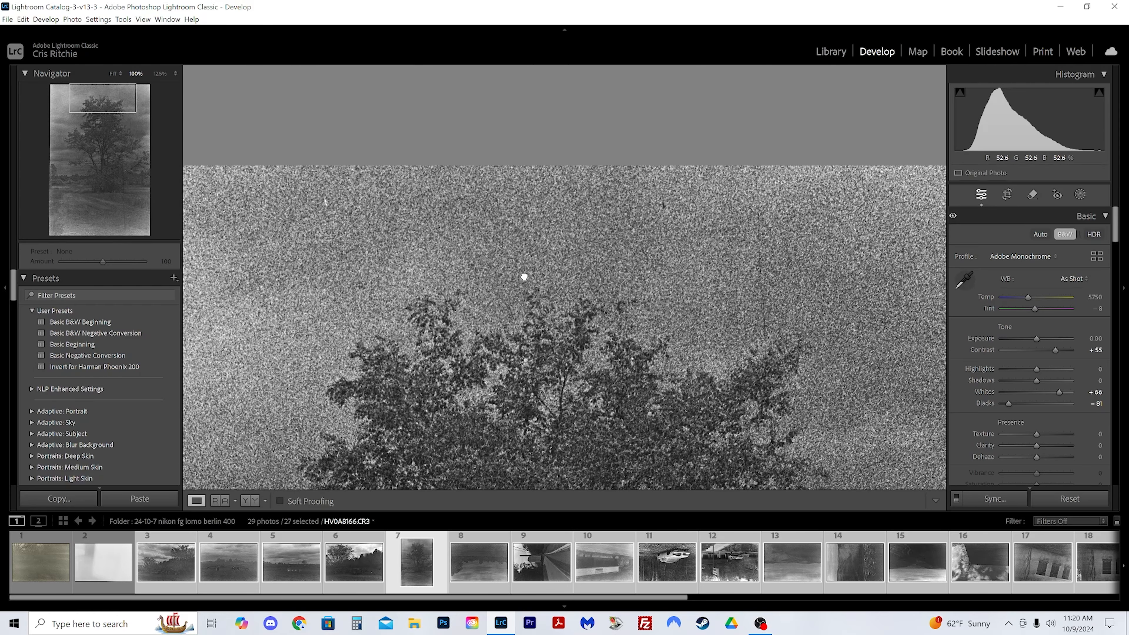
click(477, 562)
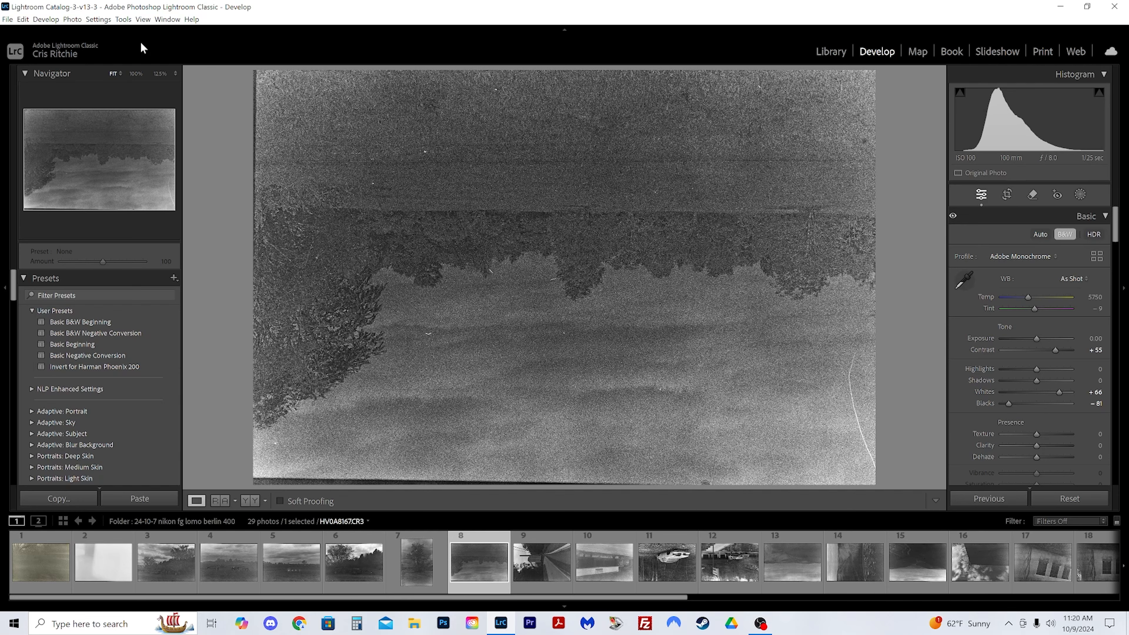
Rotate the storefront negative (frame 10) clockwise twice so it stands upright.
click(541, 563)
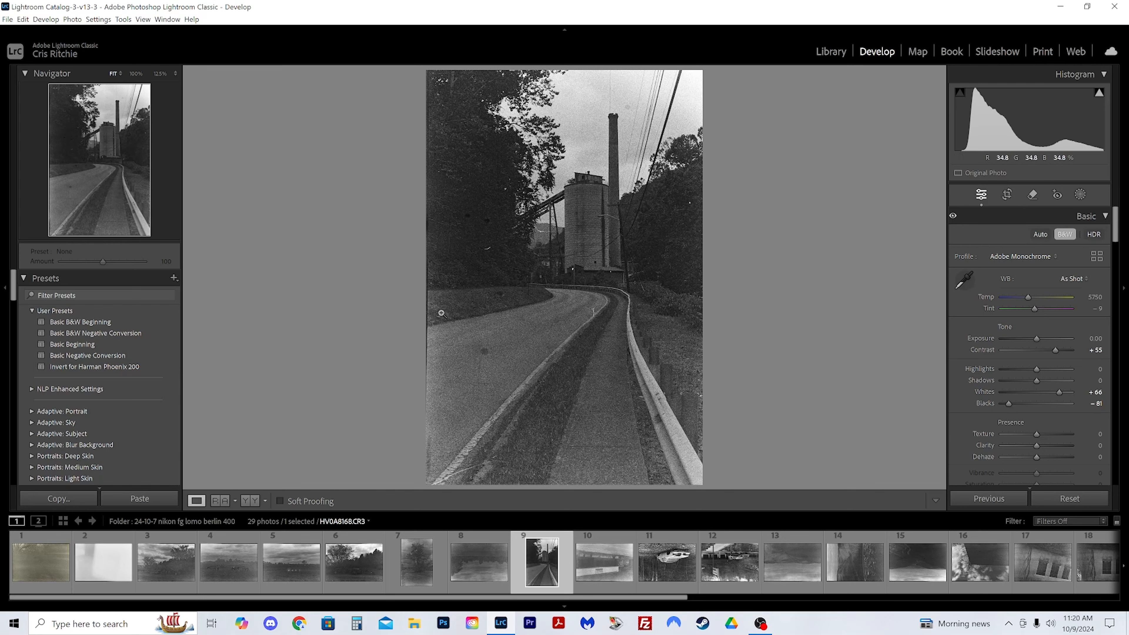
mouse_move(443, 312)
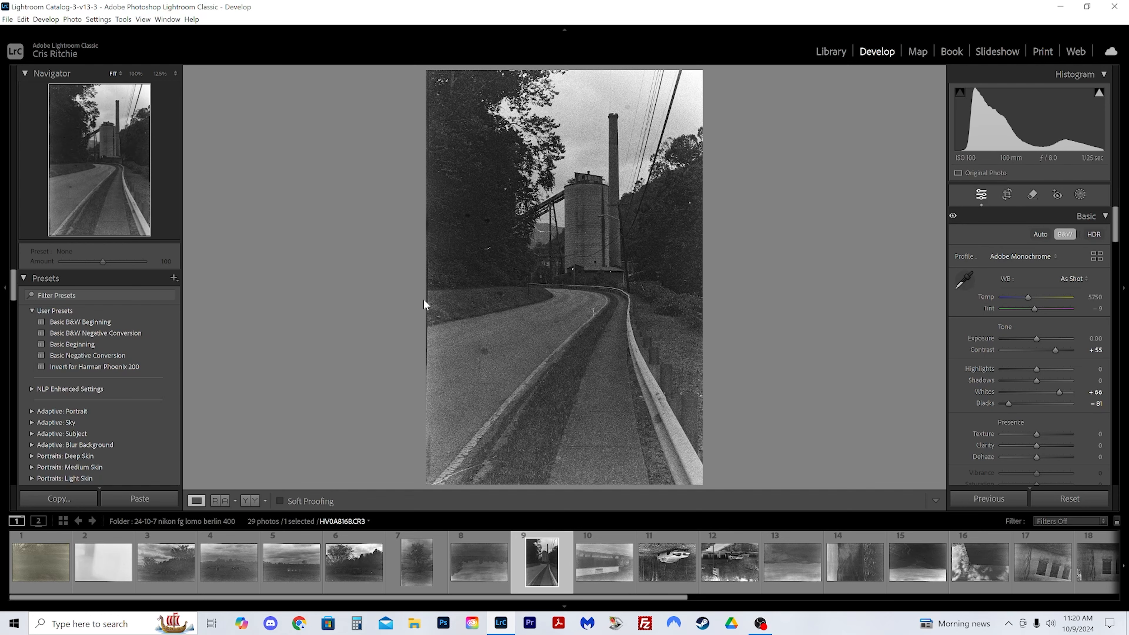
mouse_move(376, 414)
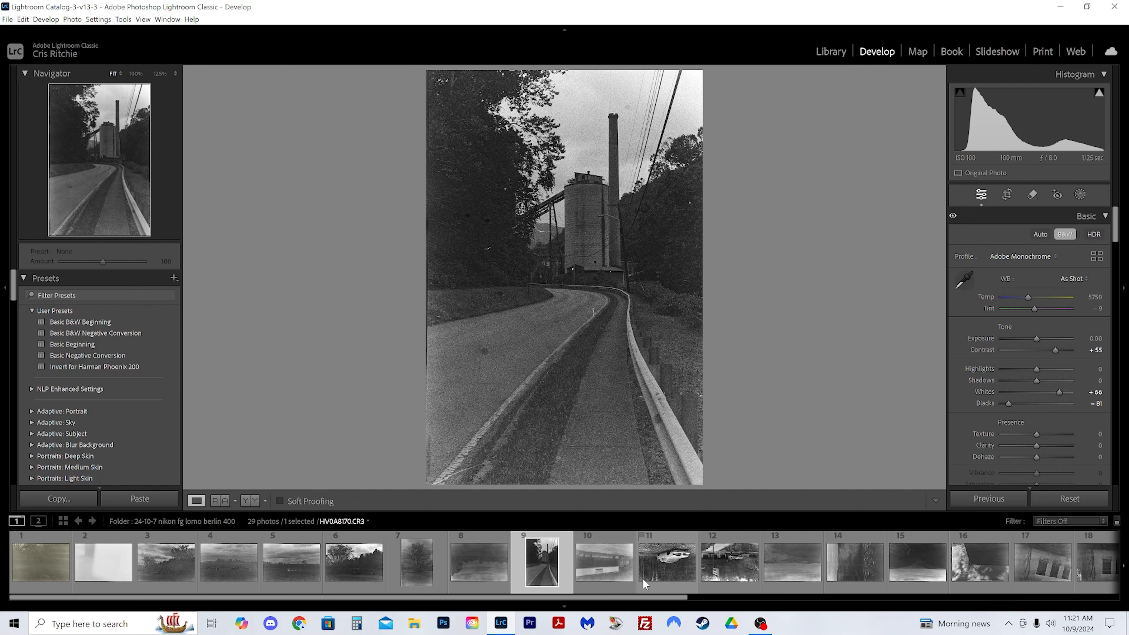
click(603, 561)
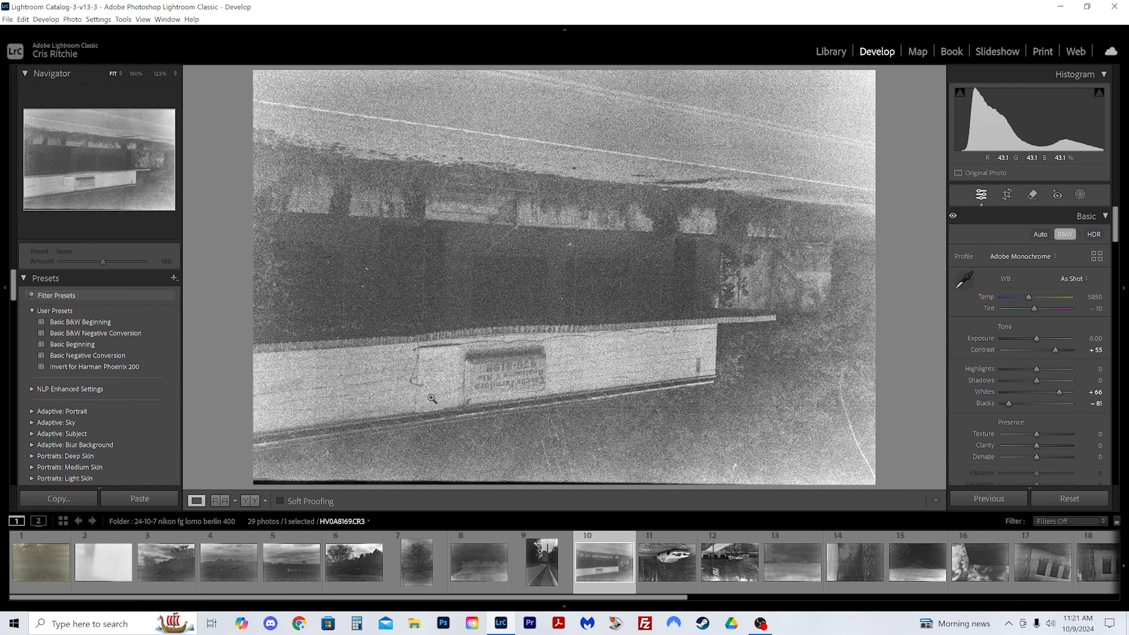
click(102, 128)
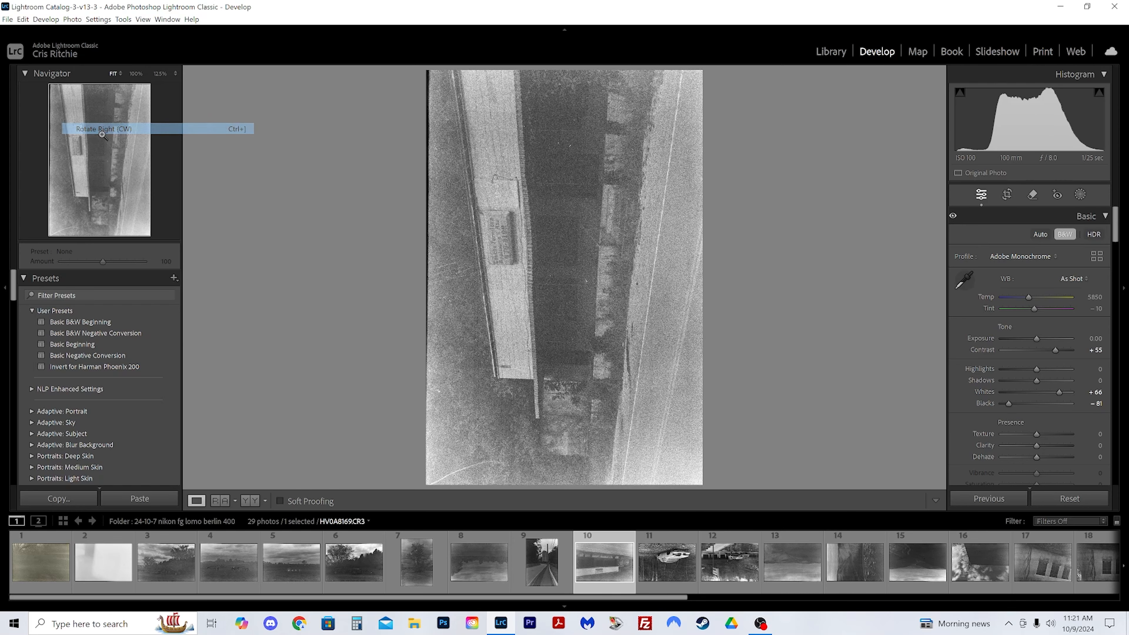
click(70, 19)
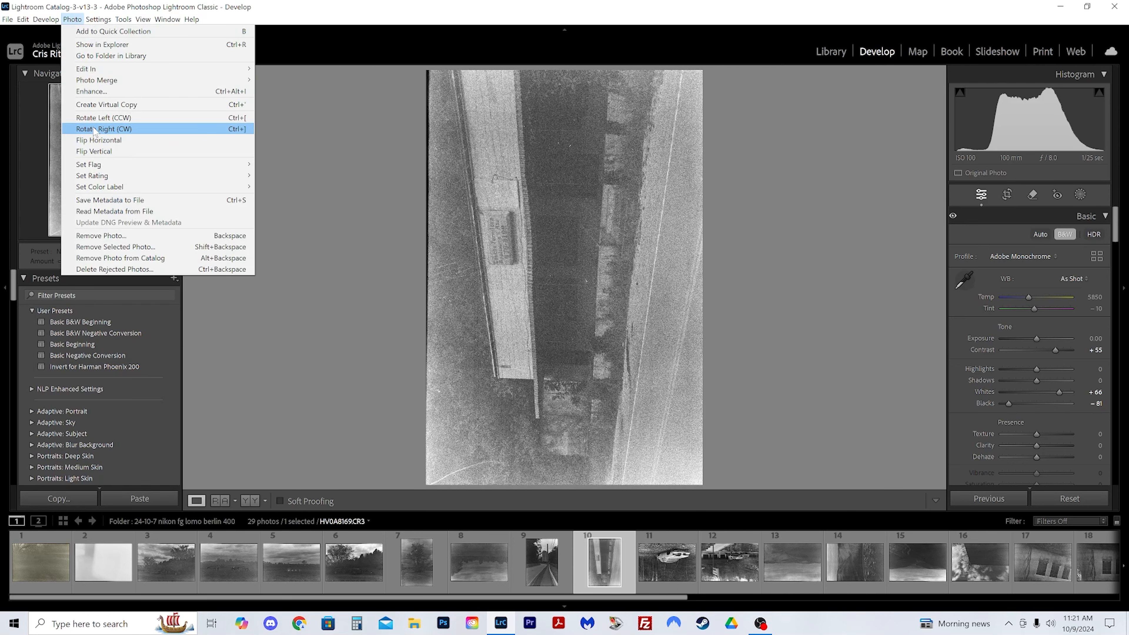
click(103, 129)
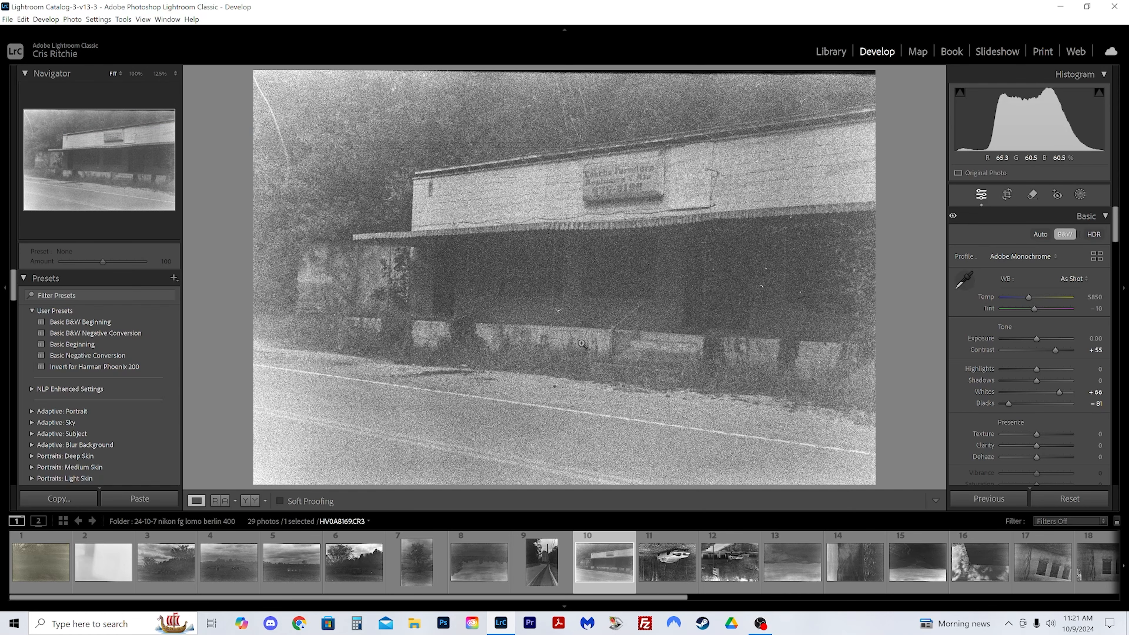
Give the abandoned-car photo five stars, review frame 12 and move on to the hills landscape, frame 13.
click(667, 561)
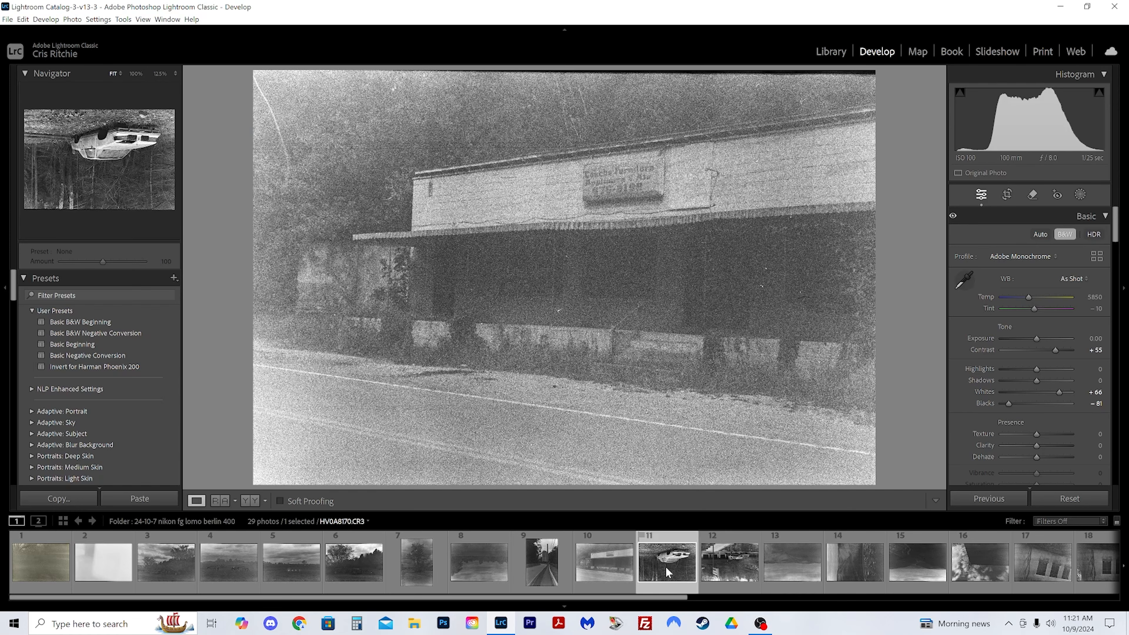
click(71, 19)
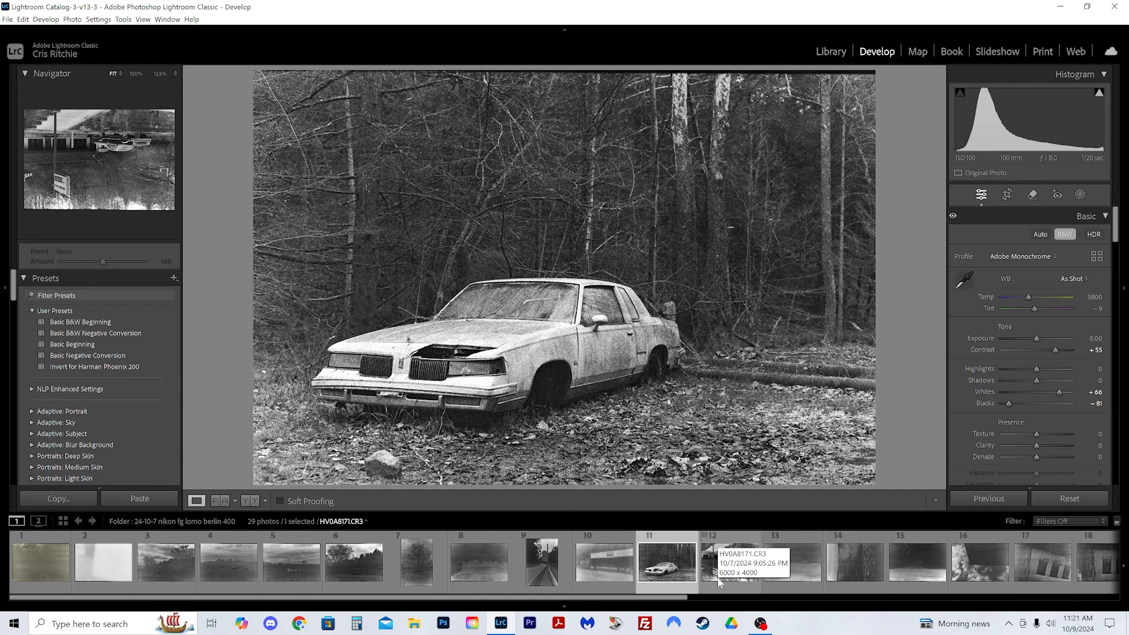
click(665, 560)
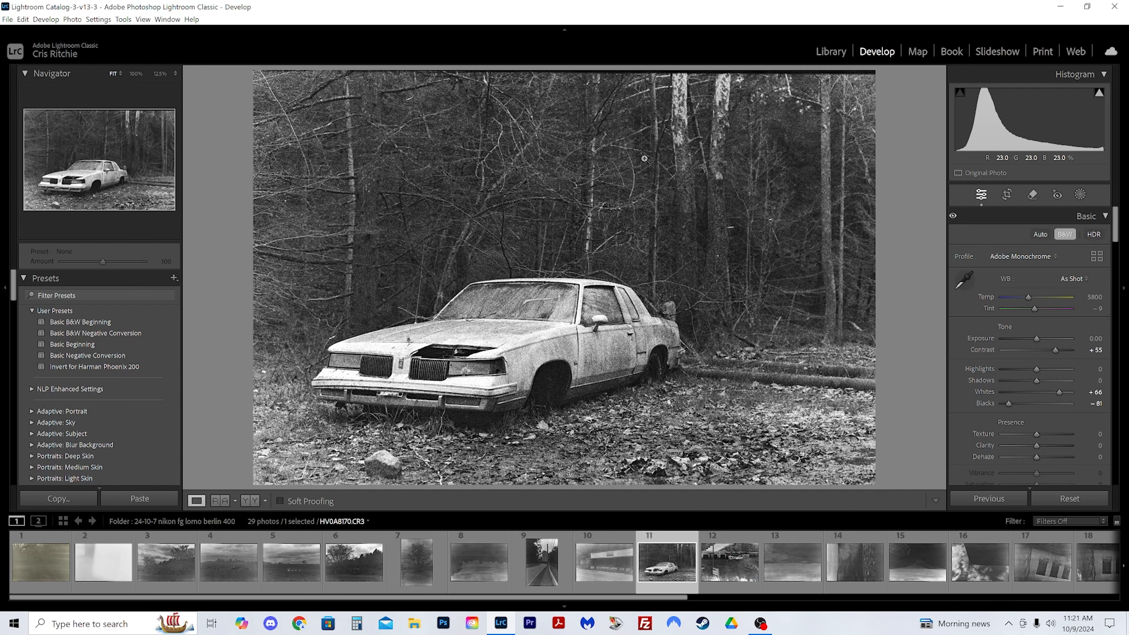
mouse_move(577, 392)
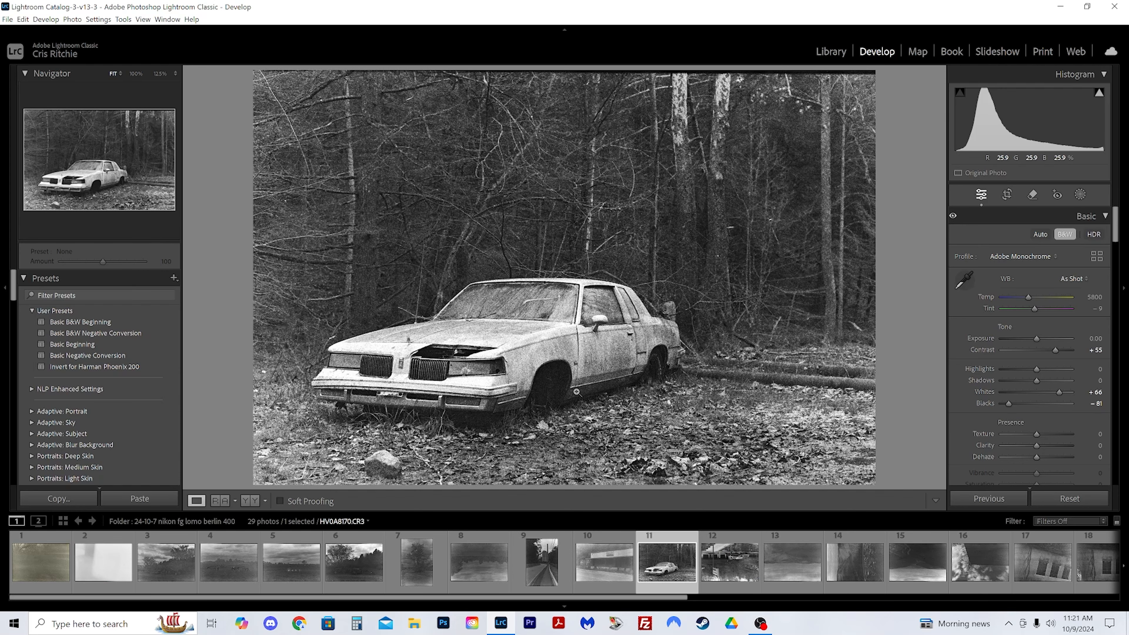
key(5)
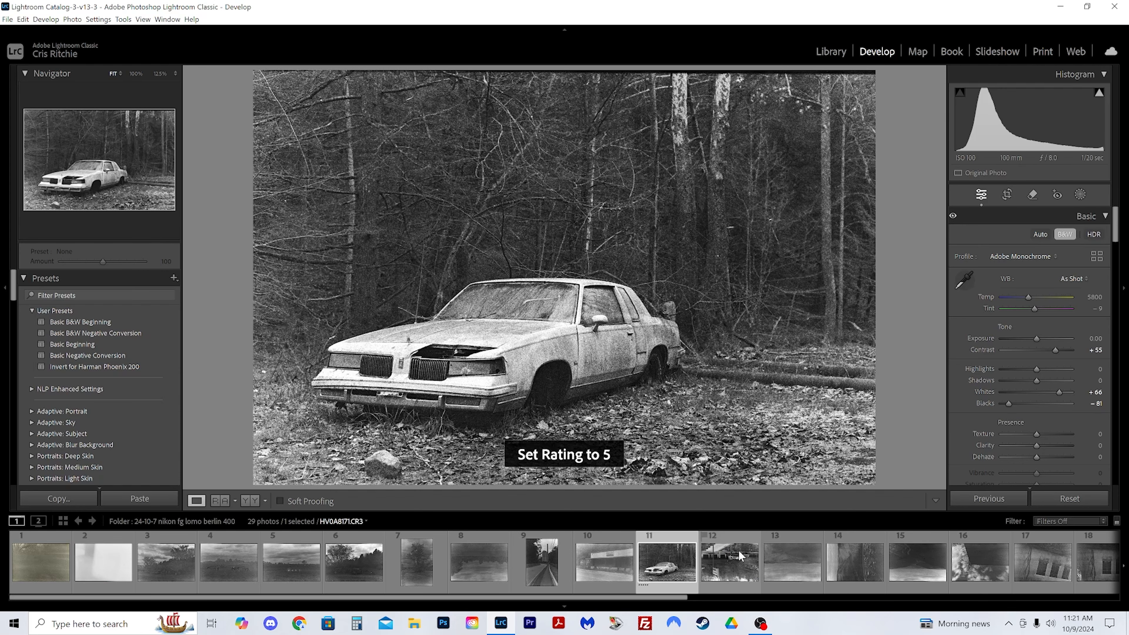
click(728, 562)
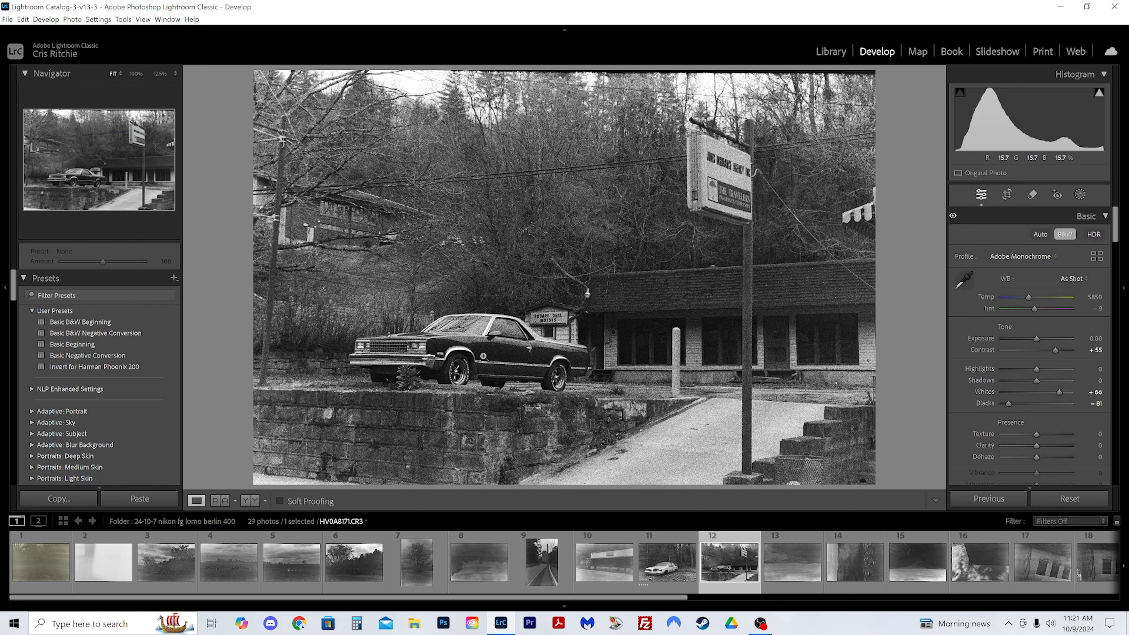
scroll(right, 3)
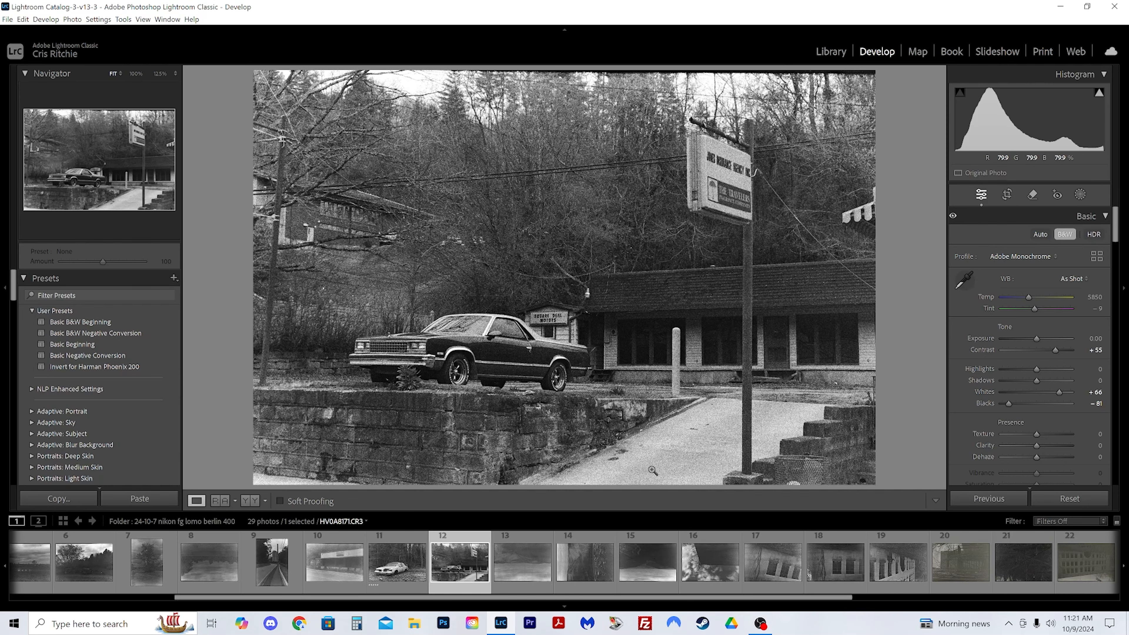
click(522, 560)
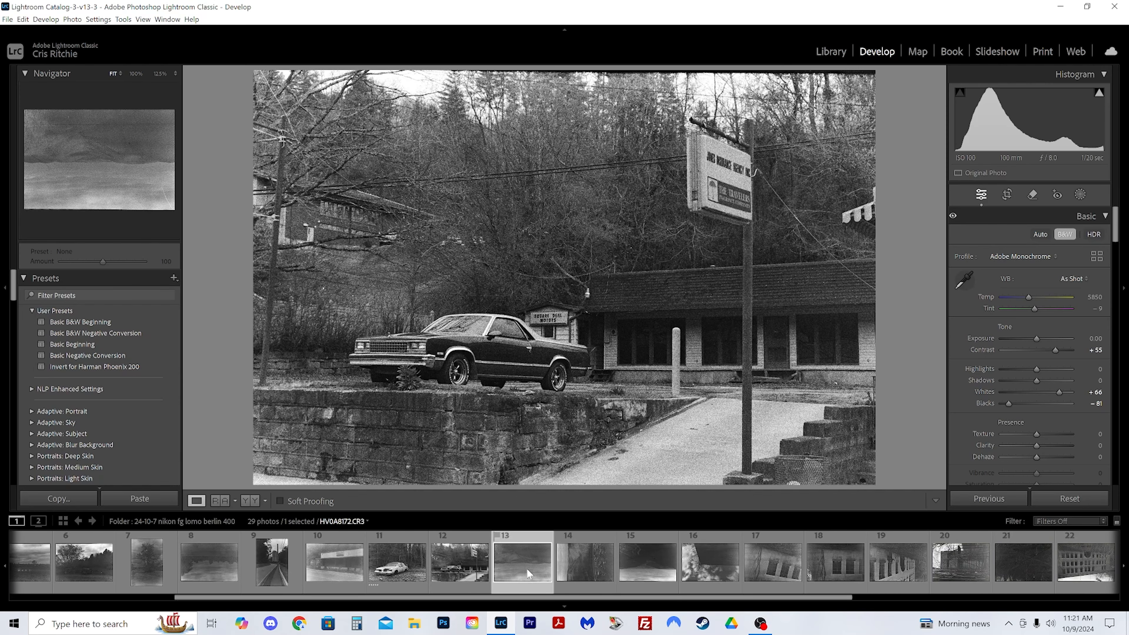
Turn the hills photo and the valley-town negative (frame 14) upright.
click(71, 19)
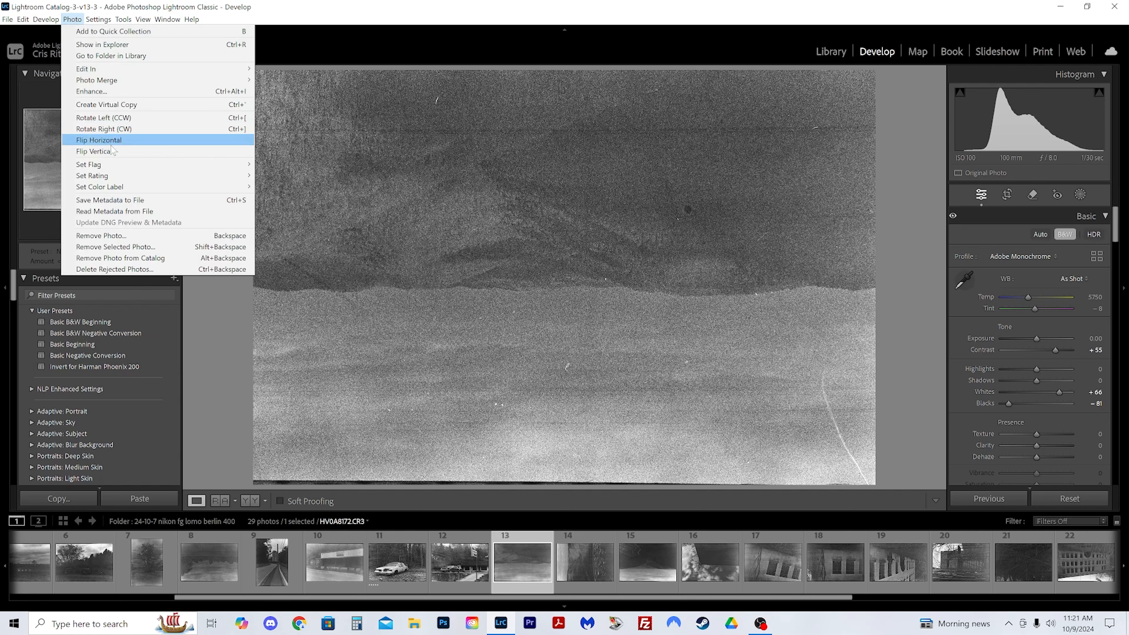
click(99, 140)
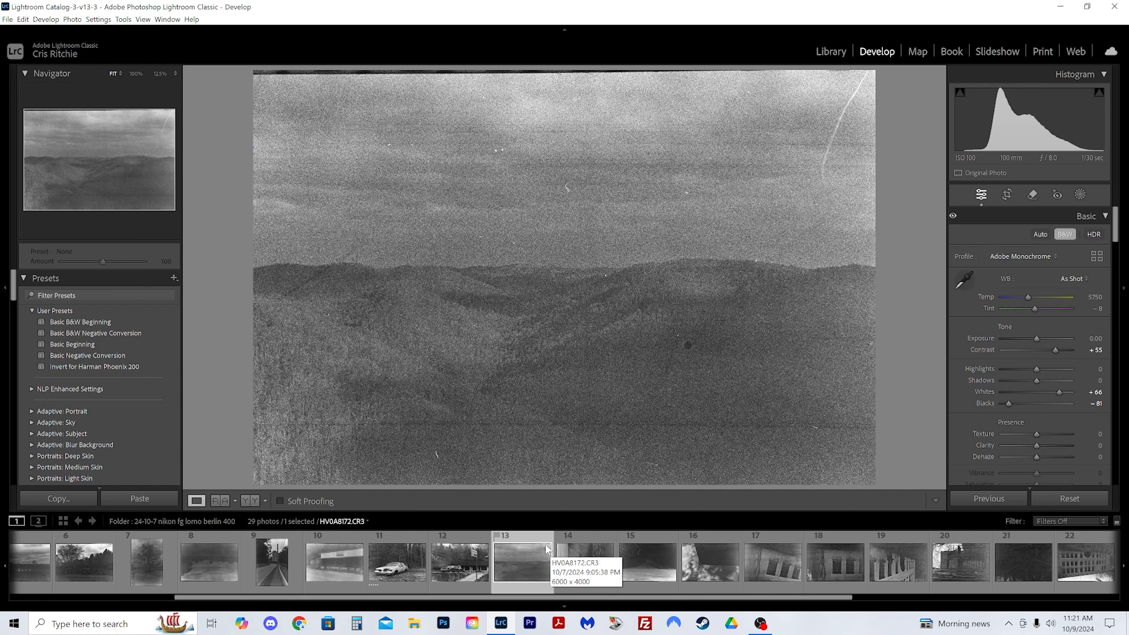
click(585, 561)
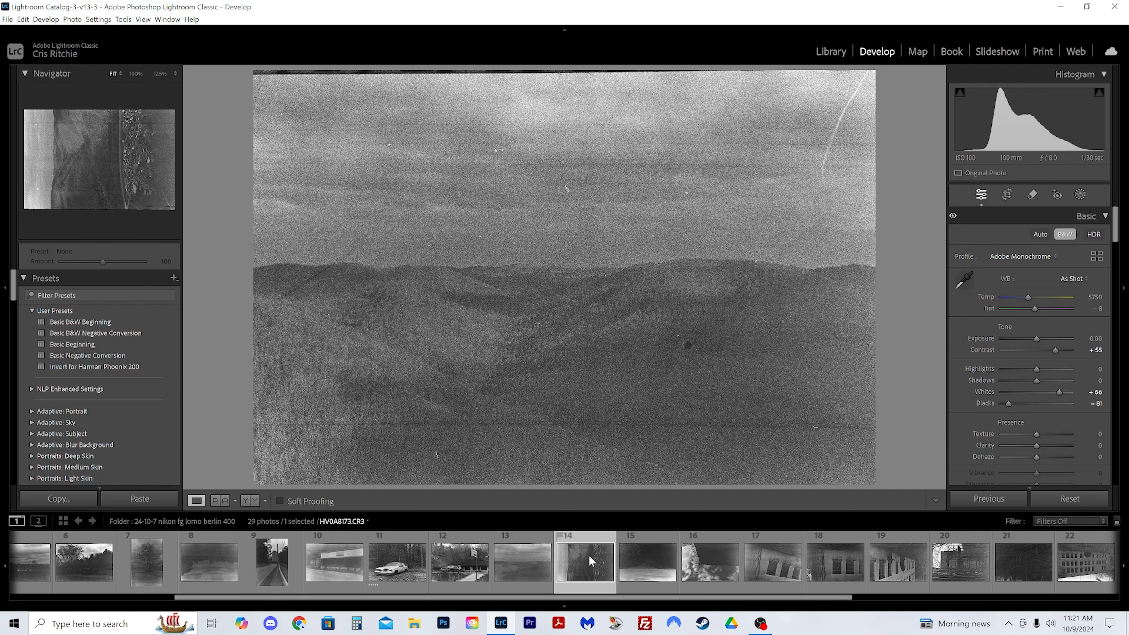
click(71, 19)
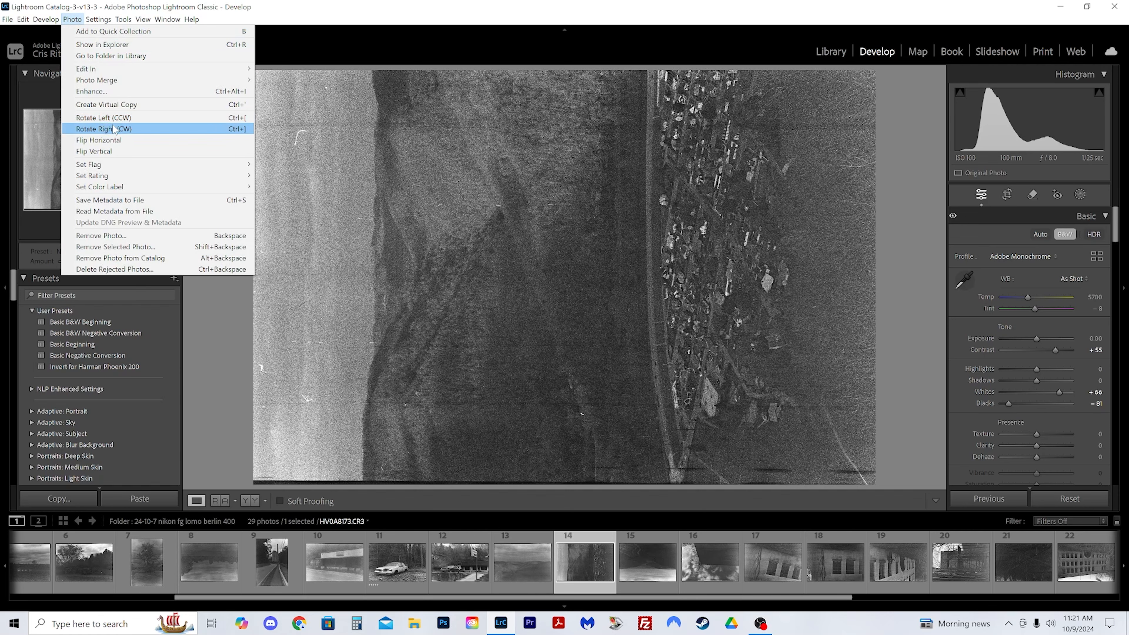
click(103, 129)
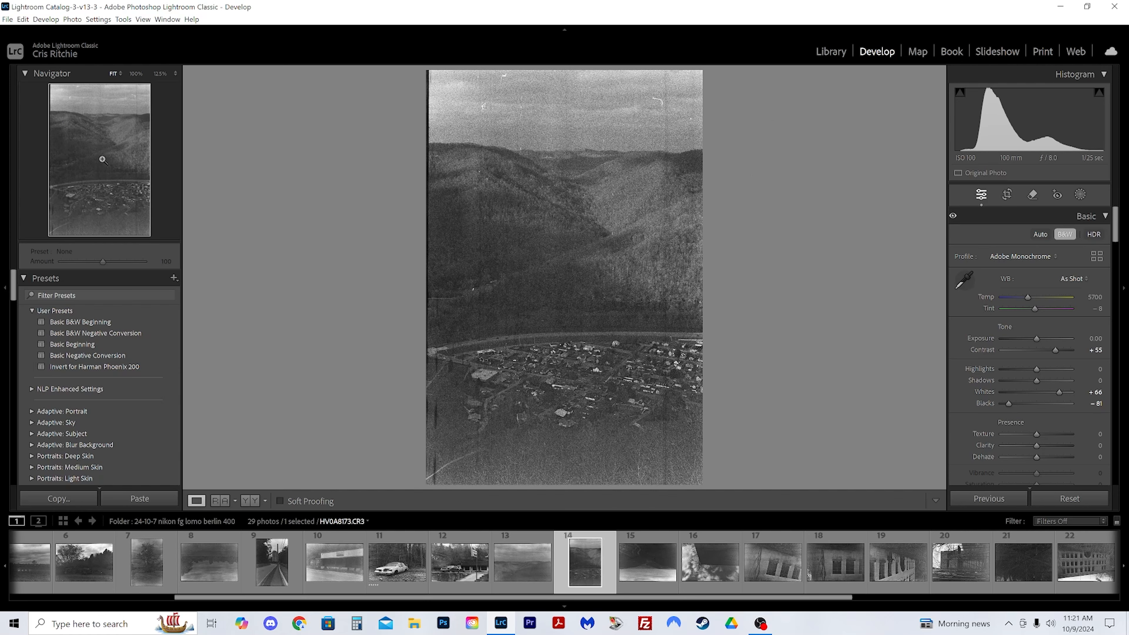
mouse_move(138, 231)
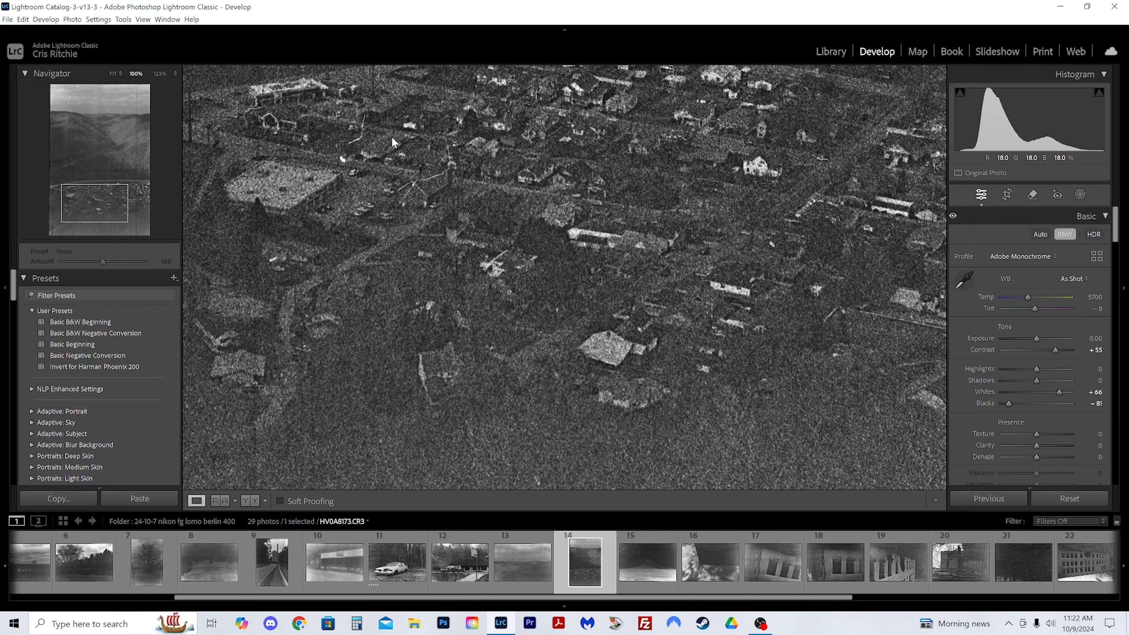
Return to the full view, review the mountain valley frame and load the building-and-tree negative, frame 16.
click(112, 73)
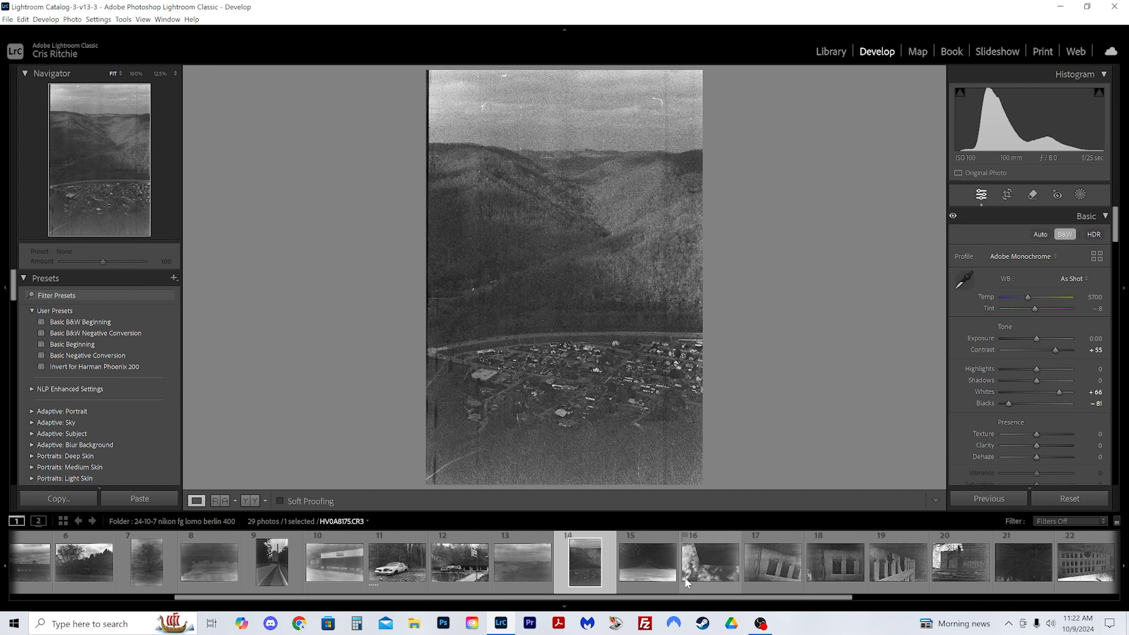
click(645, 562)
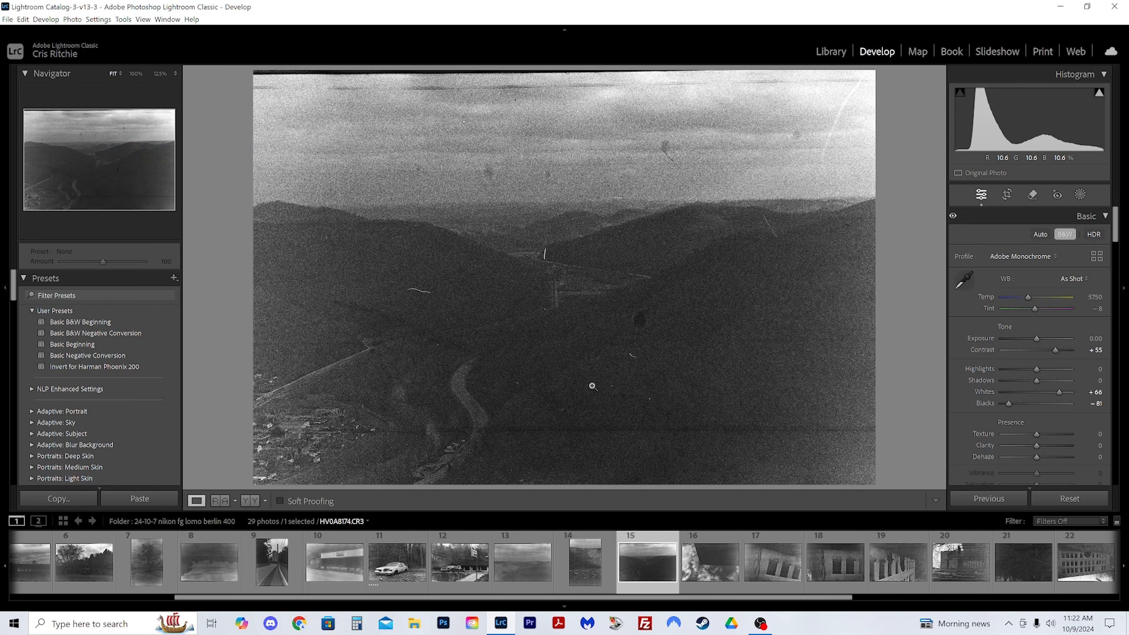
mouse_move(709, 561)
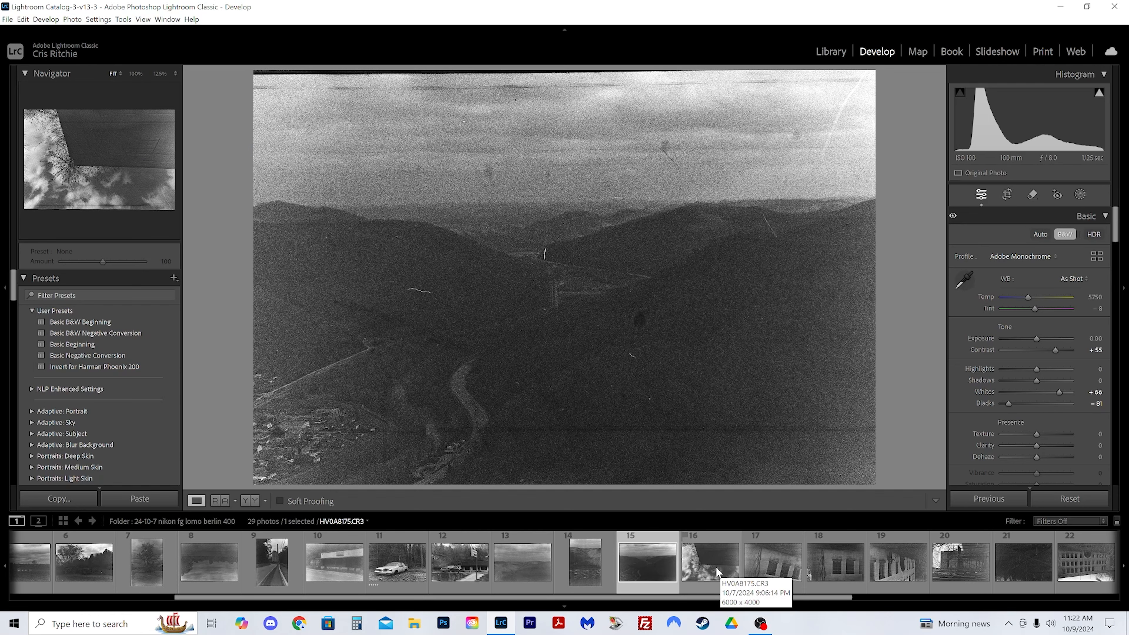
click(709, 561)
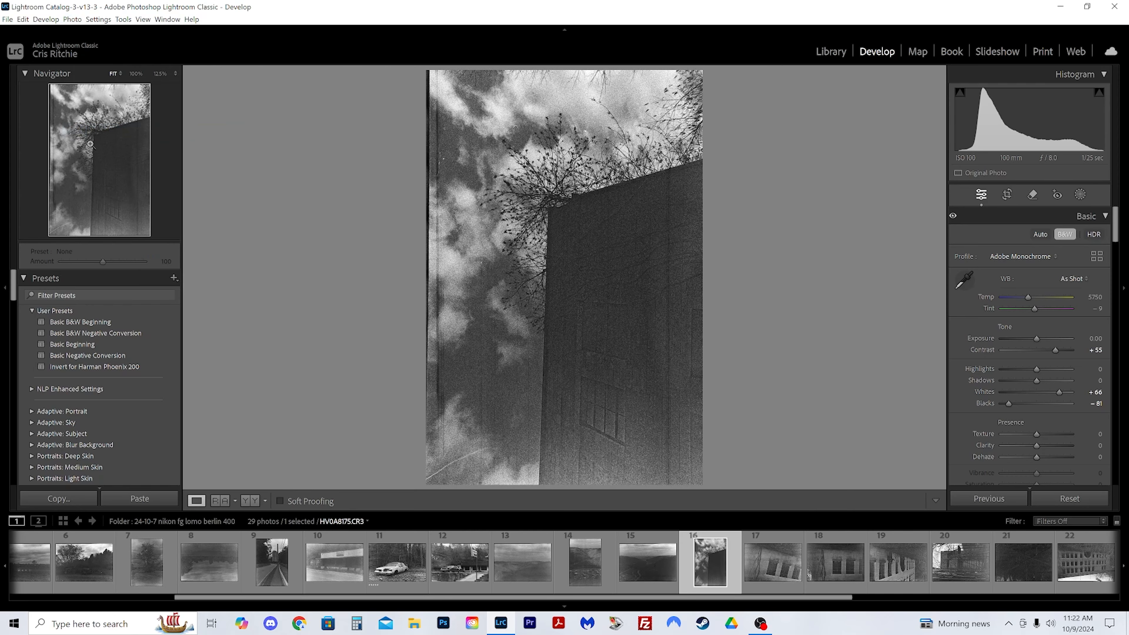
Rotate the building negative counter-clockwise to landscape and bring up the brick wall with three windows.
click(71, 19)
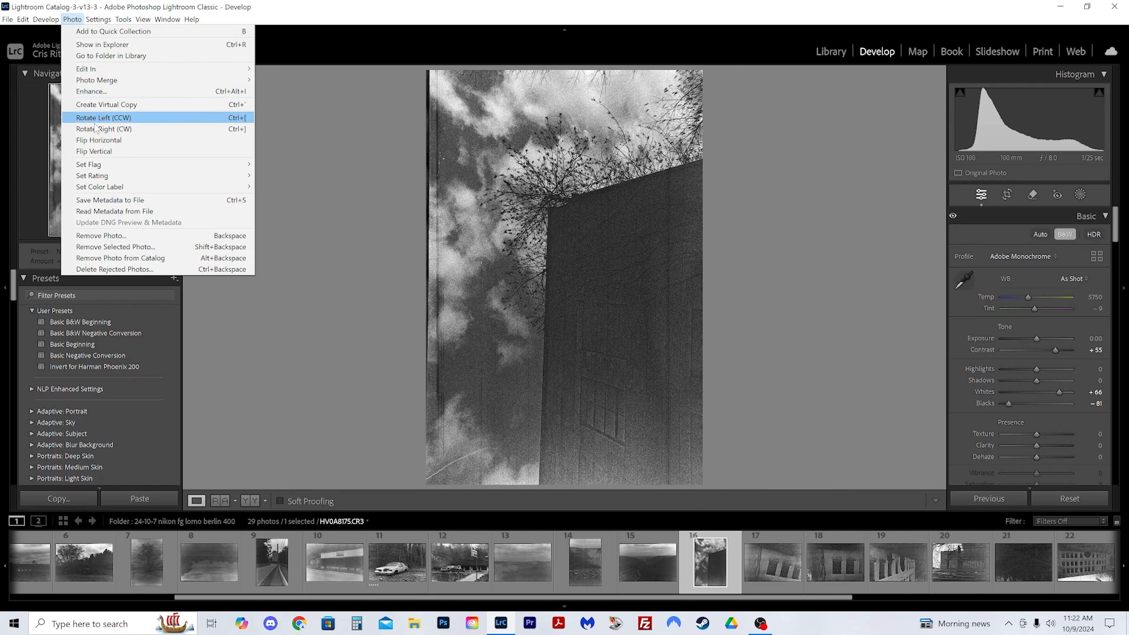
click(103, 117)
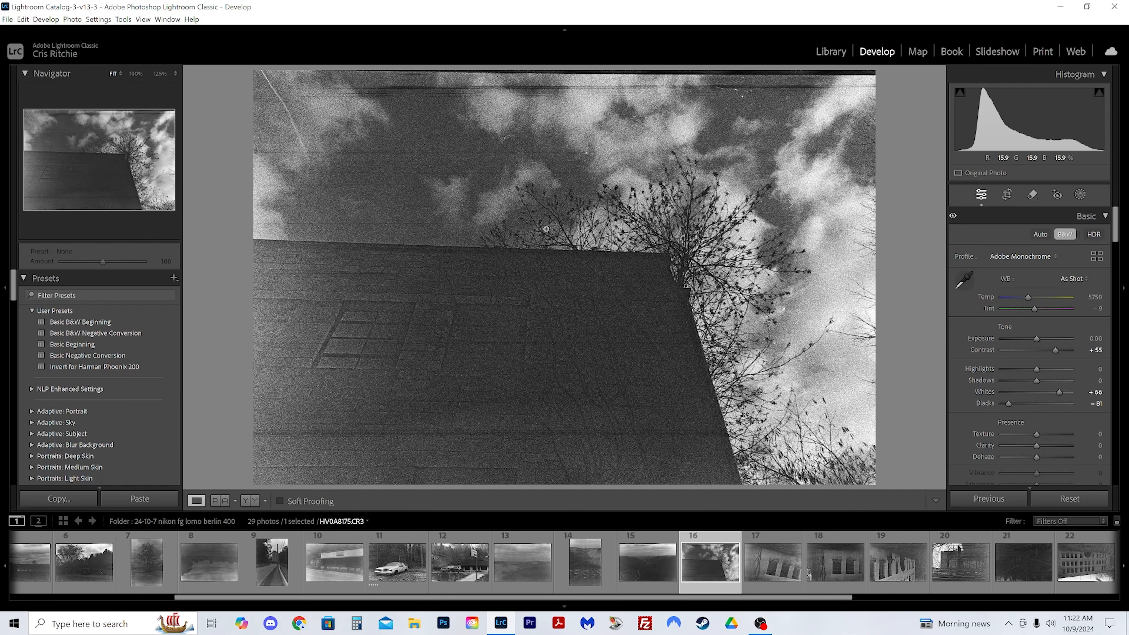
mouse_move(766, 238)
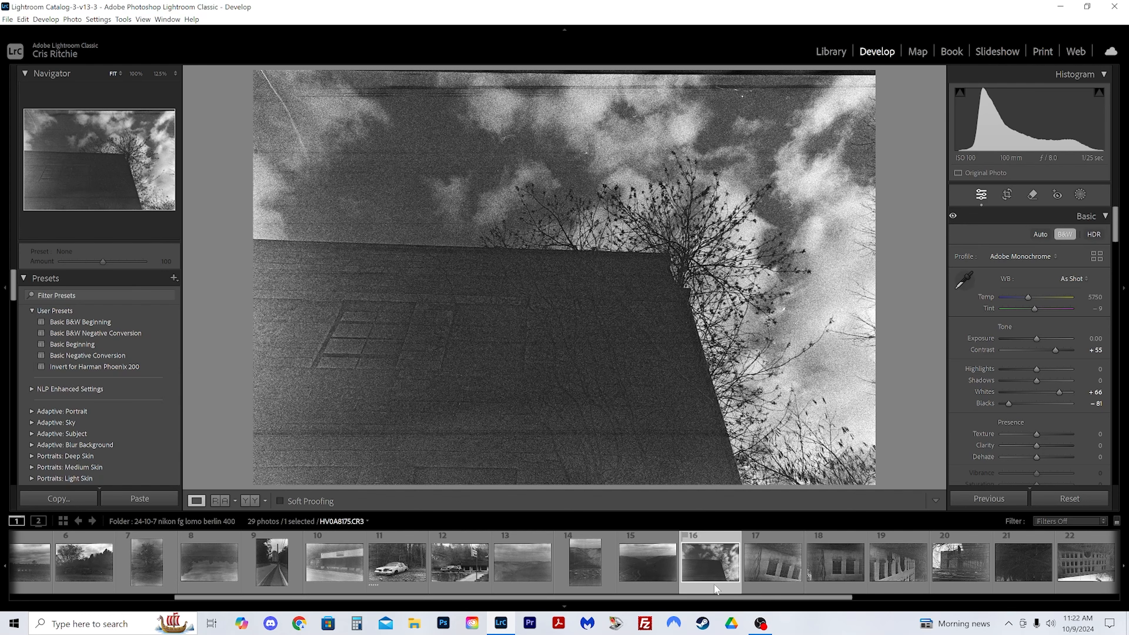
mouse_move(715, 575)
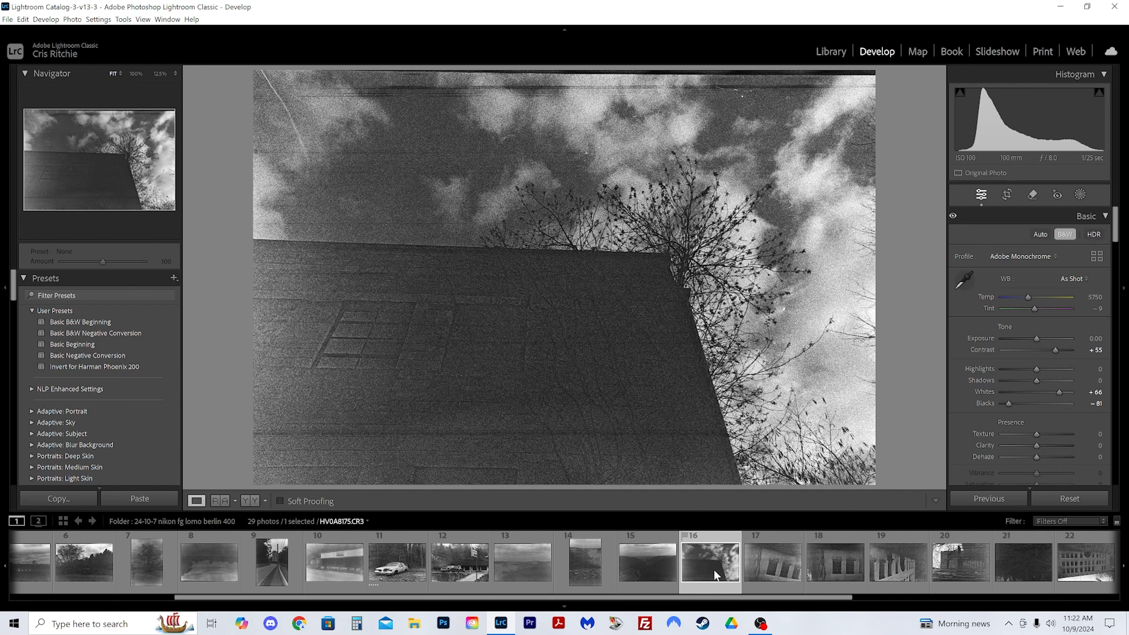
mouse_move(709, 560)
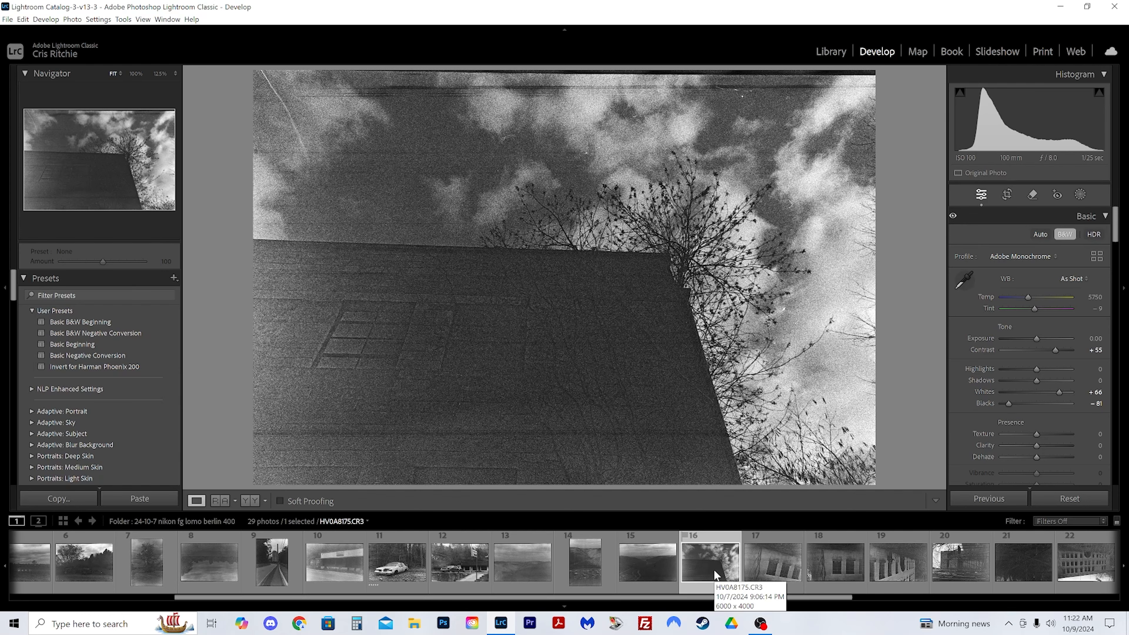
click(71, 19)
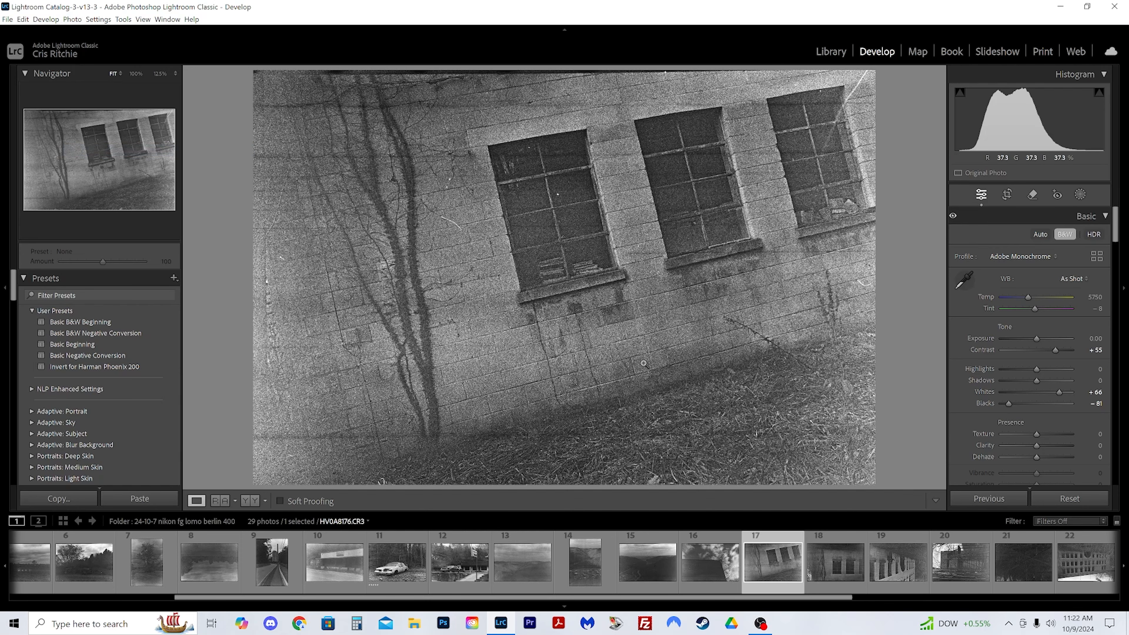
Turn the vine-covered two-windows wall (frame 18) upright with two clockwise rotations.
click(834, 562)
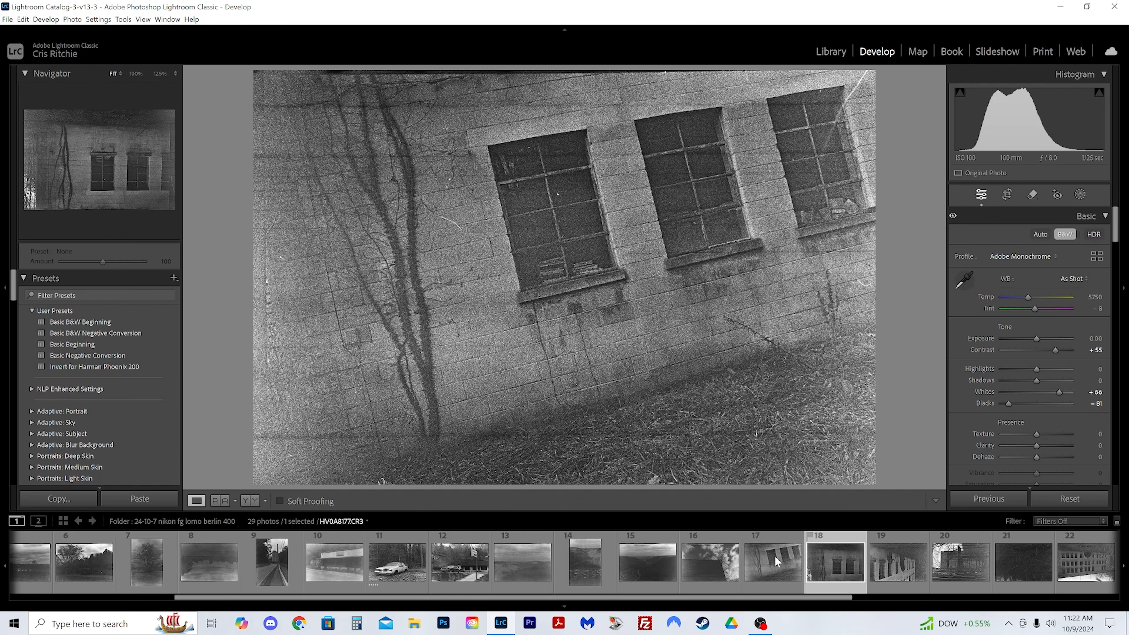
click(71, 19)
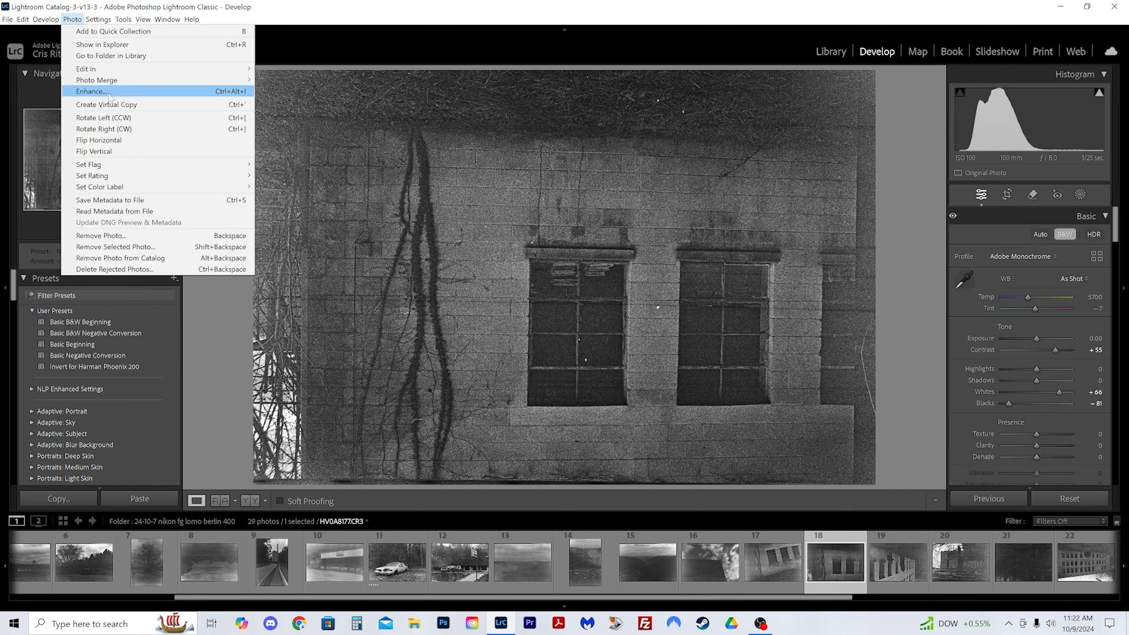
click(103, 129)
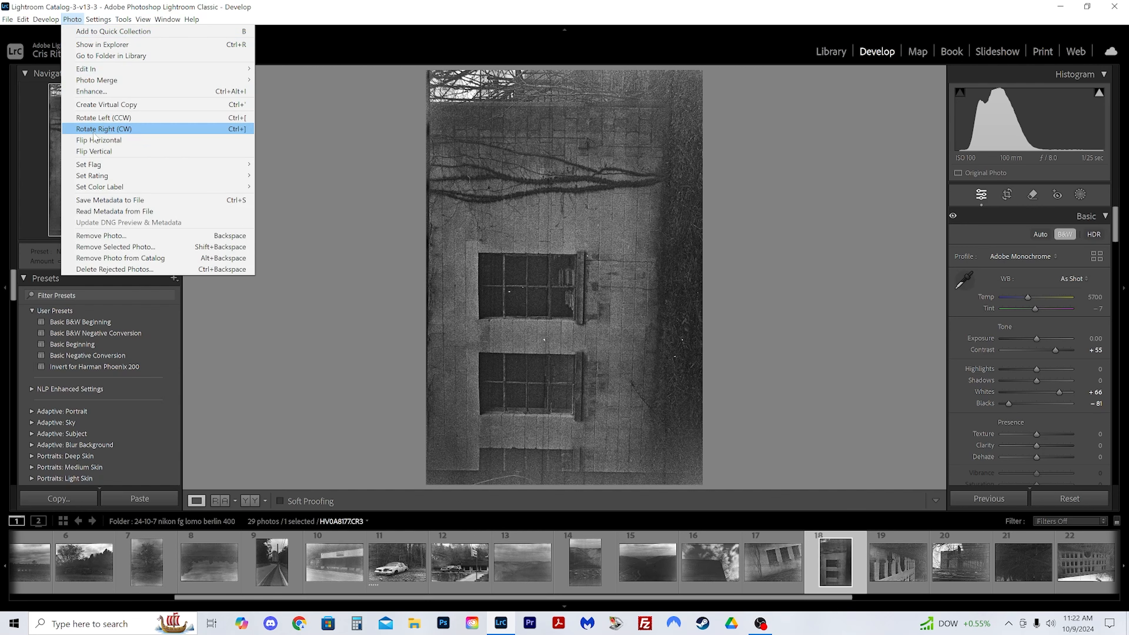
click(105, 129)
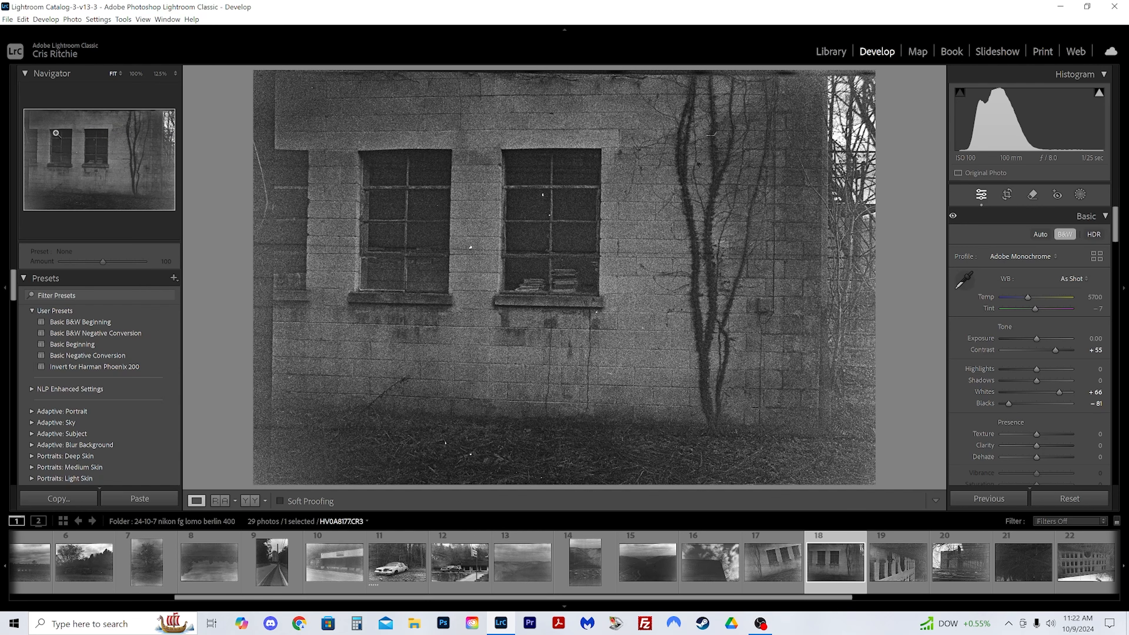
Turn the figure-beside-building negative (frame 19) upright the same way and load the staircase tower.
click(898, 562)
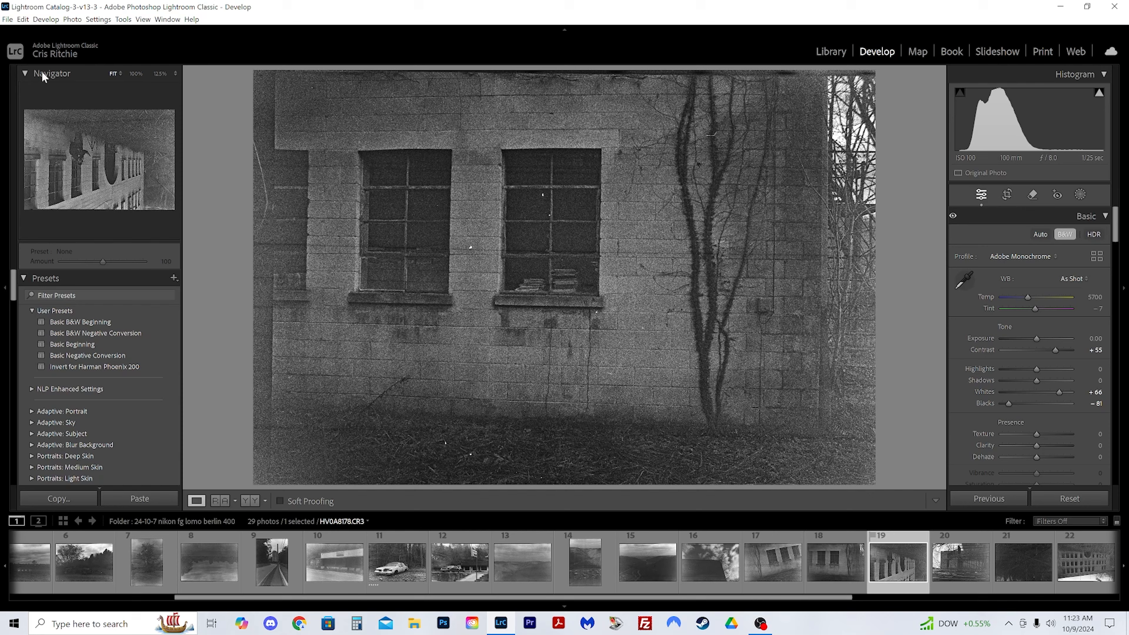
click(72, 18)
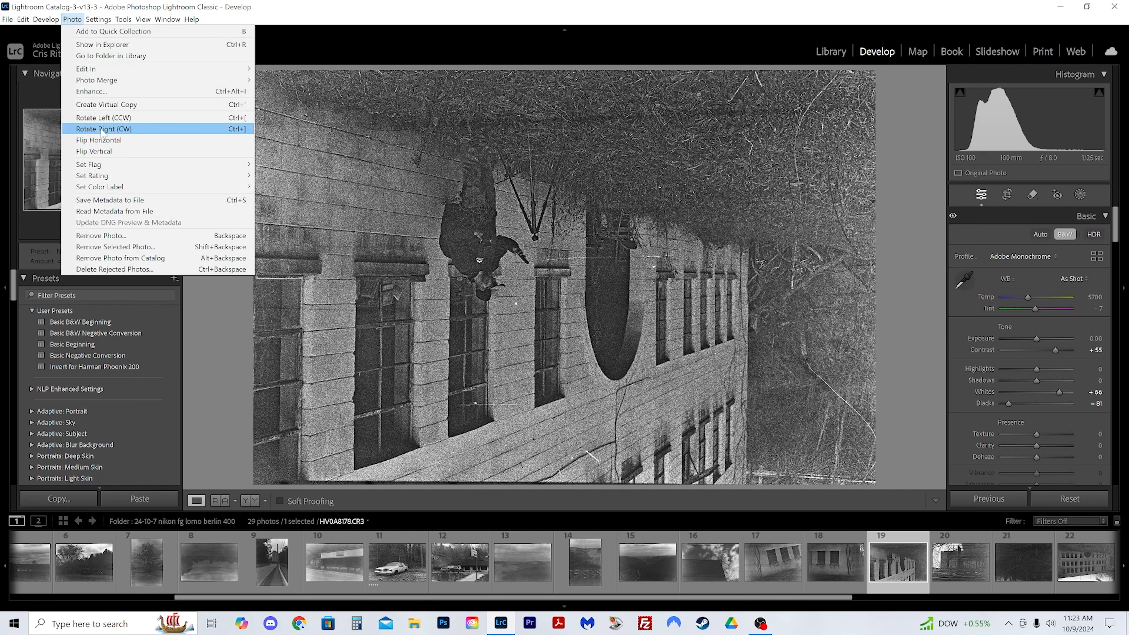
click(105, 128)
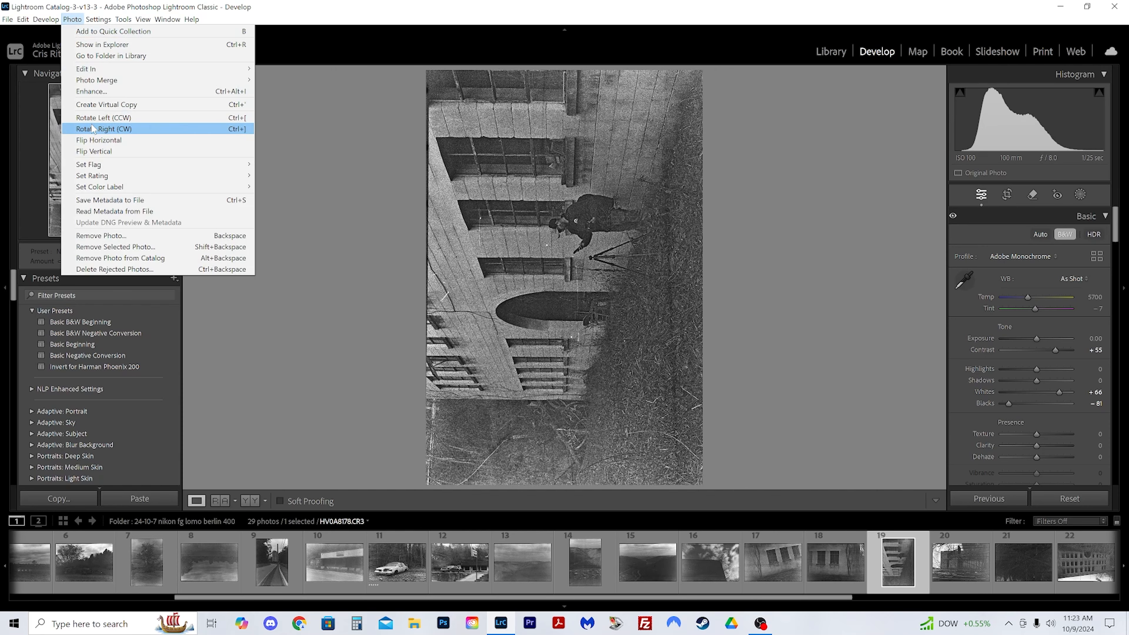
click(103, 129)
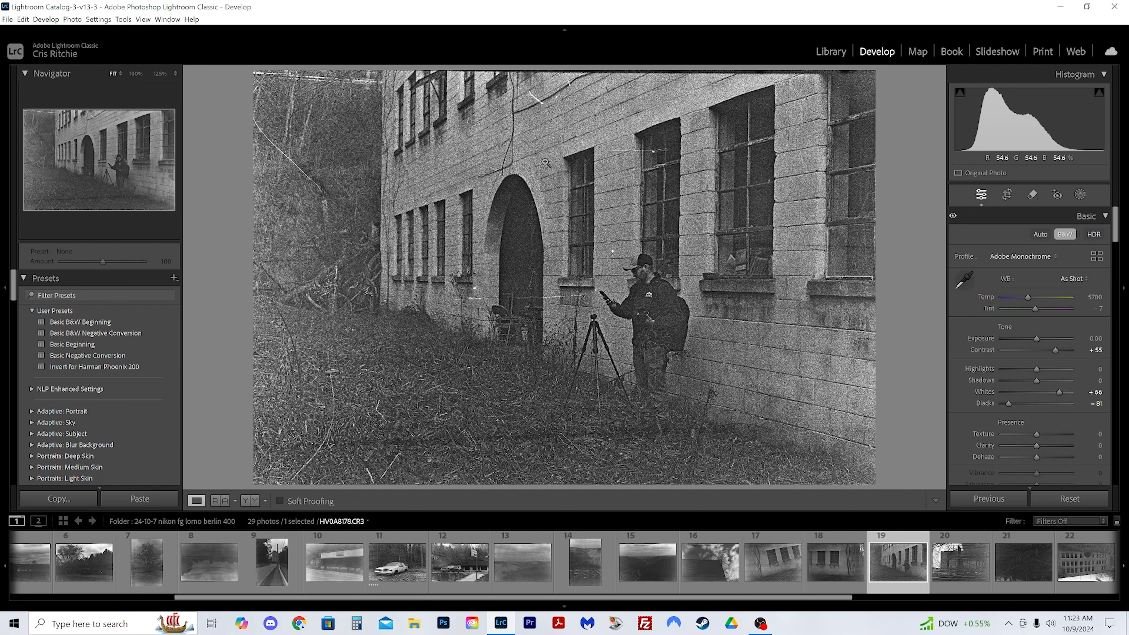
click(959, 561)
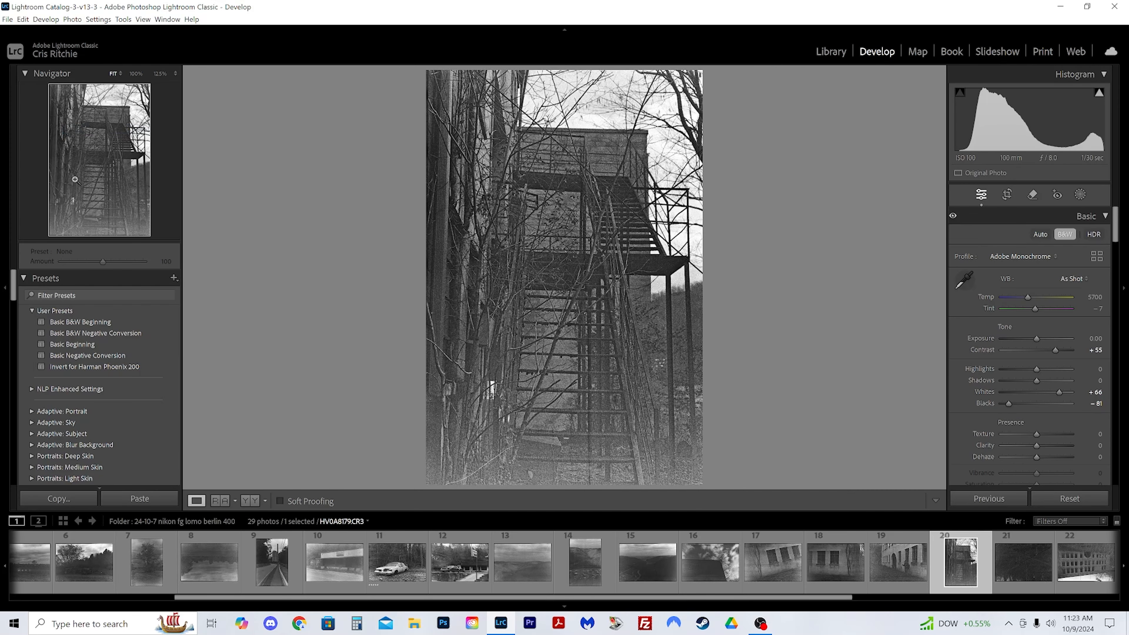
Review the crossed-pipes, arched building and merry-go-round negatives in turn.
click(1022, 561)
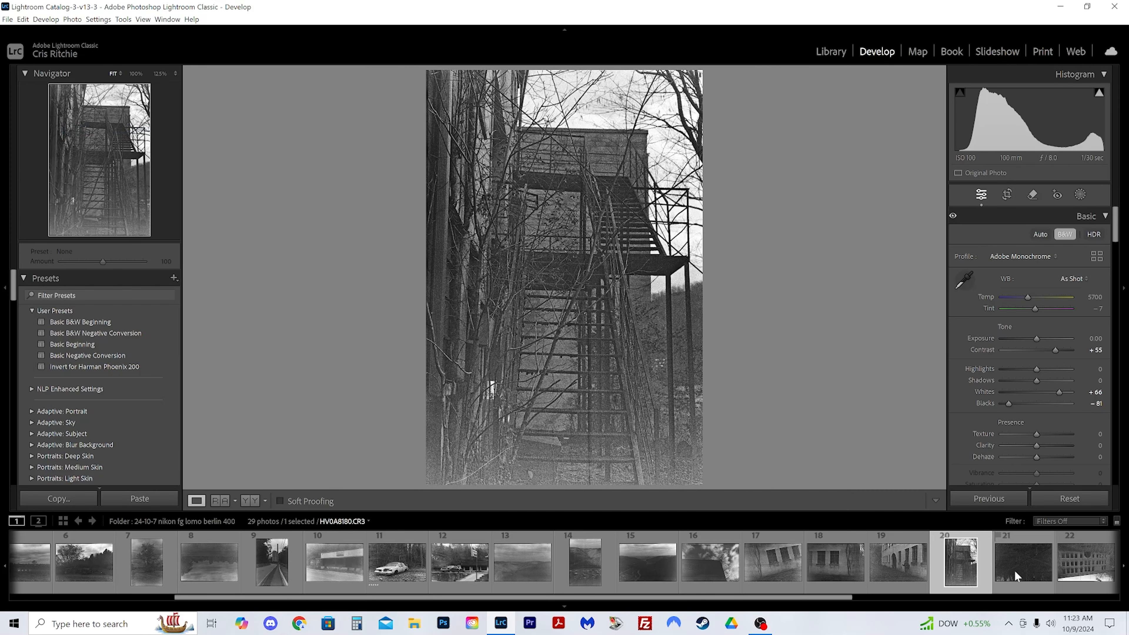
click(1021, 561)
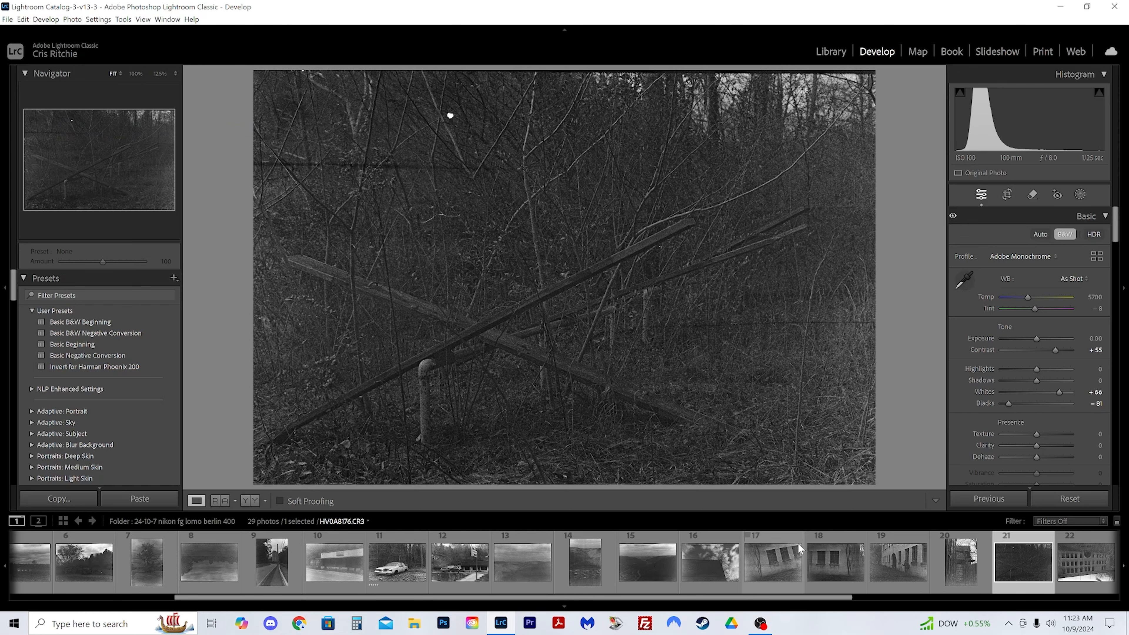
click(647, 561)
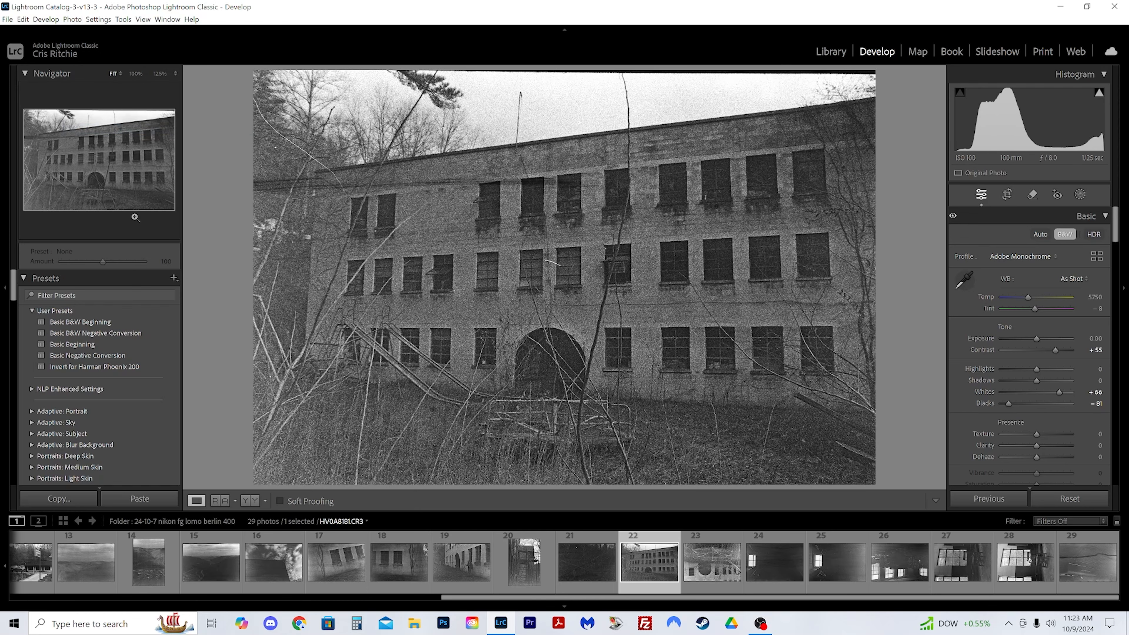
mouse_move(107, 218)
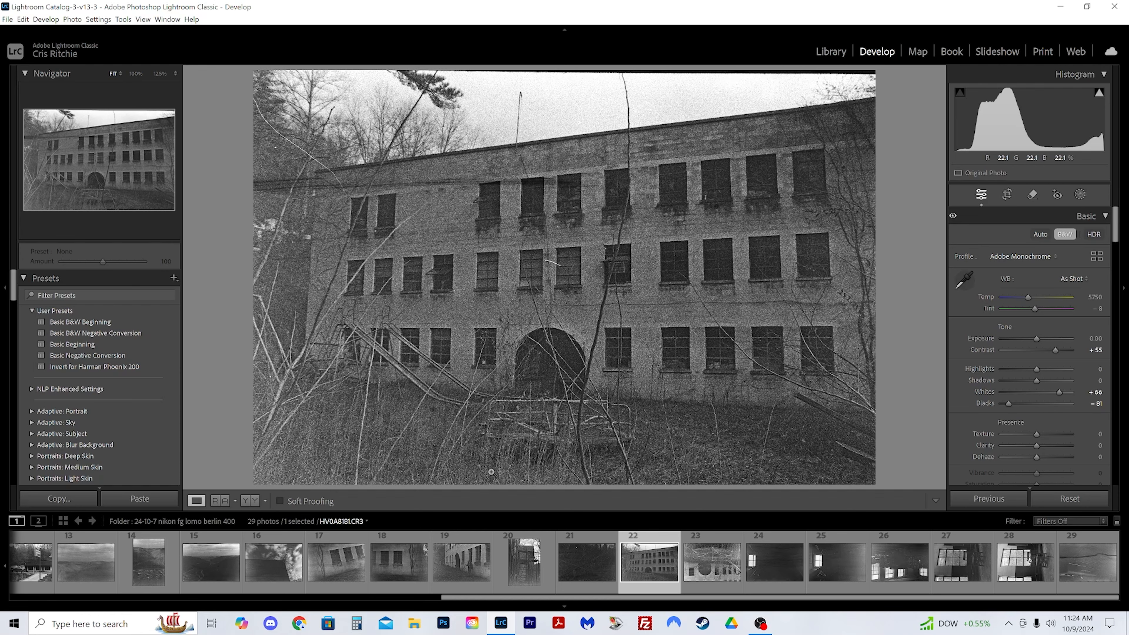
click(711, 563)
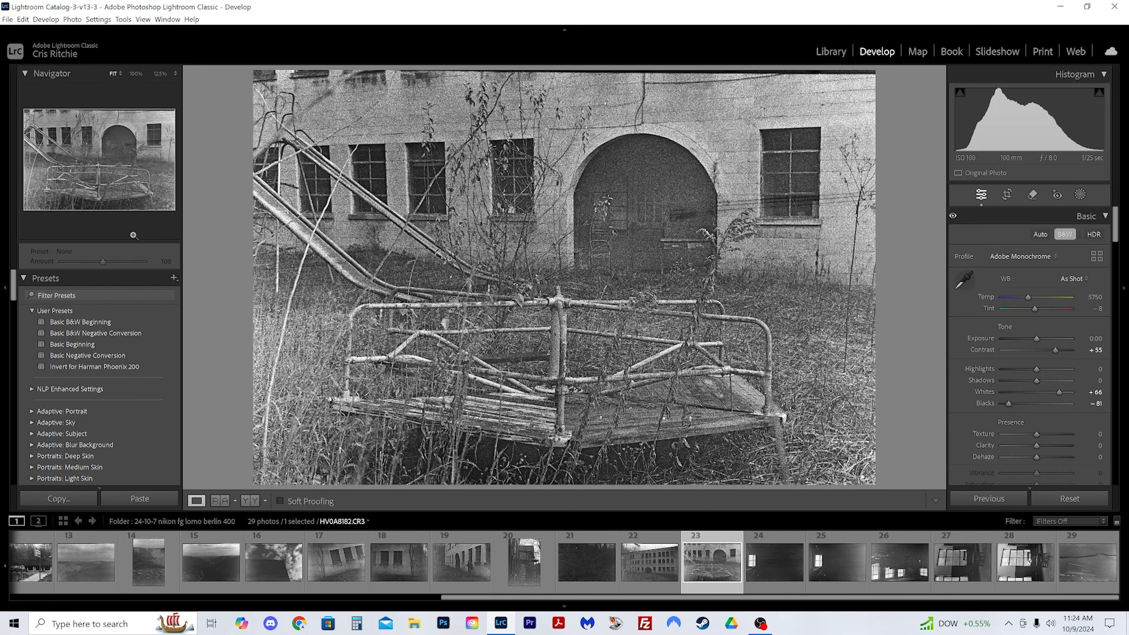
Rotate the dim room-with-window frame to portrait, step through the next frames and load the sideways chair photo.
click(773, 562)
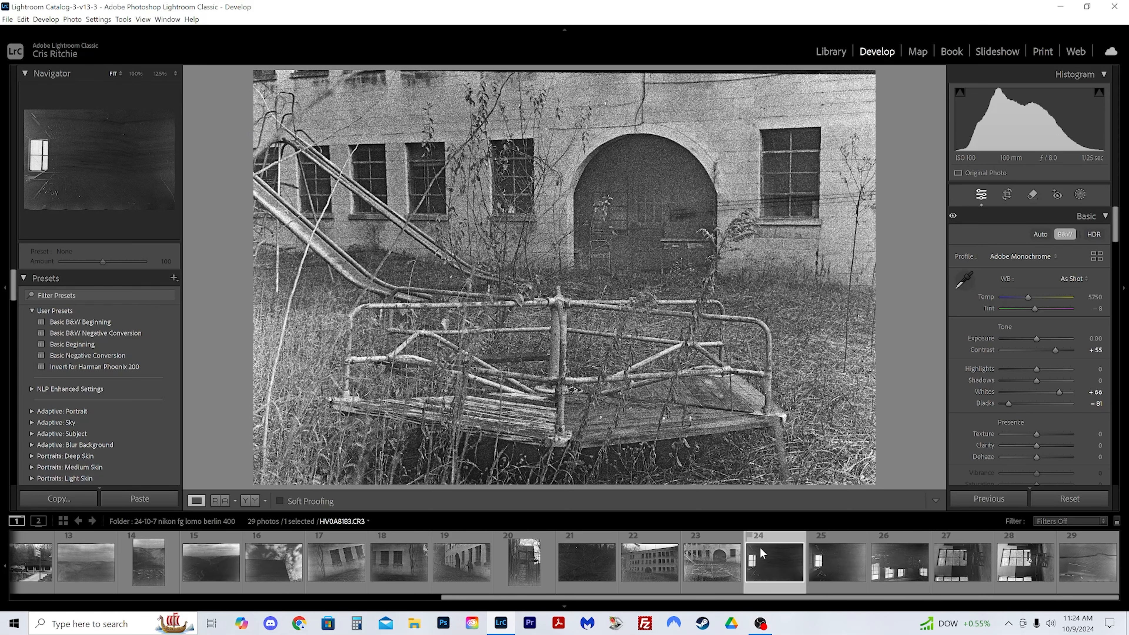
click(774, 562)
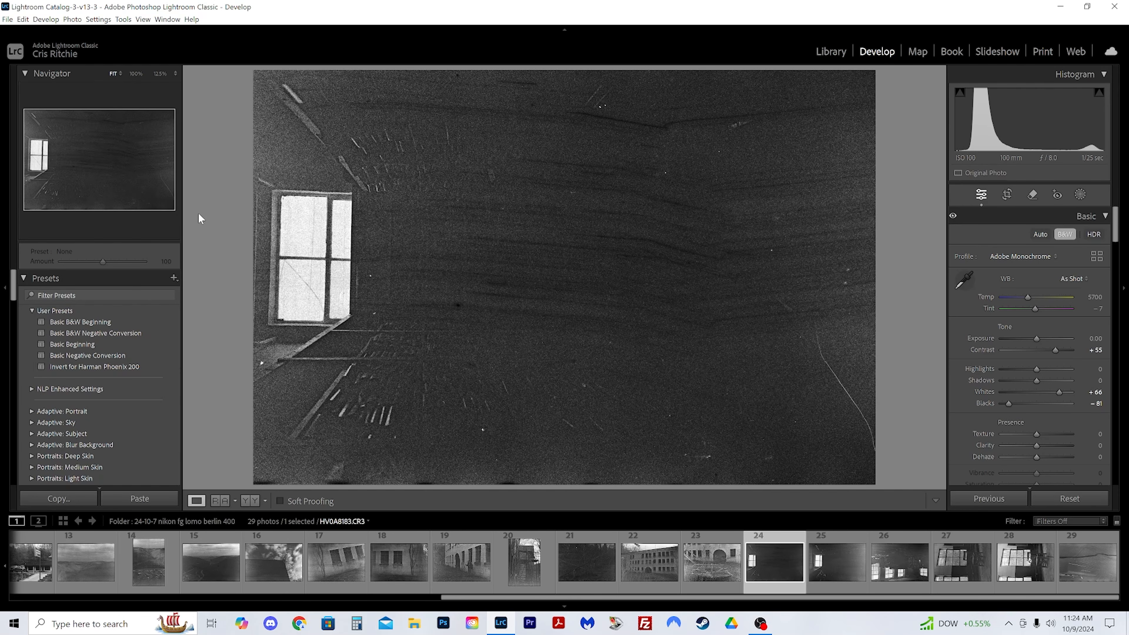
click(70, 19)
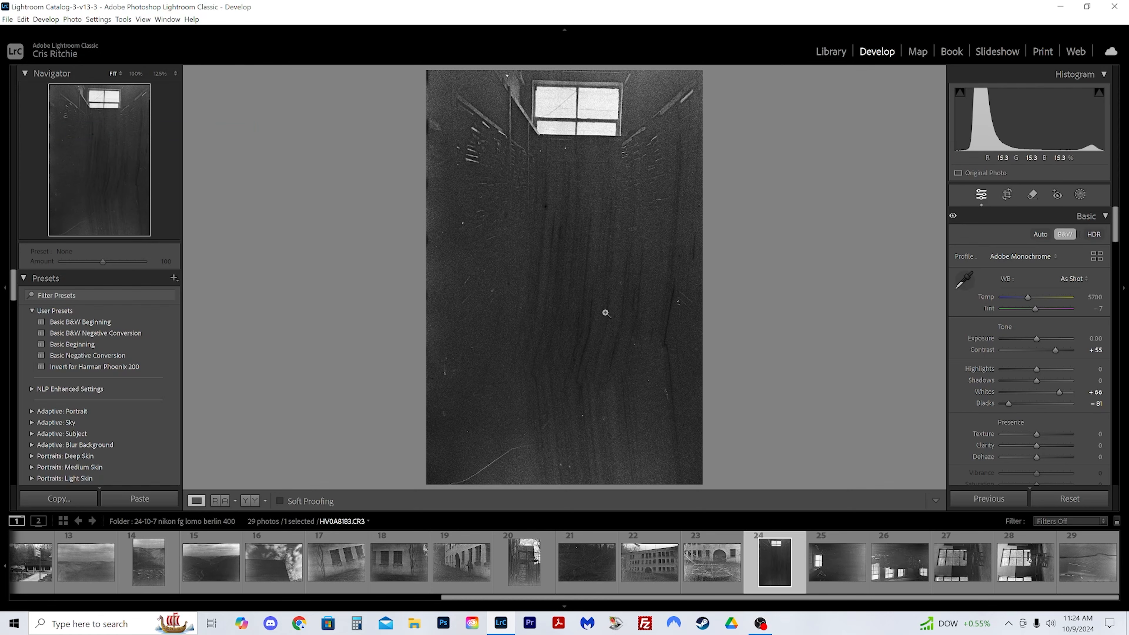
click(836, 562)
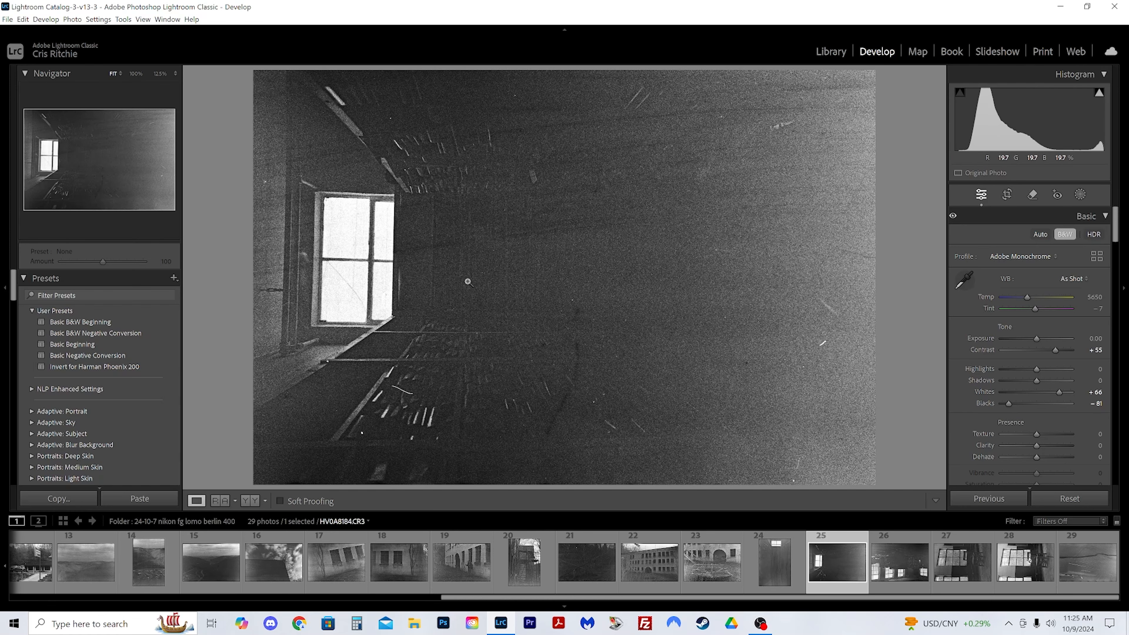
click(899, 561)
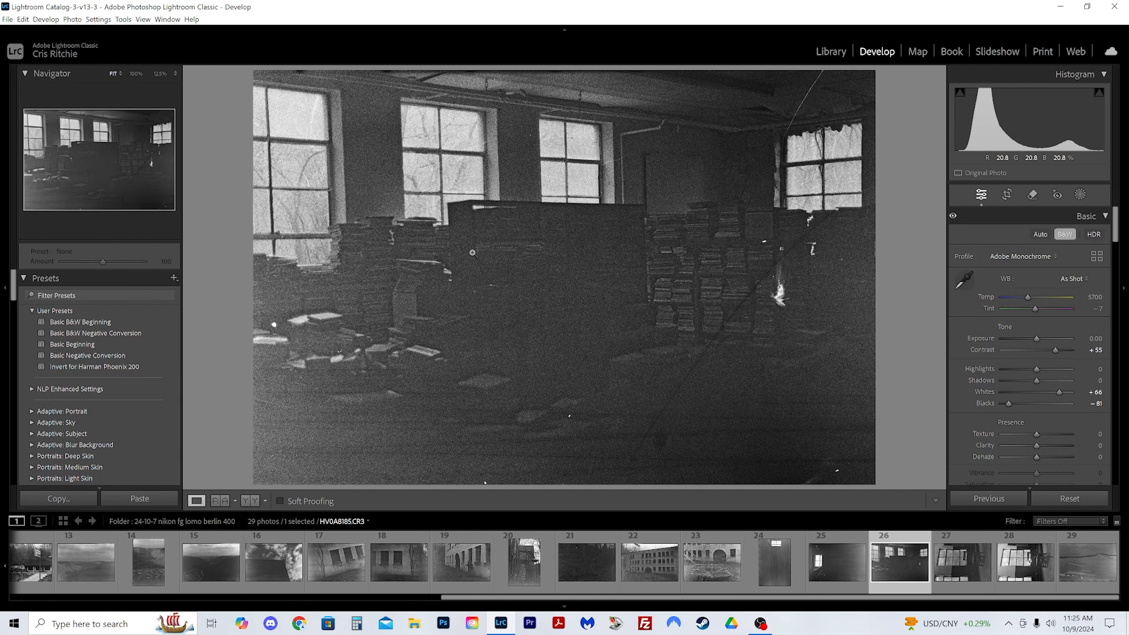
click(962, 561)
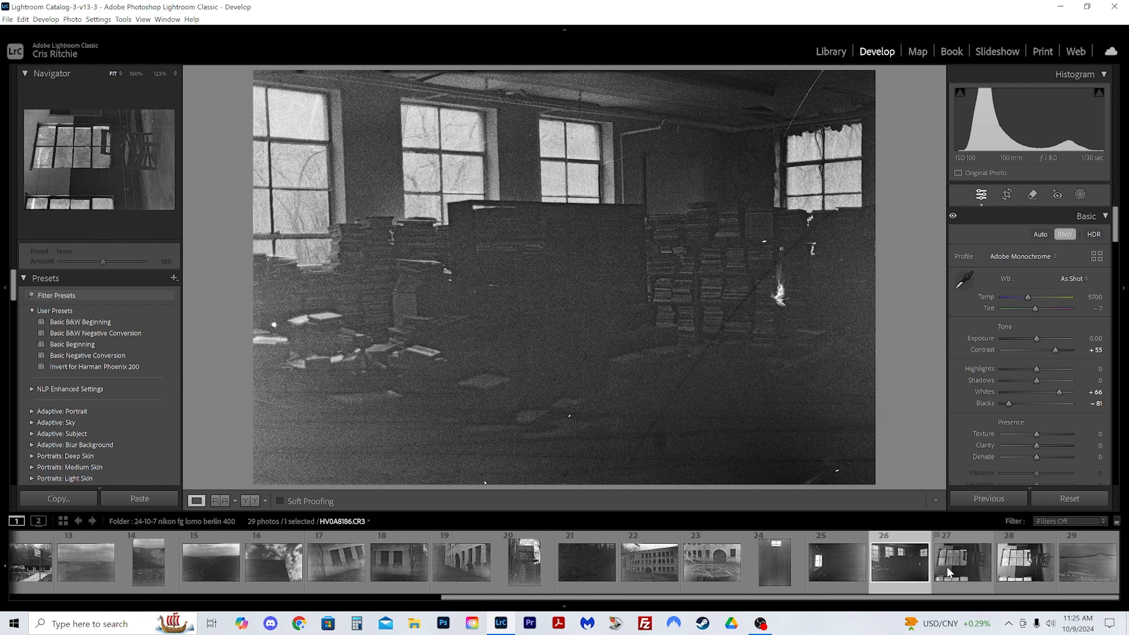
click(961, 561)
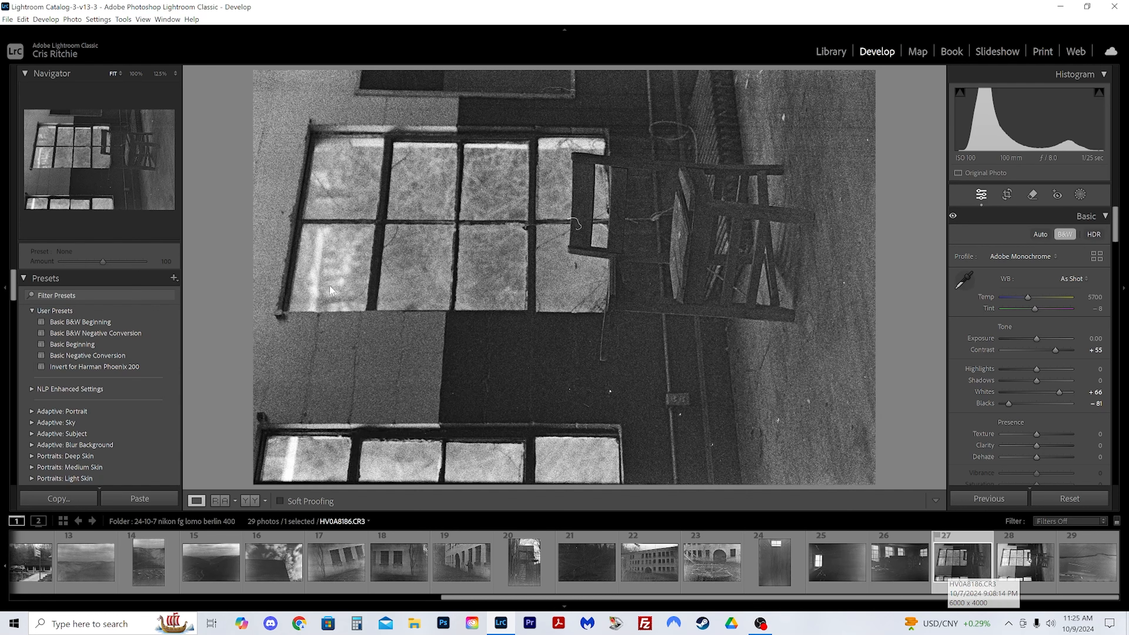
Rotate the chair-by-window photo clockwise so it stands upright in portrait orientation.
click(71, 18)
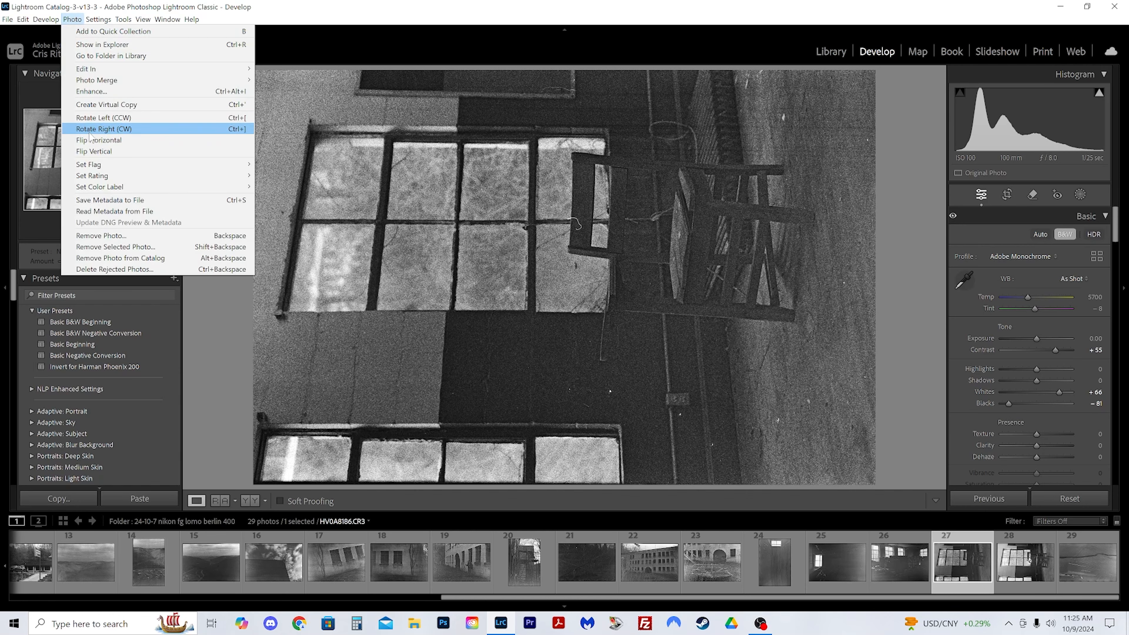
click(104, 128)
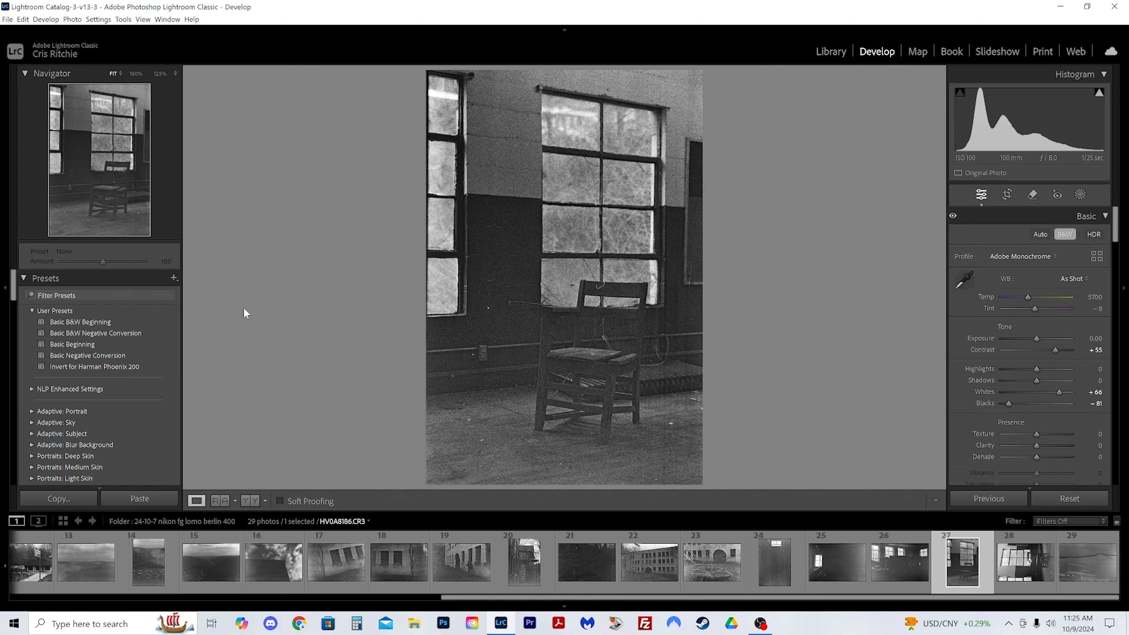
mouse_move(257, 368)
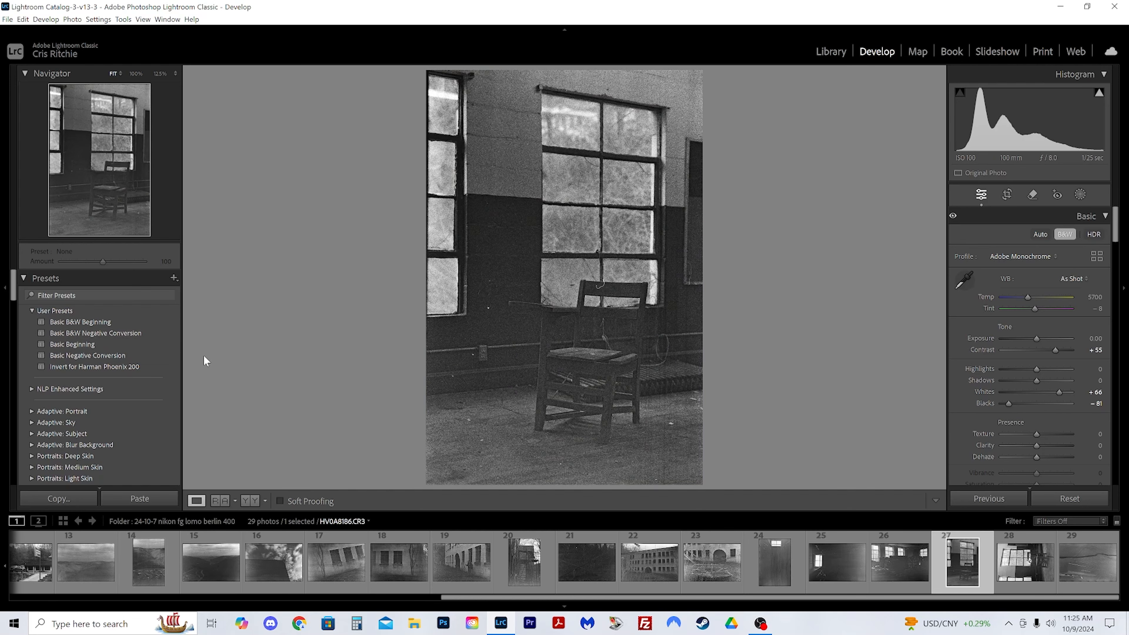
mouse_move(873, 433)
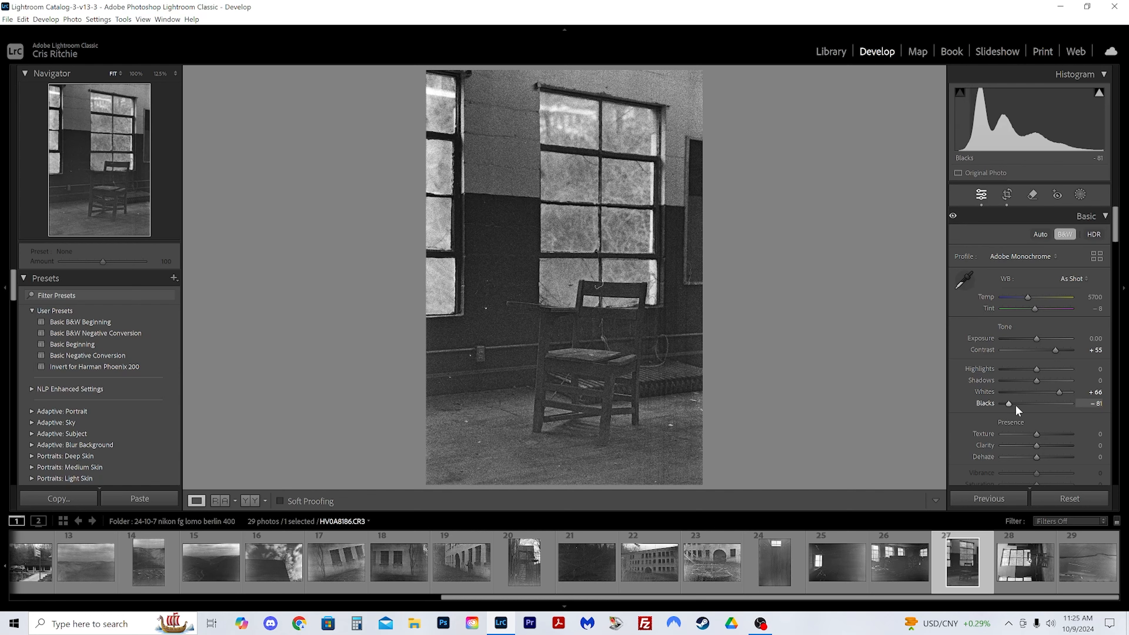
mouse_move(1026, 383)
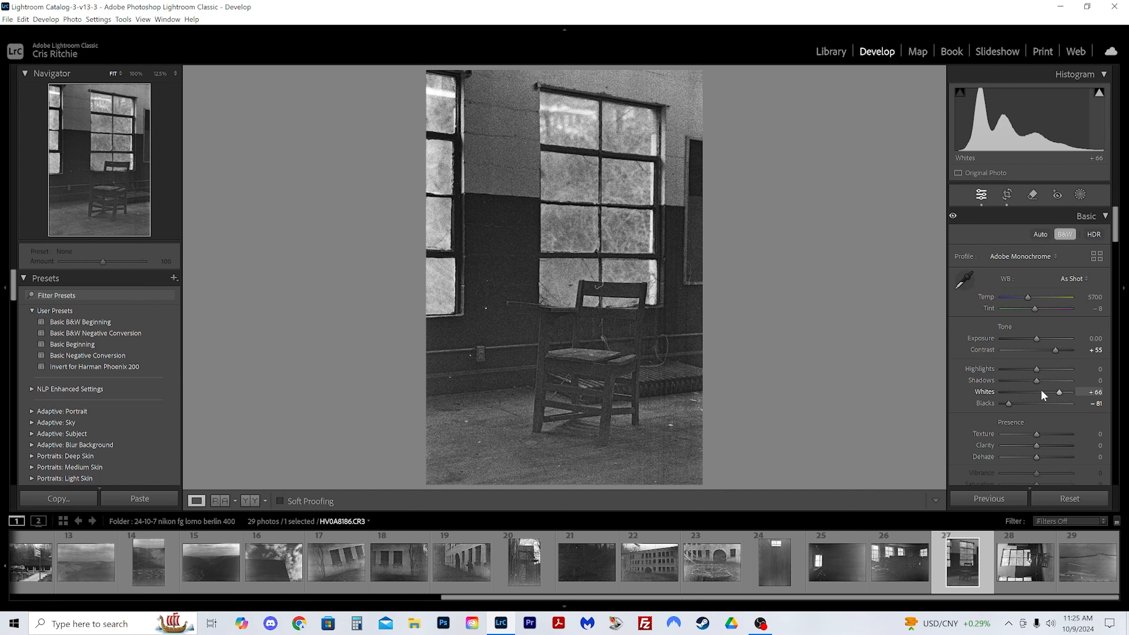
Adjust Basic sliders to Exposure -0.34, Contrast +80, Whites +68, Blacks -85, Texture +15, Clarity +6.
drag(1058, 339, 1035, 339)
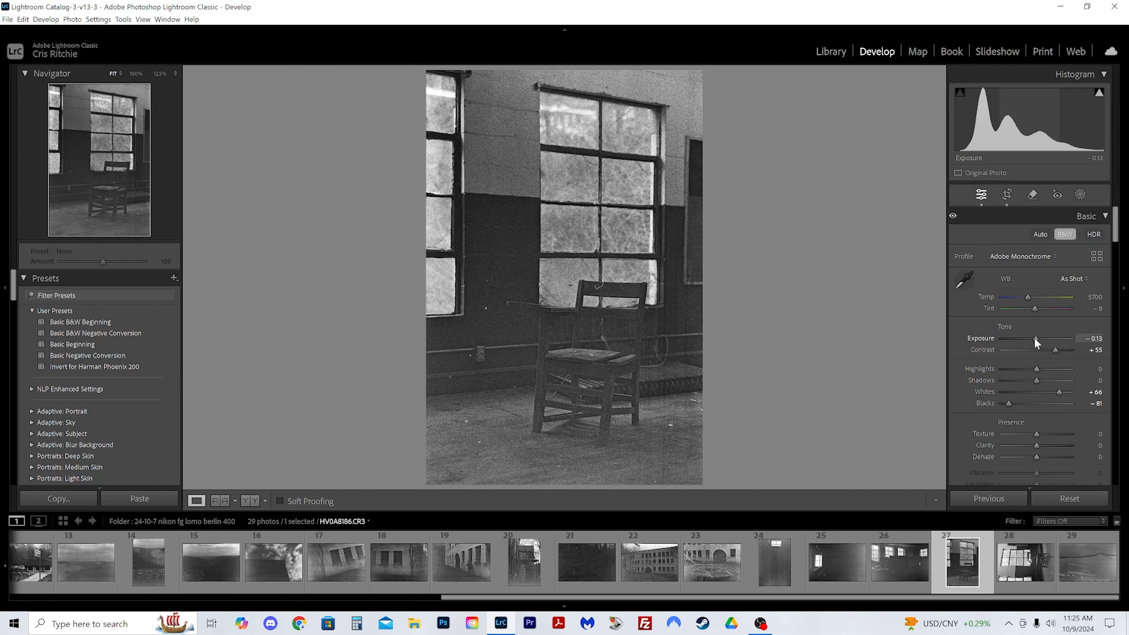
drag(1044, 339, 1035, 338)
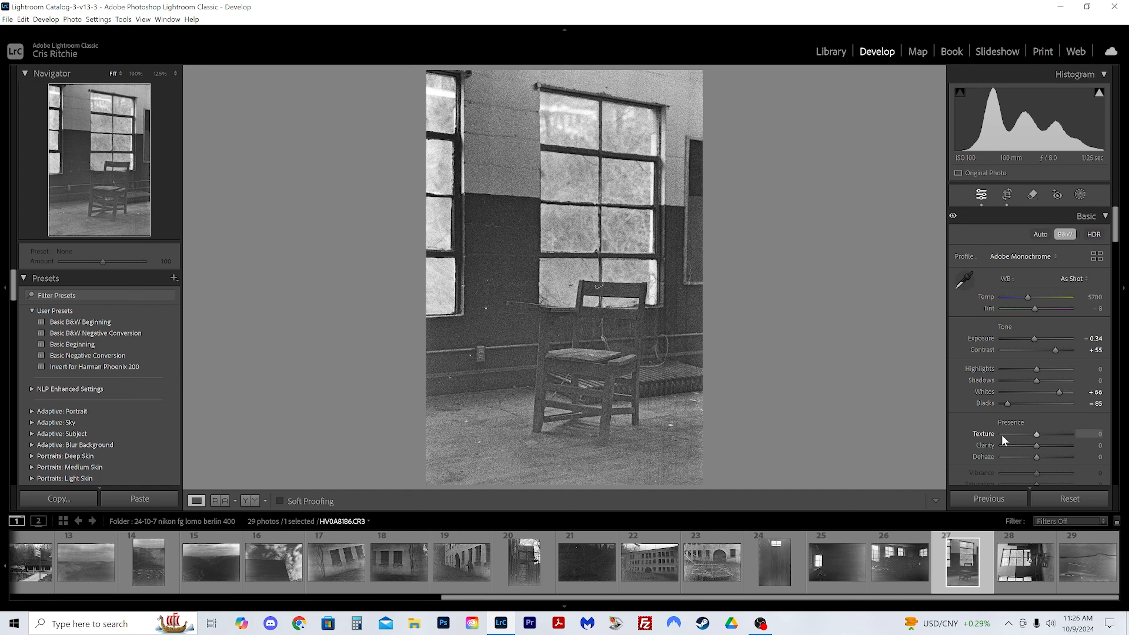
drag(1055, 349, 1062, 349)
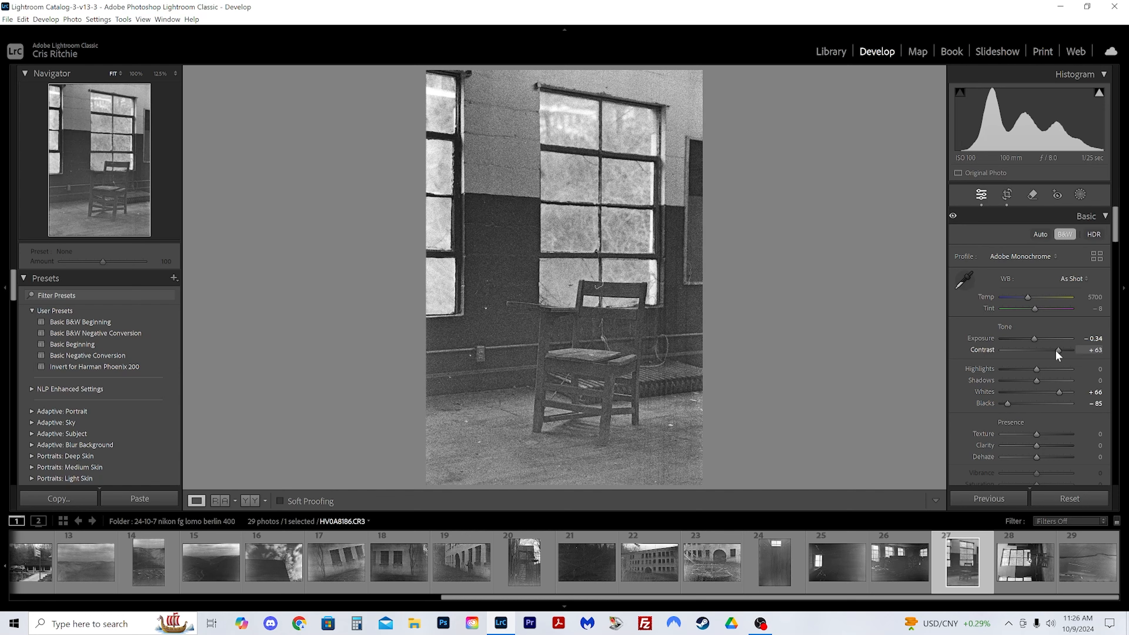
drag(1057, 350, 1069, 350)
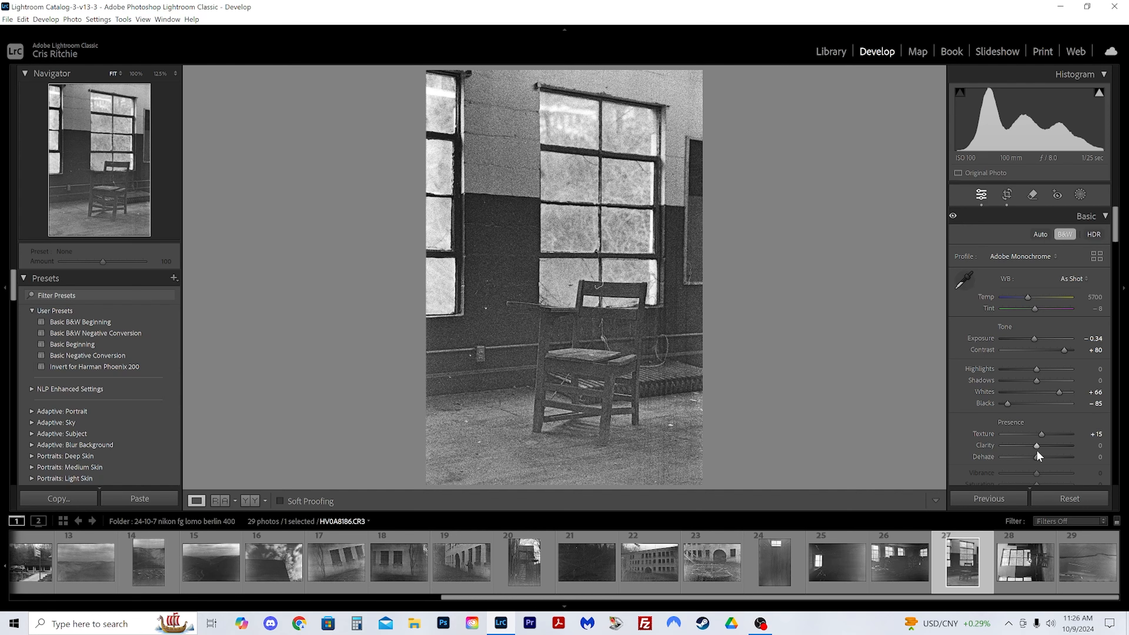
drag(1036, 445, 1043, 445)
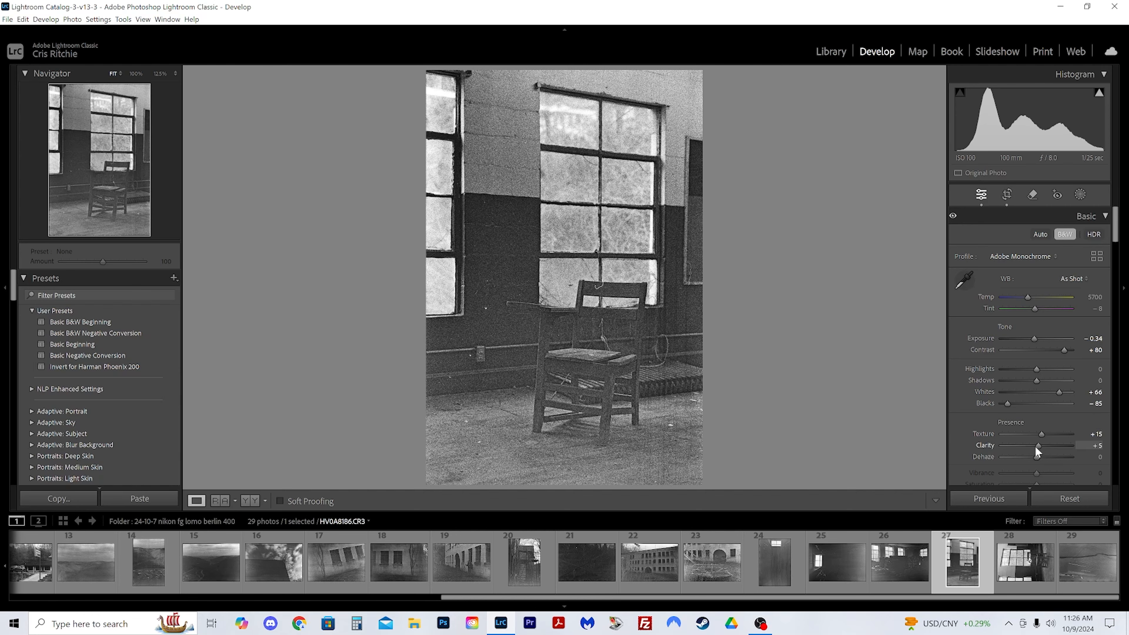
drag(1051, 445, 1055, 445)
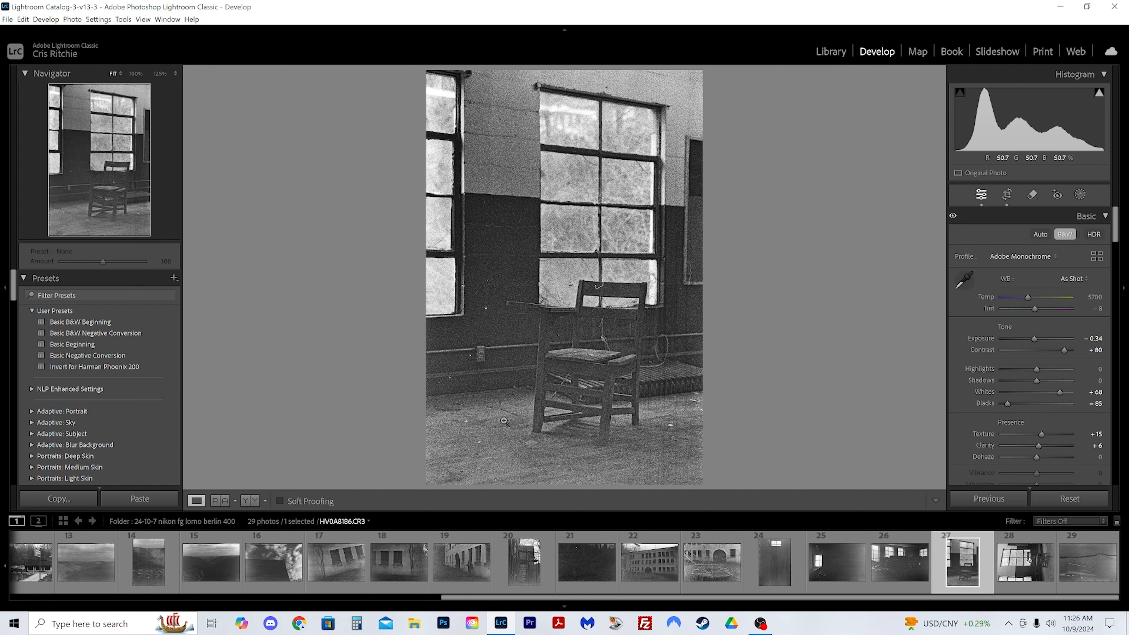
Load frame 28, the next chair photo with the bright blotch by the window.
click(1024, 561)
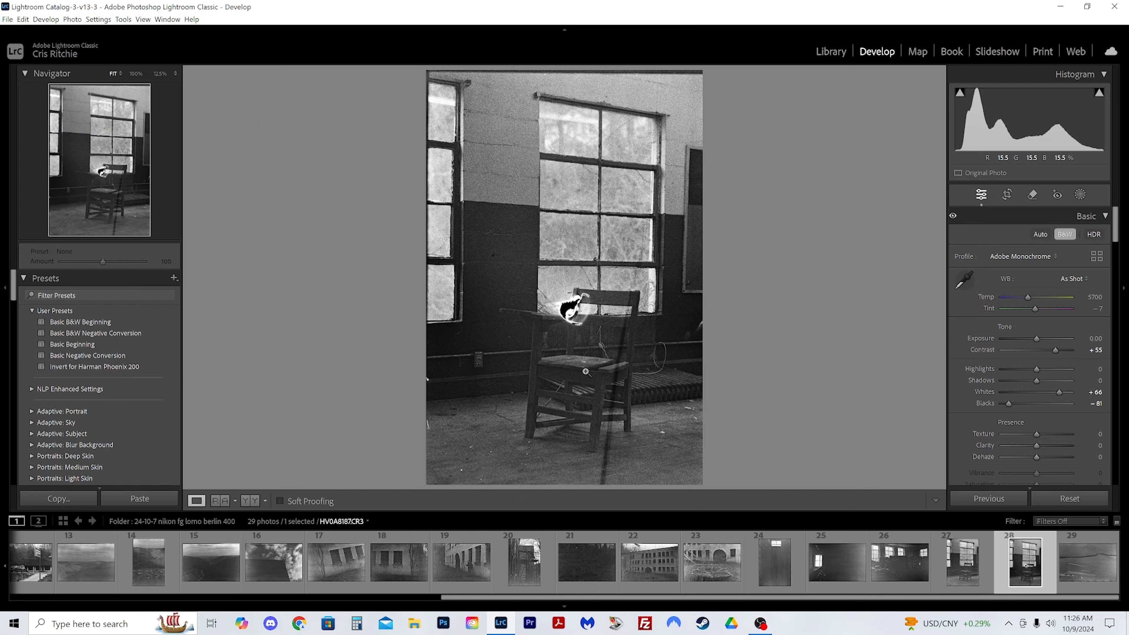
mouse_move(527, 349)
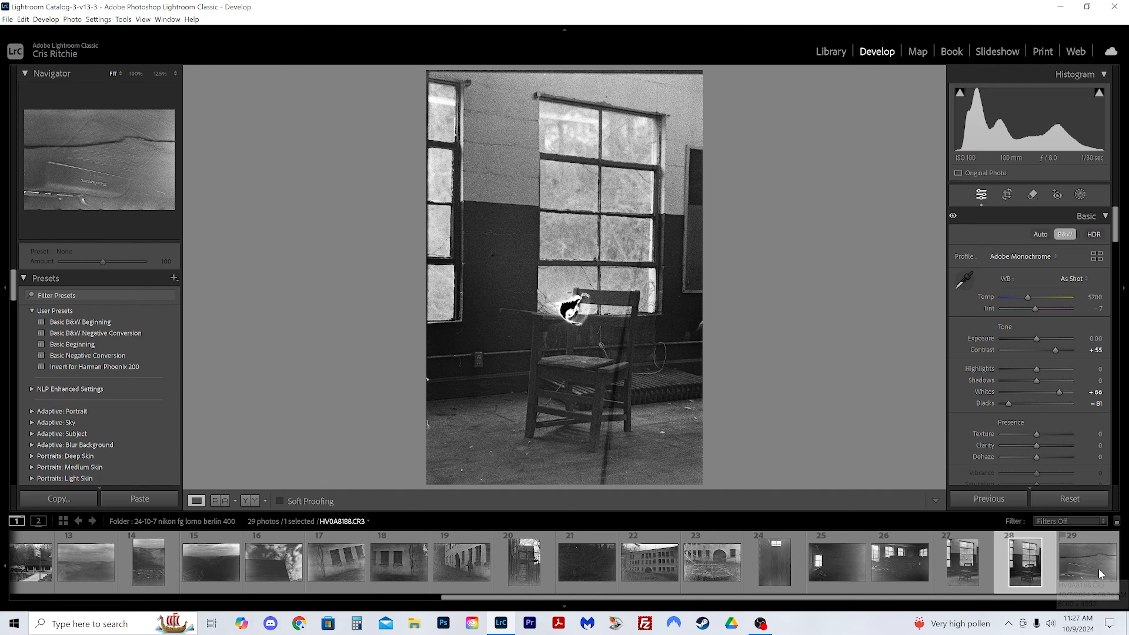
Load frame 29 and rotate the Remington typewriter photo clockwise so its logo reads upright.
click(1087, 562)
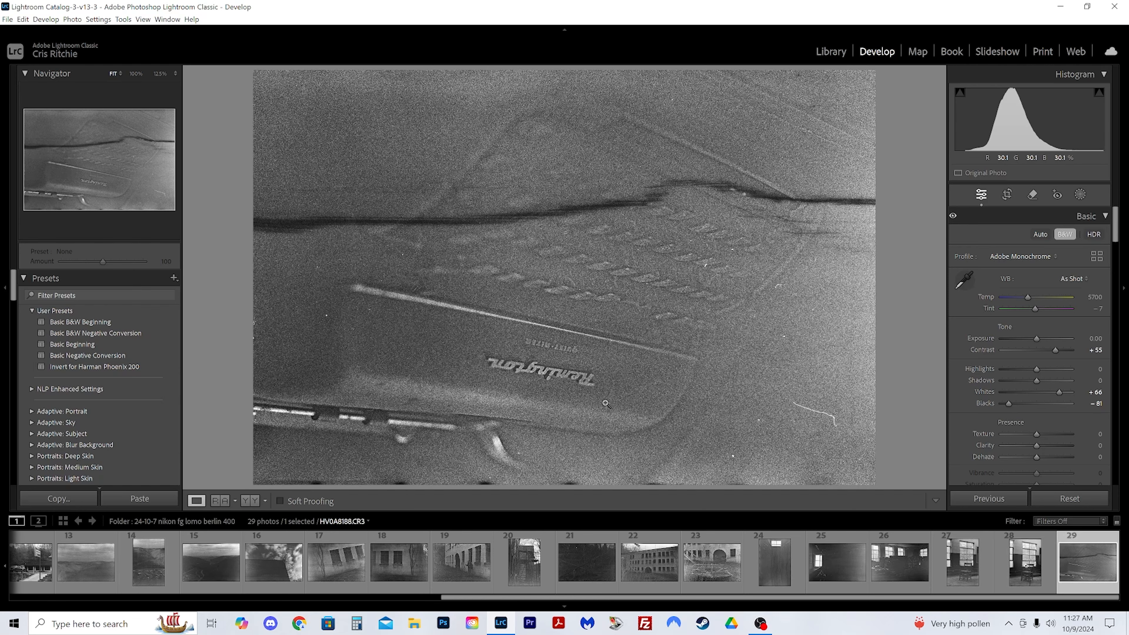
click(71, 18)
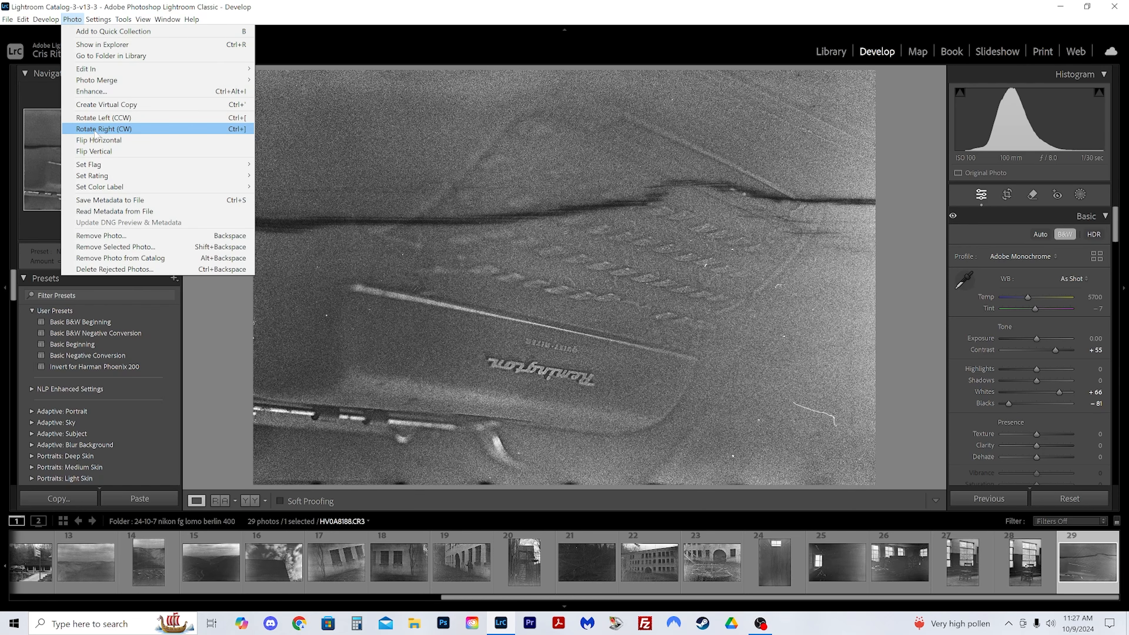
click(103, 128)
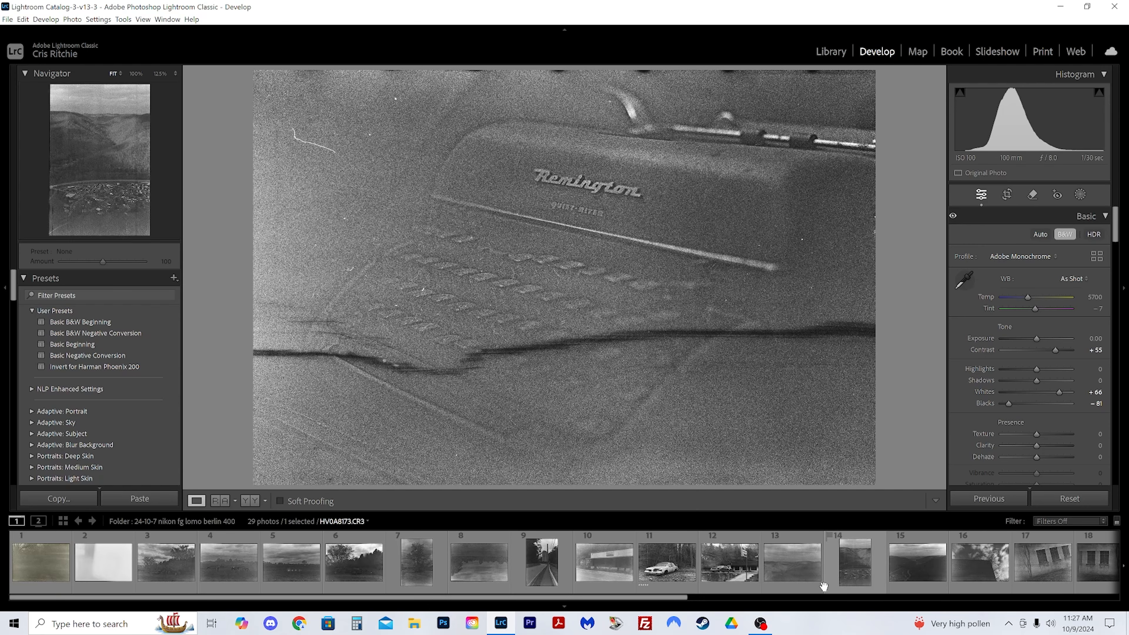
Browse frames 11 and 12, then load frame 9, the curving road toward the silo and chimney.
click(665, 562)
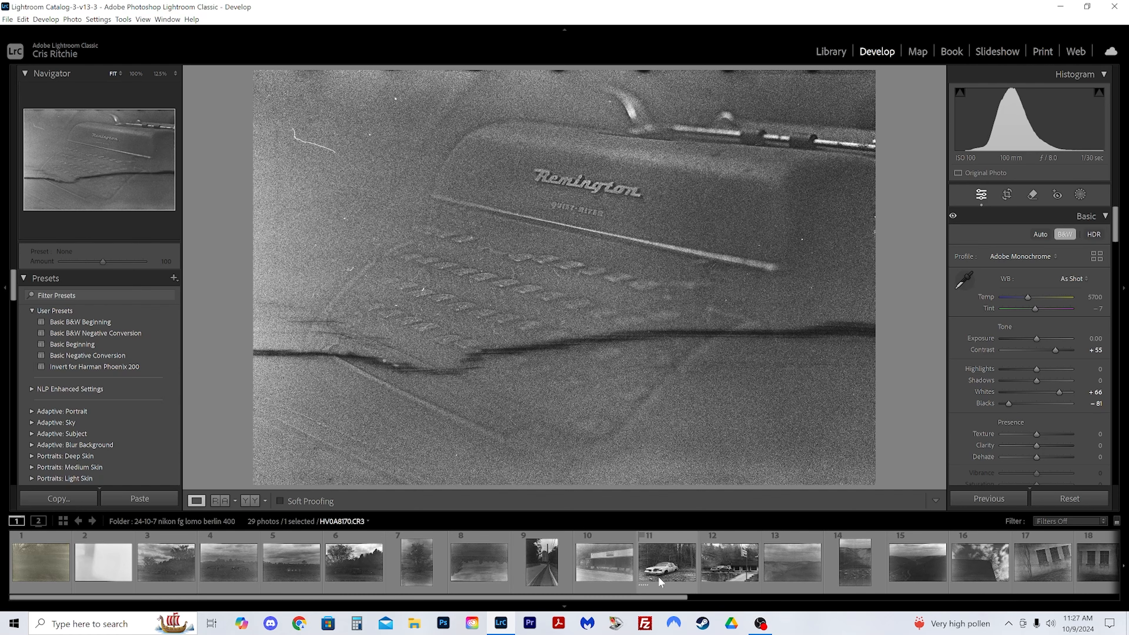
click(665, 561)
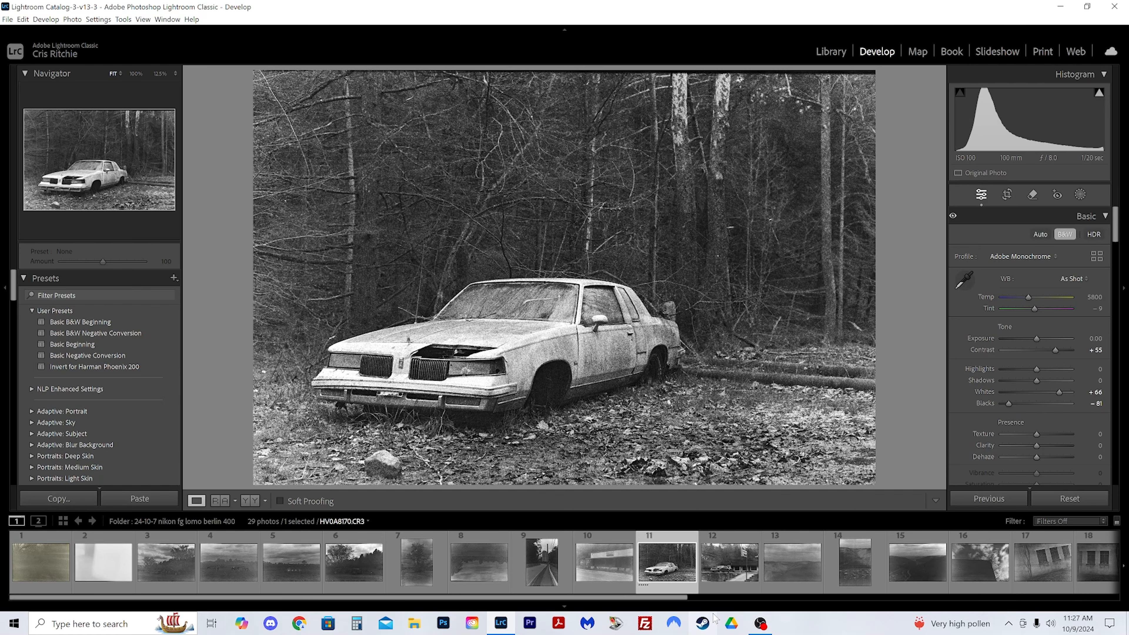
click(729, 562)
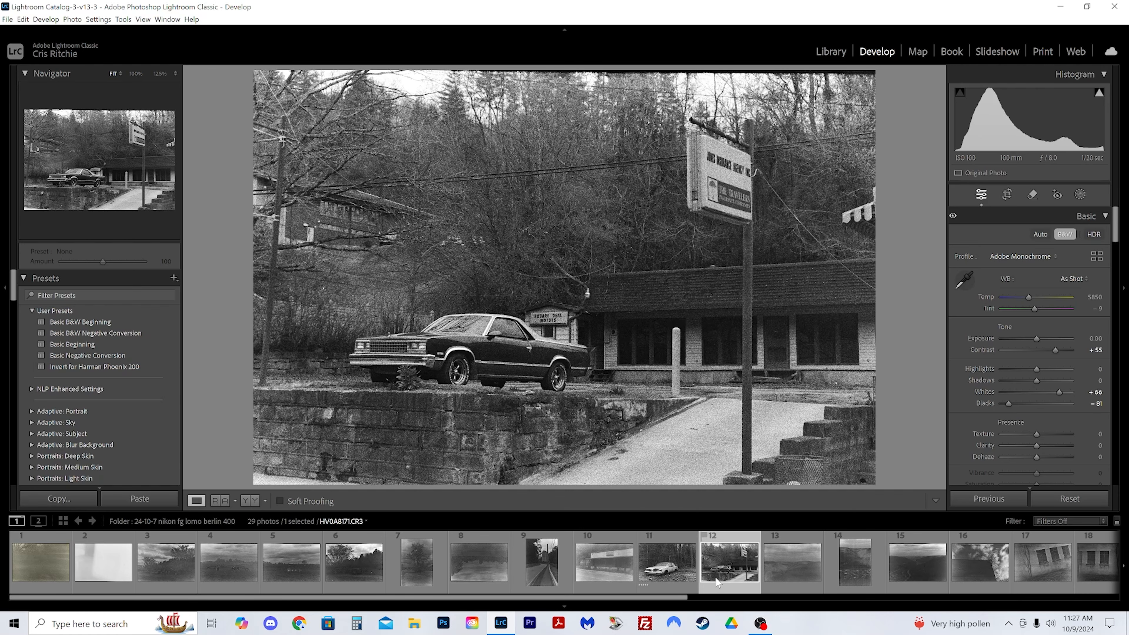
click(666, 561)
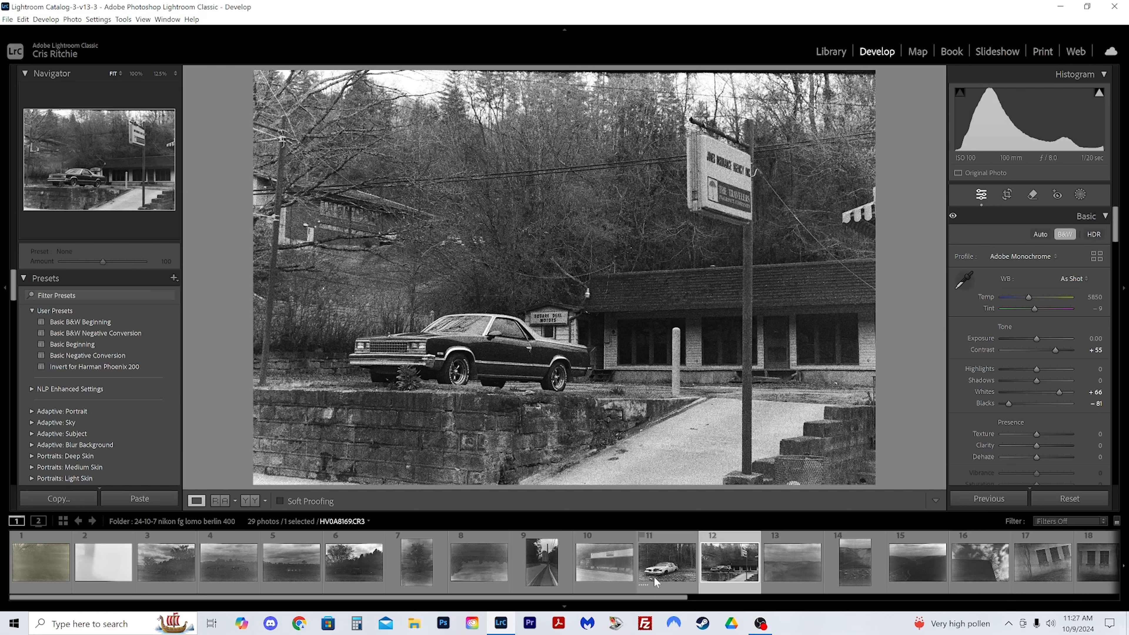
click(541, 562)
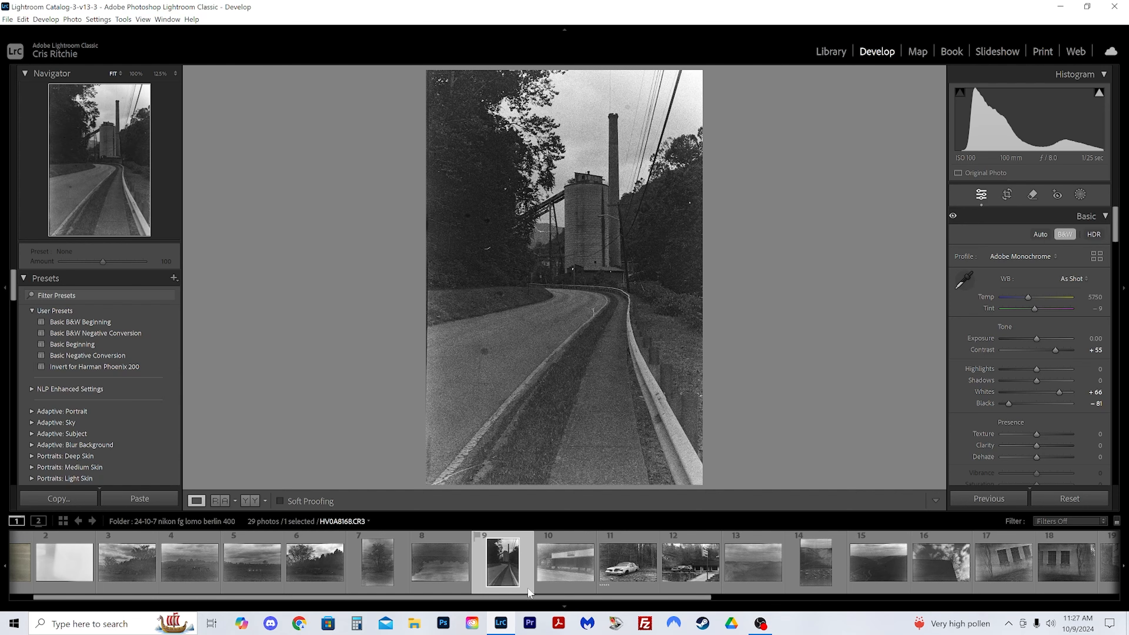
scroll(right, 3)
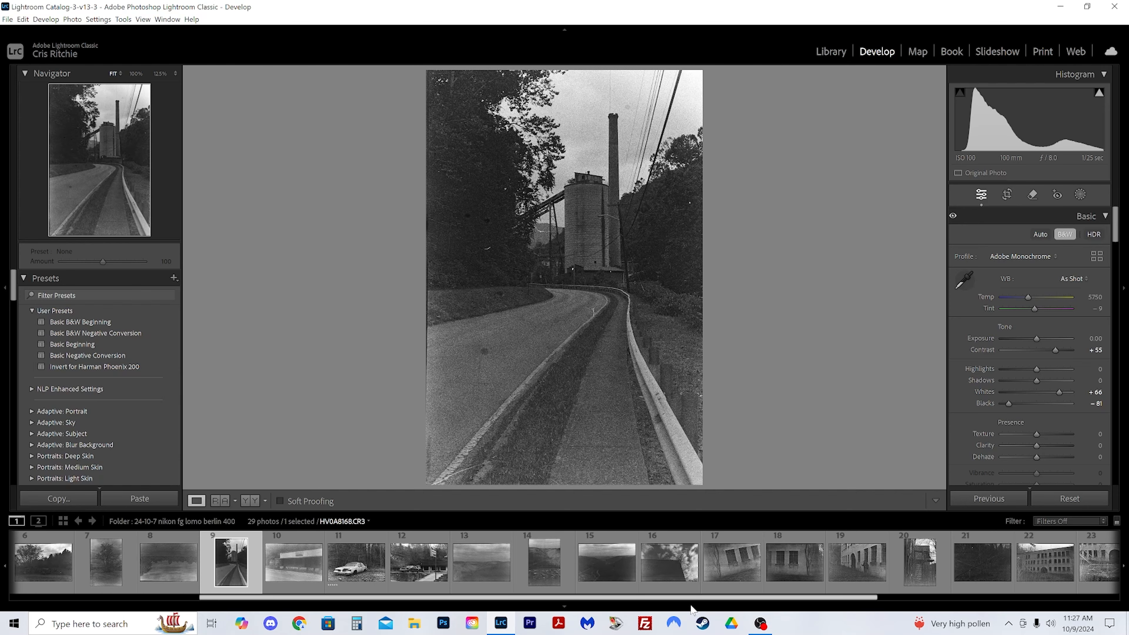